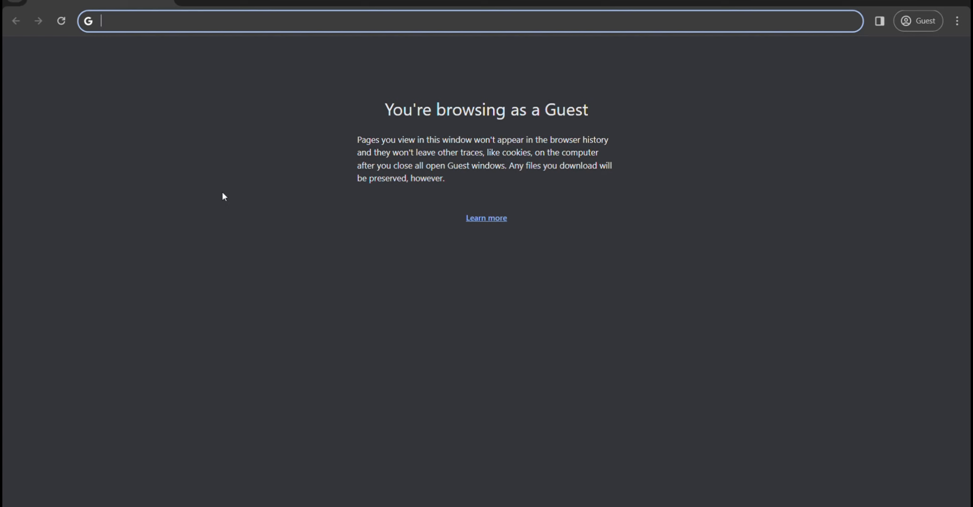
- Search Google for 'janja programmer' and open the Janja Programmers website result
{"action": "type", "text": "j"}
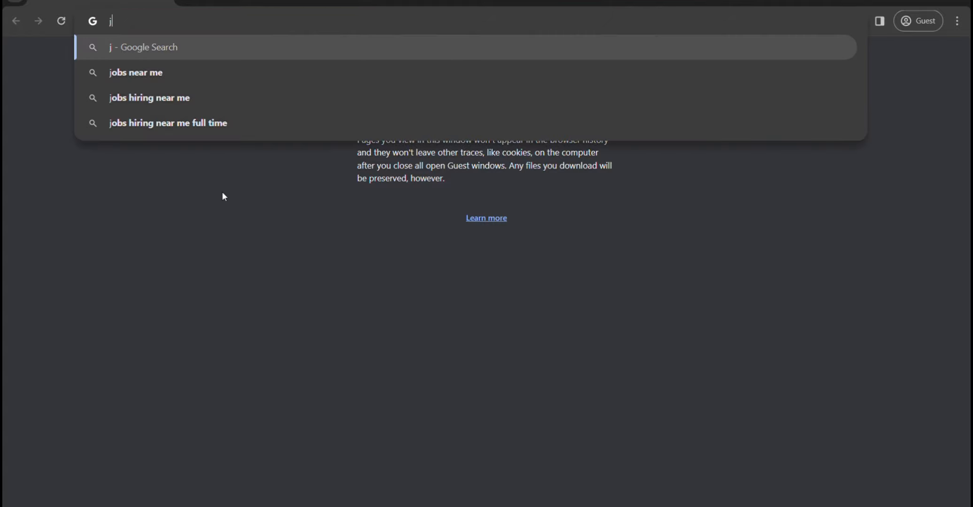
{"action": "type", "text": "anja pro"}
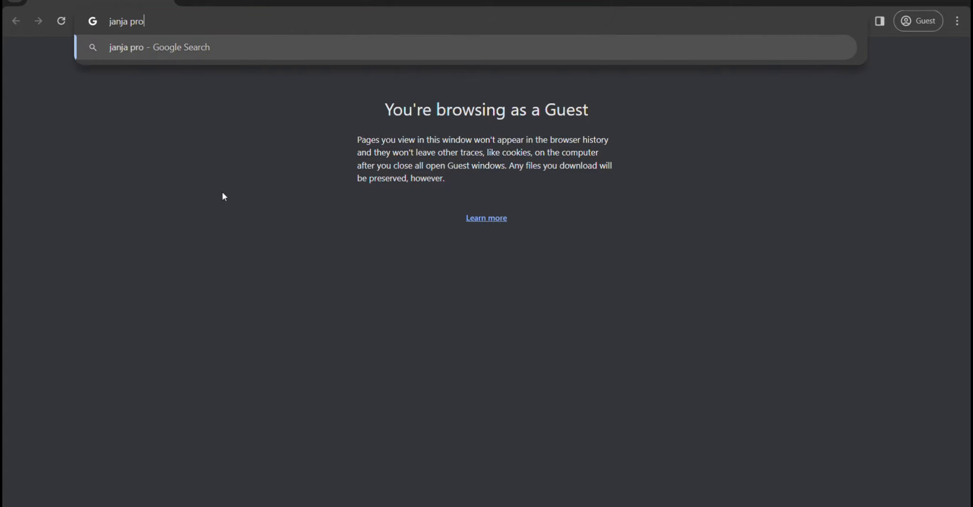
{"action": "type", "text": "grammer"}
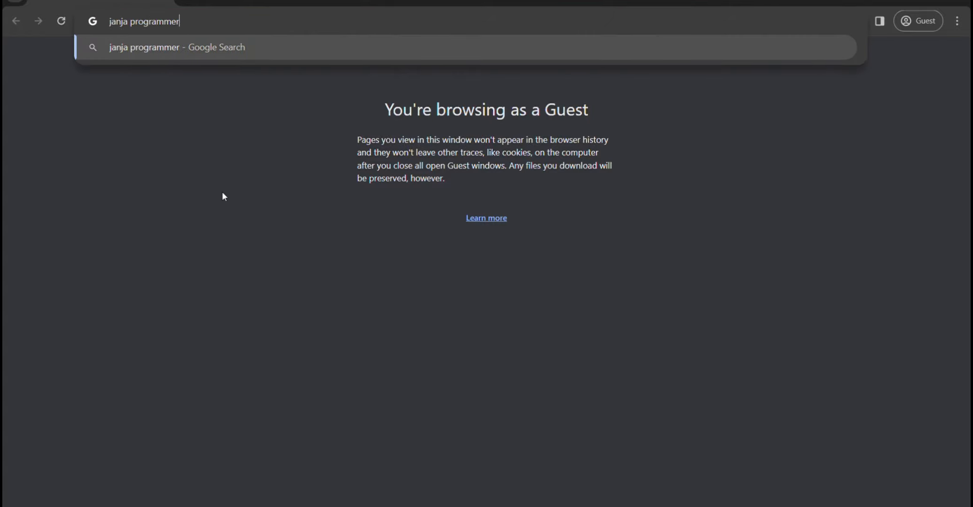
{"action": "key", "text": "Return"}
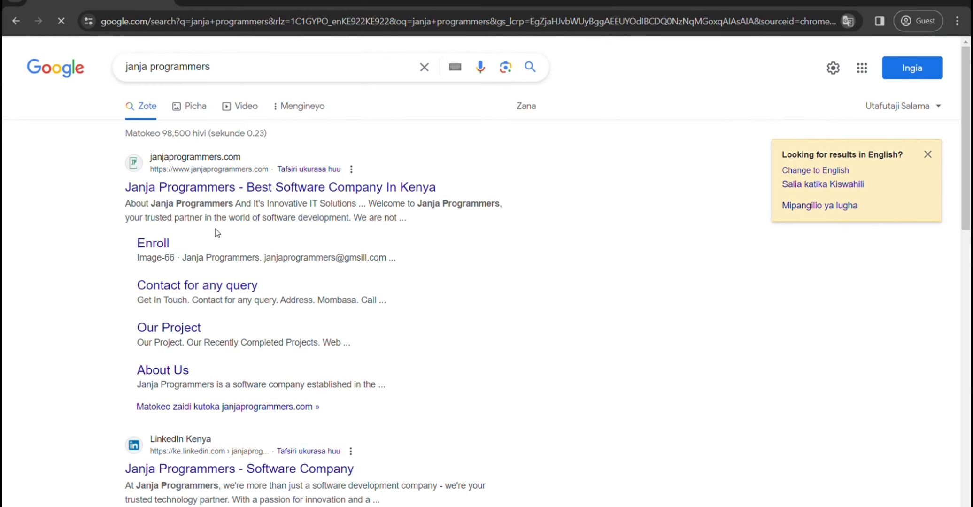
{"action": "left_click", "coordinate": [279, 187]}
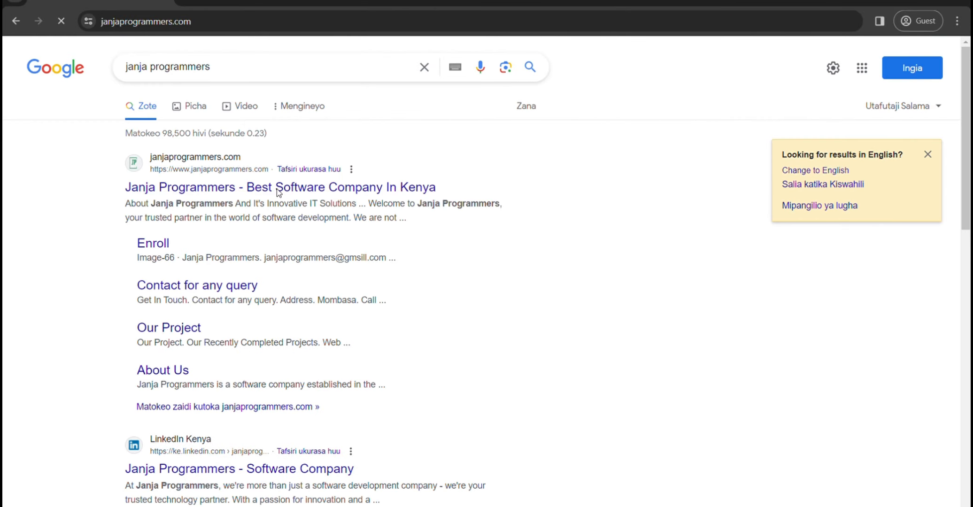
{"action": "left_click", "coordinate": [279, 187]}
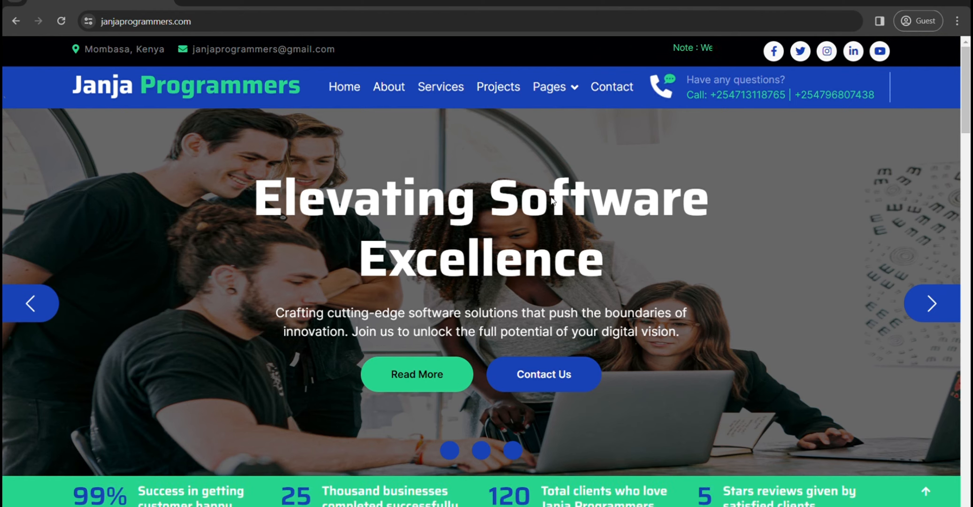
{"action": "mouse_move", "coordinate": [593, 345]}
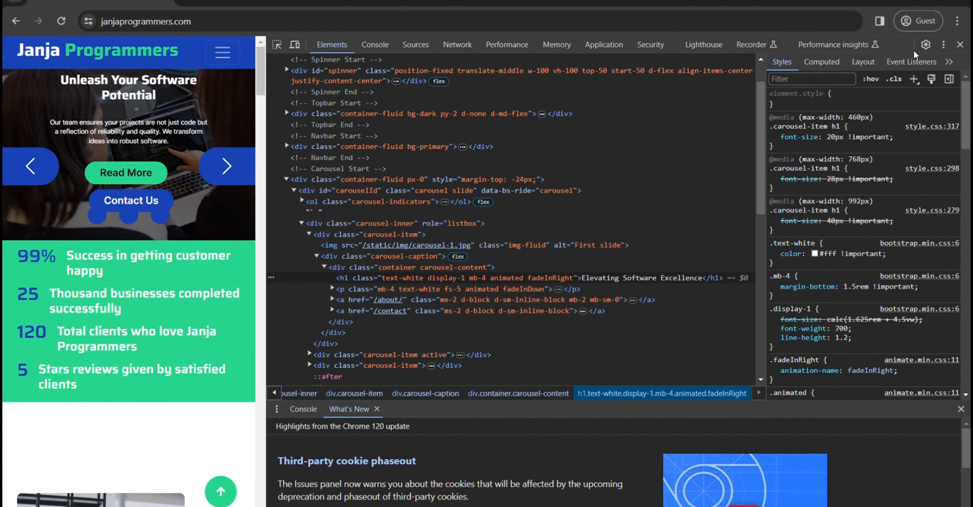
- Close the inspected Janja Programmers site window, leaving Chrome on a blank new tab
{"action": "left_click", "coordinate": [206, 11]}
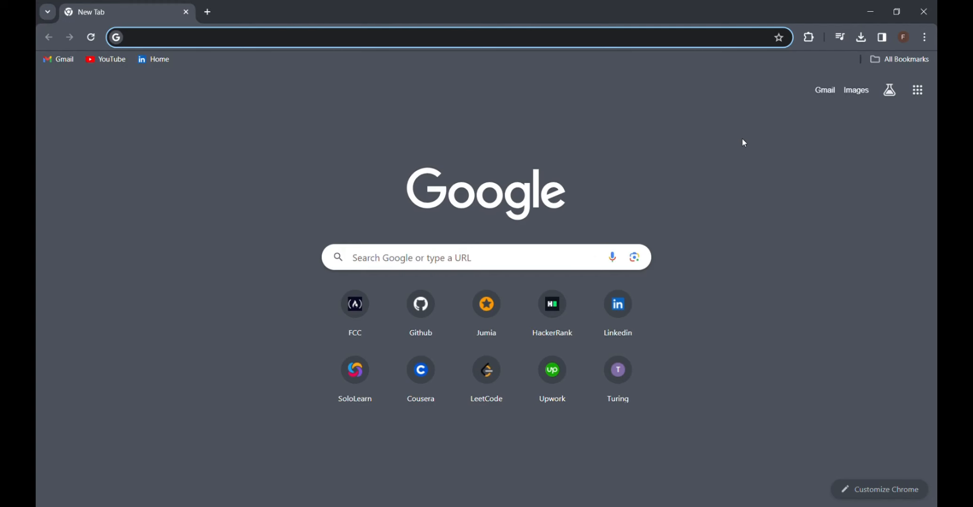
- Go to github.com/JanjaProgrammers to open the organization's profile page
{"action": "left_click", "coordinate": [434, 38]}
{"action": "type", "text": "https://github.com/Jan"}
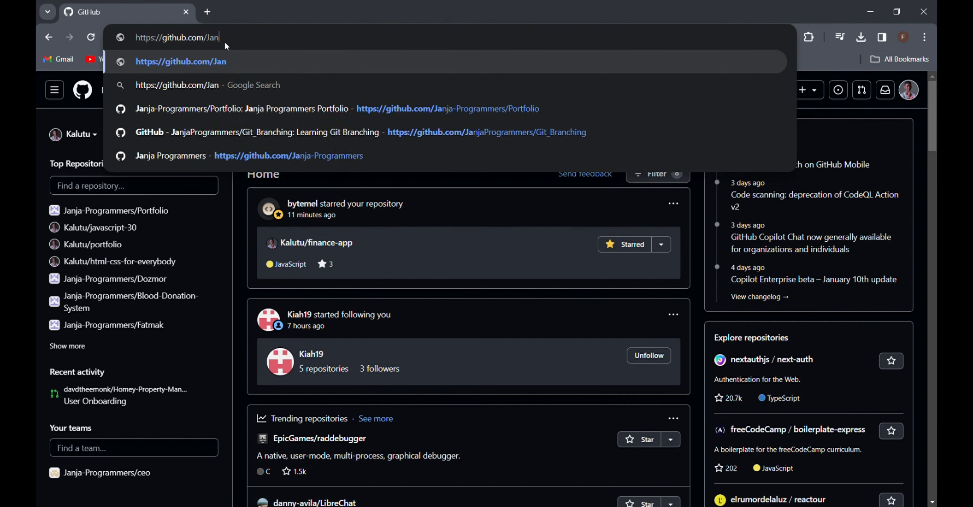
{"action": "type", "text": "ja"}
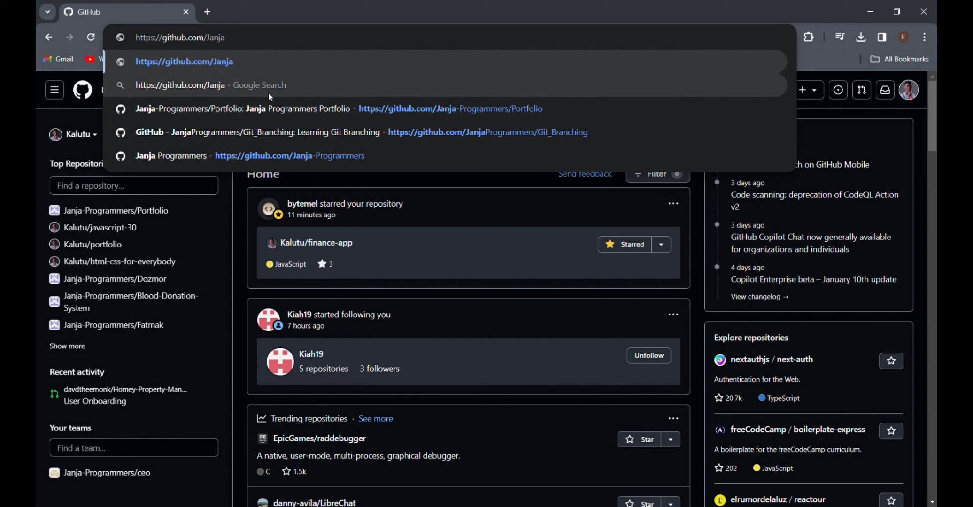
{"action": "type", "text": "Programmers"}
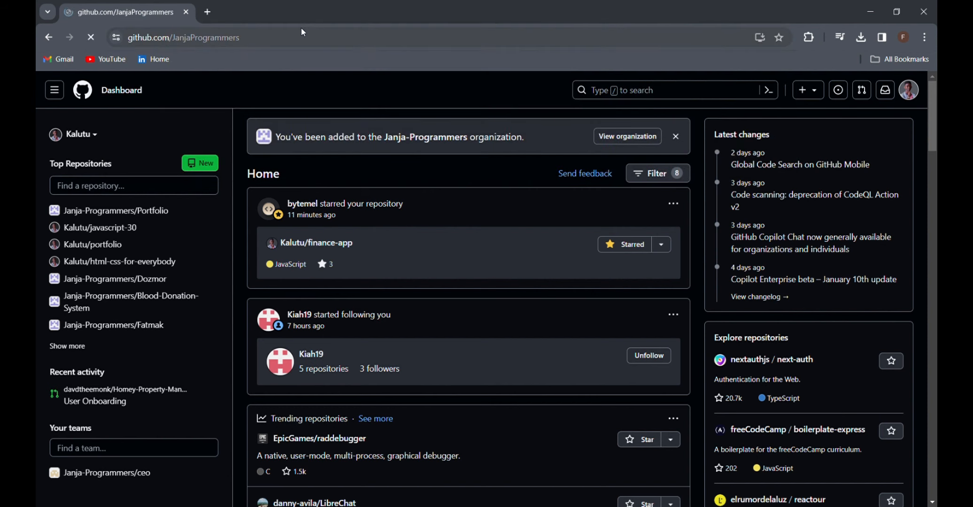
{"action": "left_click", "coordinate": [627, 137]}
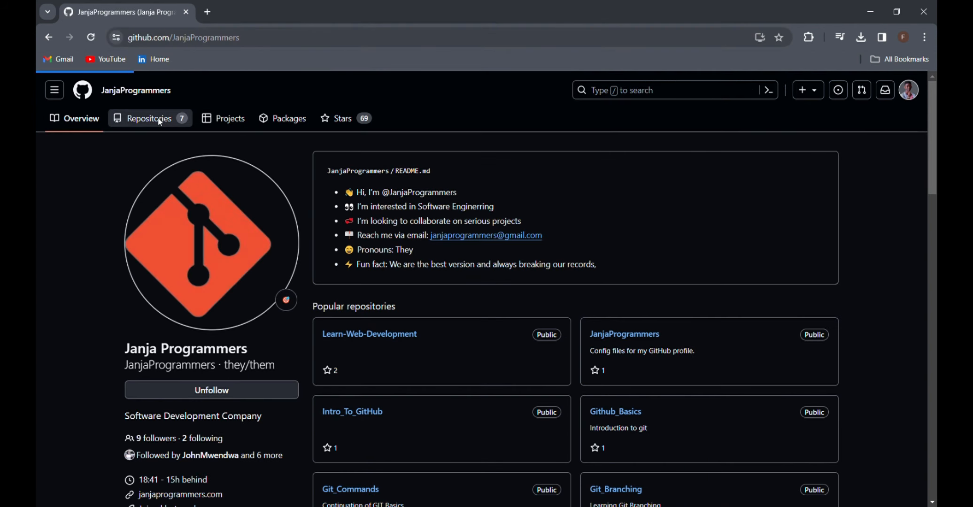
- Open the Learn-Web-Development repository from the Repositories list and start a fork
{"action": "left_click", "coordinate": [148, 118]}
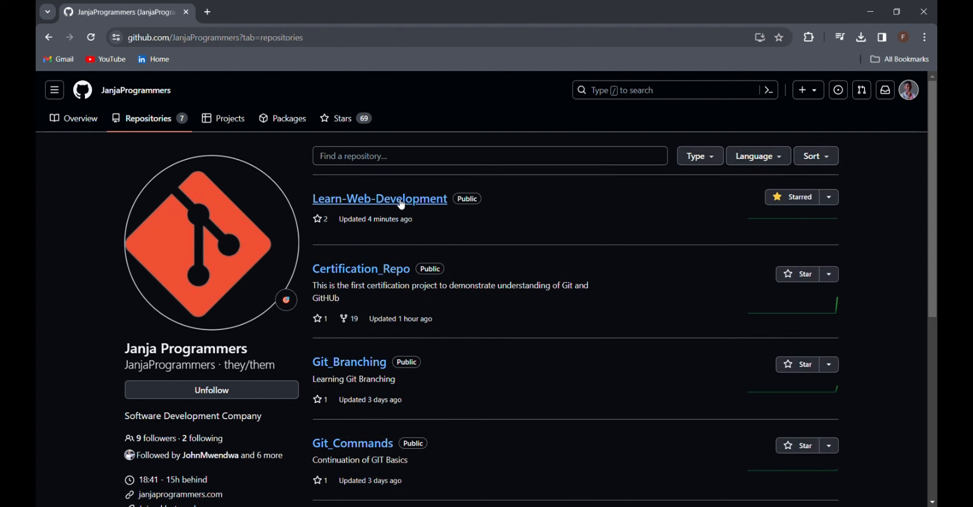
{"action": "left_click", "coordinate": [379, 199]}
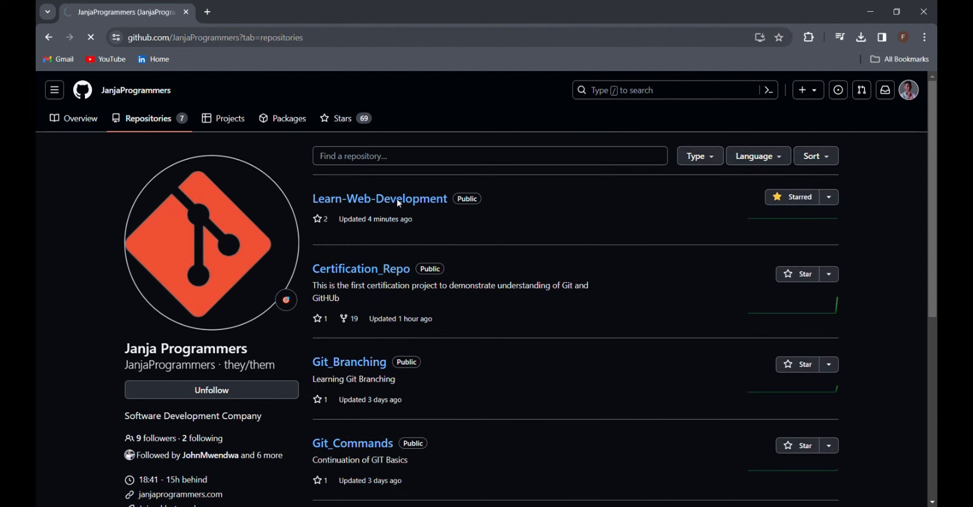
{"action": "left_click", "coordinate": [380, 199]}
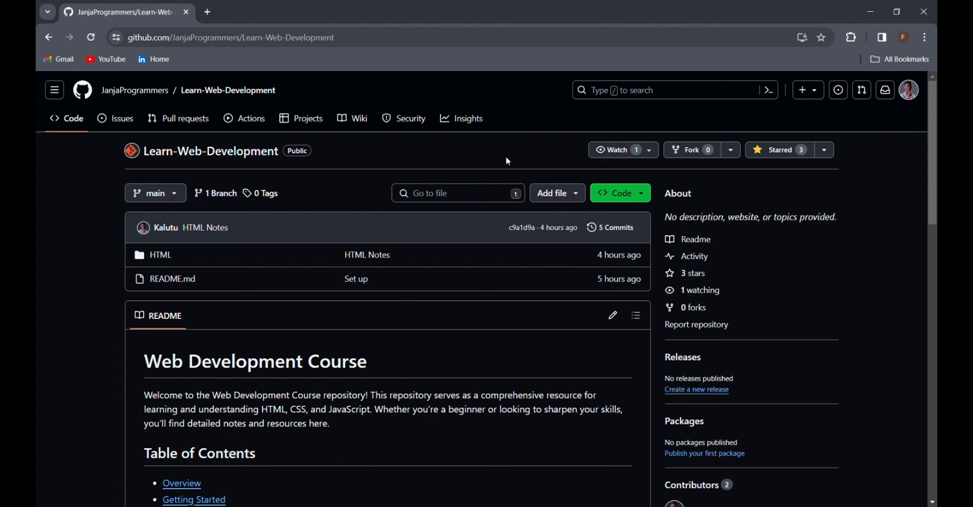
{"action": "mouse_move", "coordinate": [692, 149]}
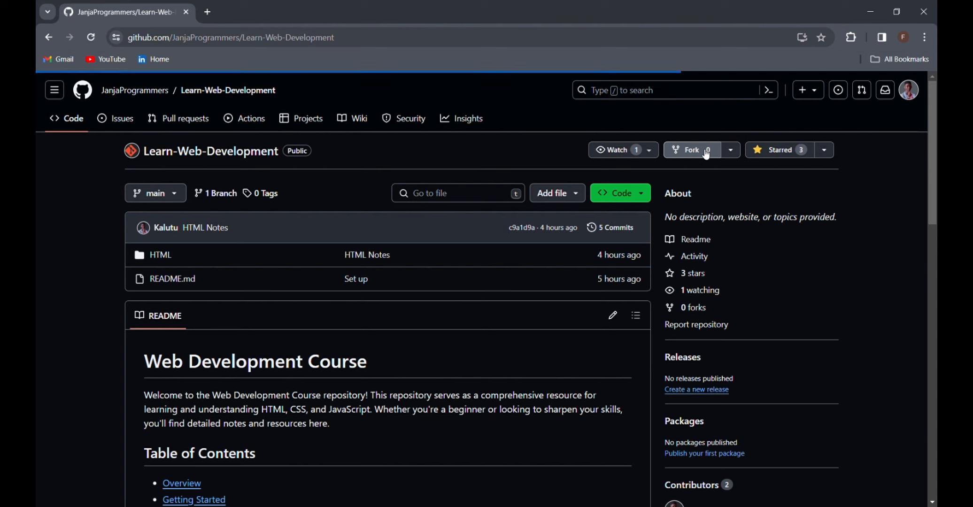
{"action": "left_click", "coordinate": [691, 149]}
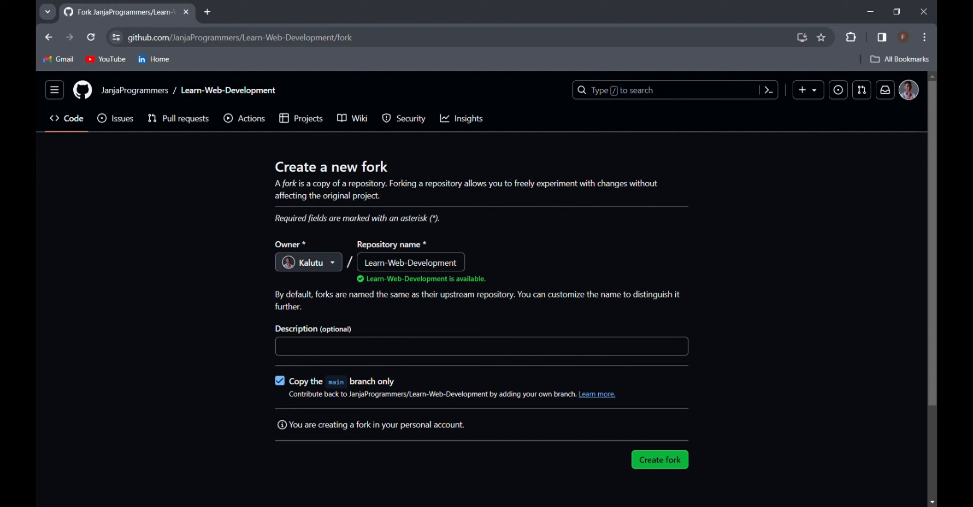
{"action": "mouse_move", "coordinate": [535, 256]}
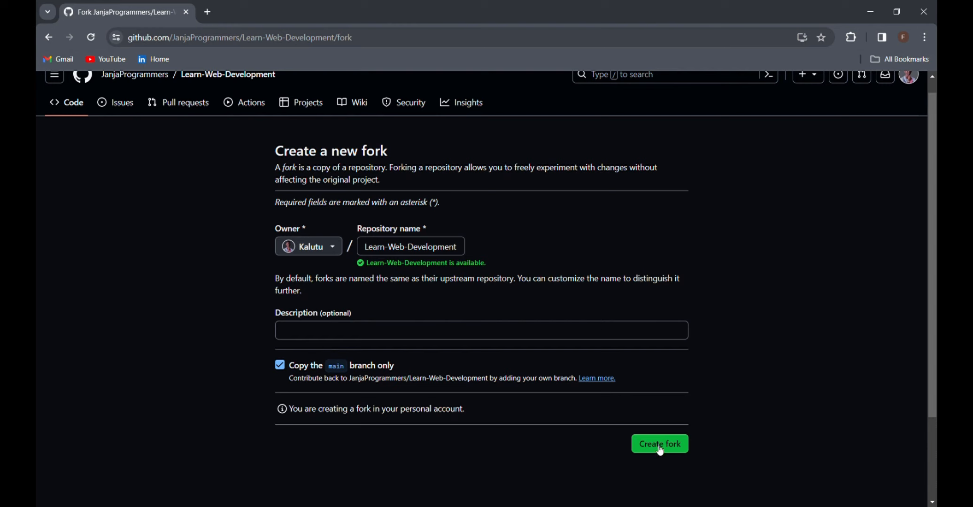
- Create the Kalutu/Learn-Web-Development fork with the default name and main branch only
{"action": "left_click", "coordinate": [660, 444]}
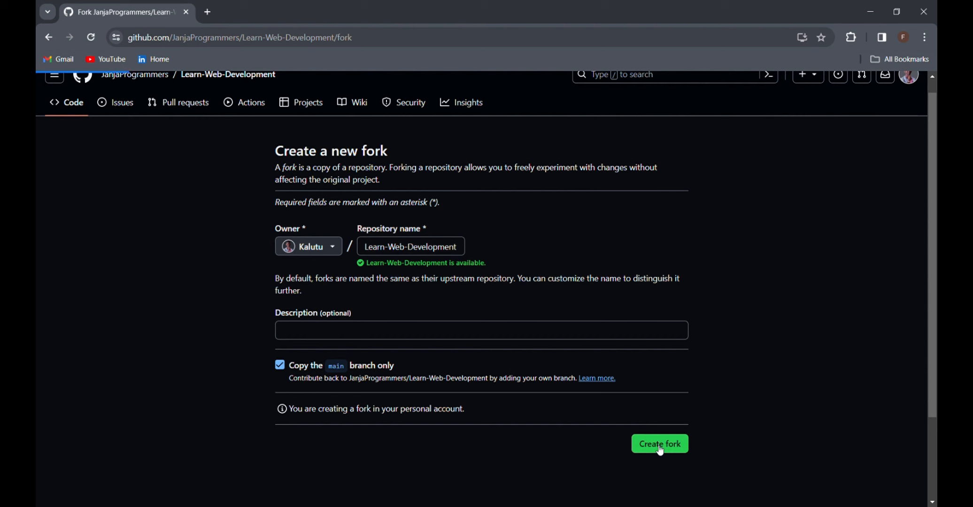
{"action": "left_click", "coordinate": [660, 444]}
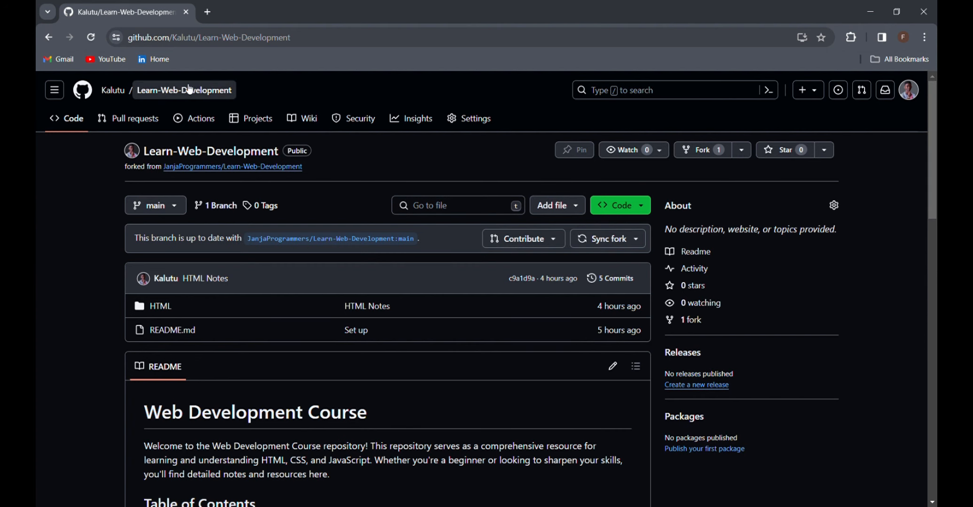
{"action": "mouse_move", "coordinate": [79, 284]}
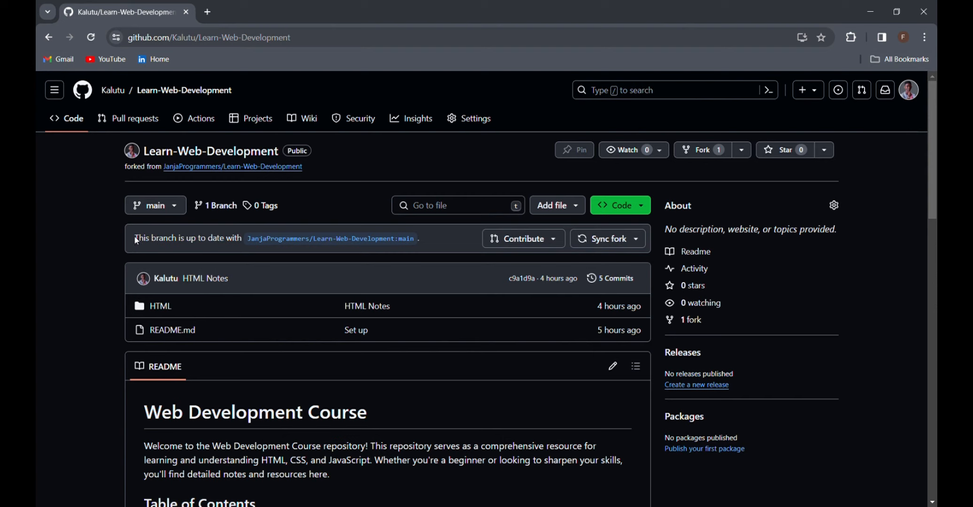
{"action": "double_click", "coordinate": [186, 239]}
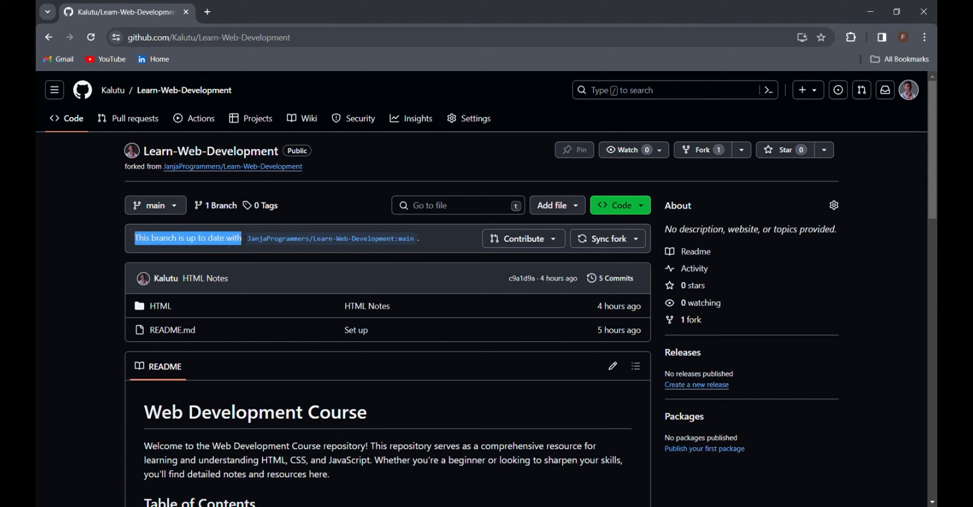
{"action": "mouse_move", "coordinate": [139, 249]}
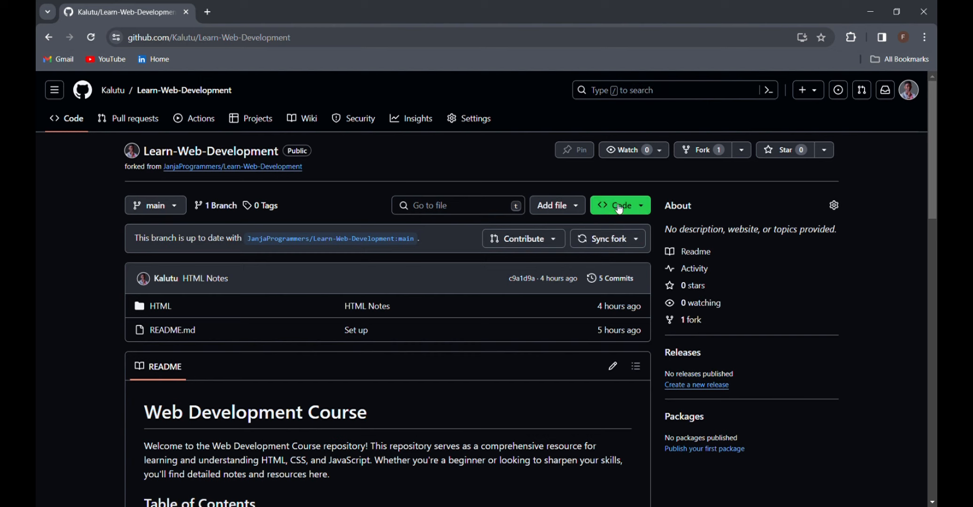
{"action": "left_click", "coordinate": [617, 206]}
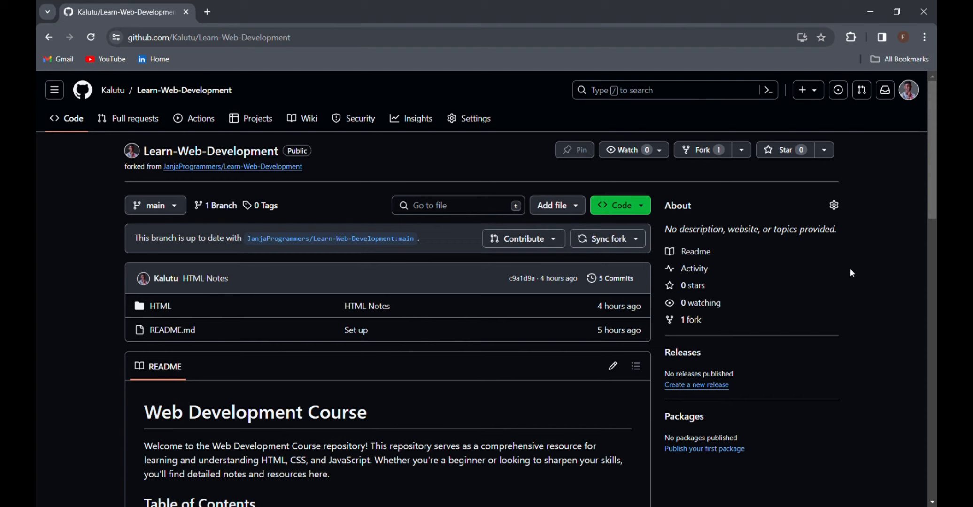
{"action": "mouse_move", "coordinate": [880, 74]}
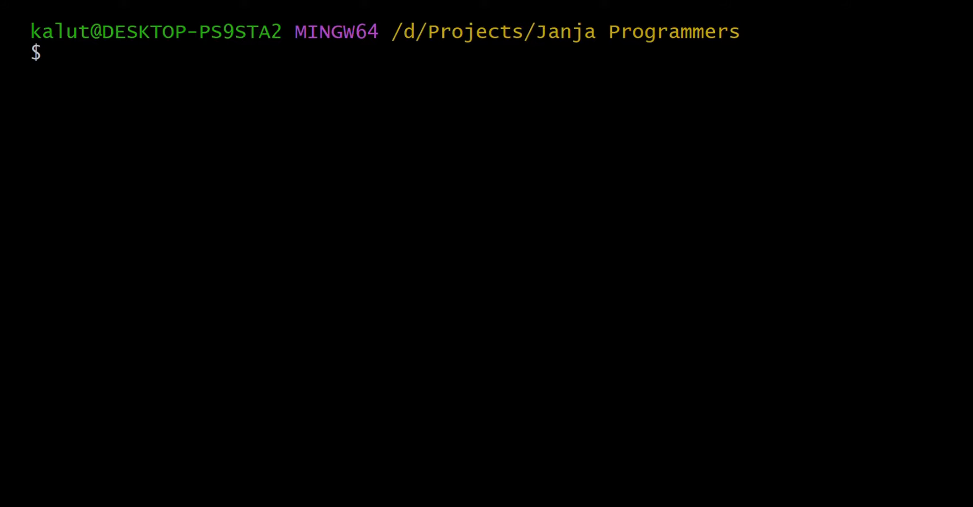
{"action": "type", "text": "git"}
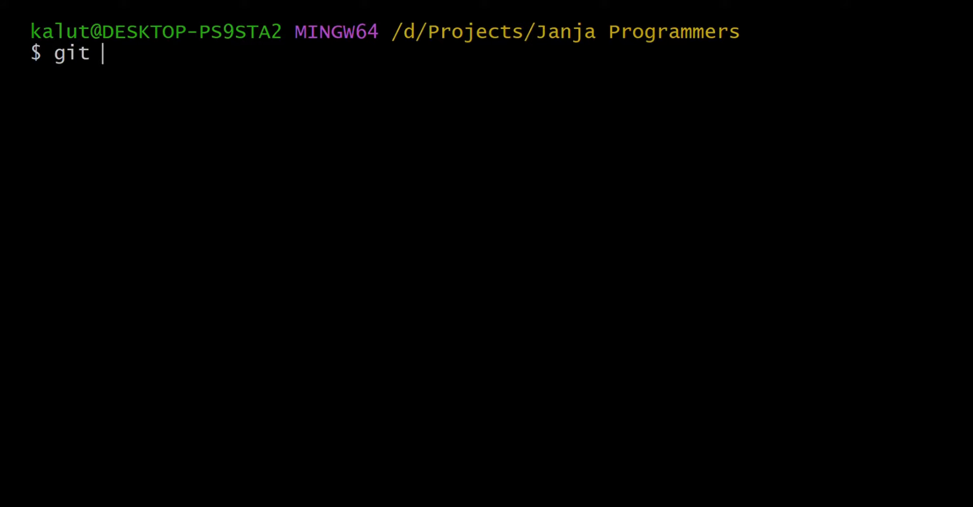
{"action": "type", "text": "clone"}
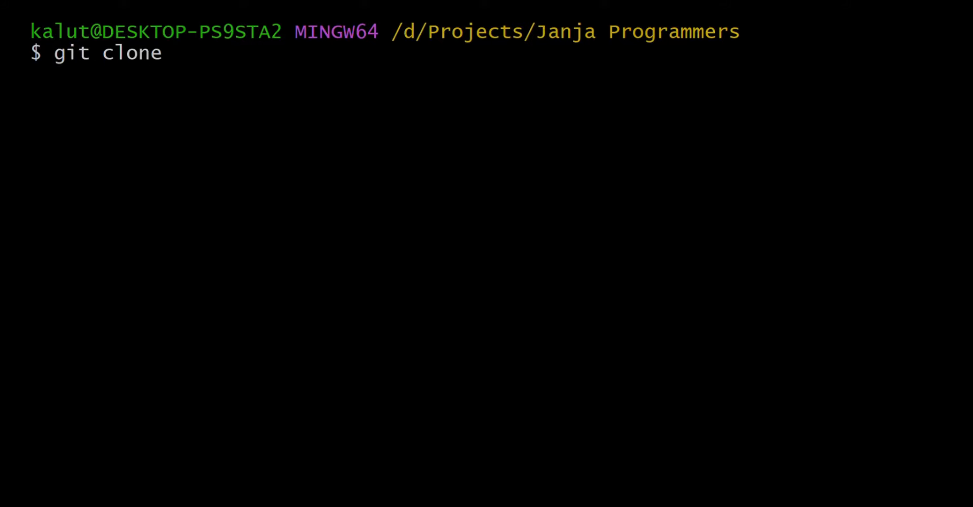
{"action": "type", "text": "https://github.com/JanjaProgrammers/Learn-Web-Development.git"}
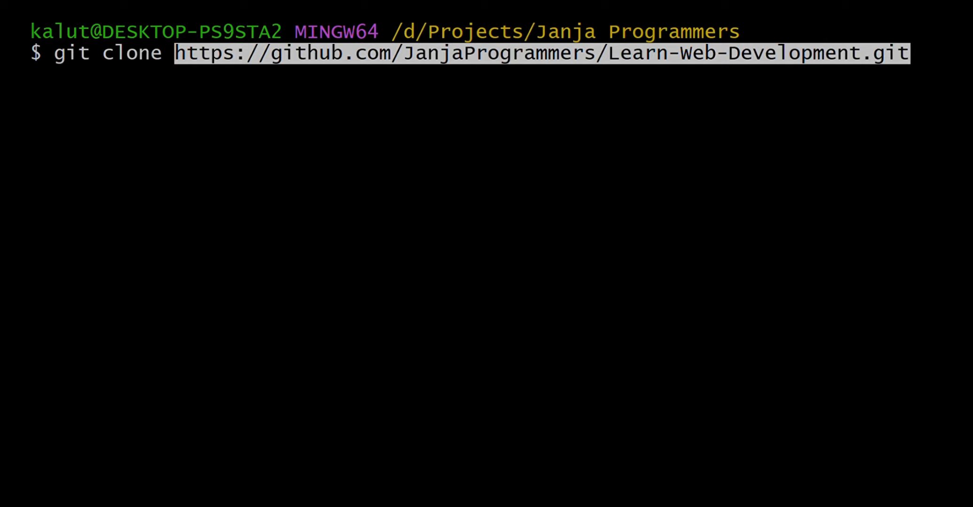
{"action": "key", "text": "Return"}
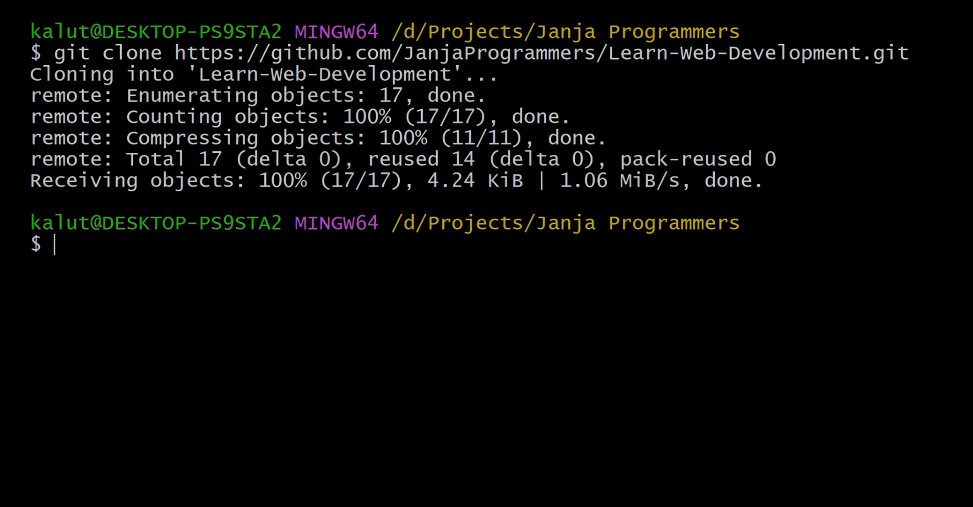
- List the folders, cd into Learn-Web-Development, and enter 'code .' to launch the editor
{"action": "type", "text": "ls"}
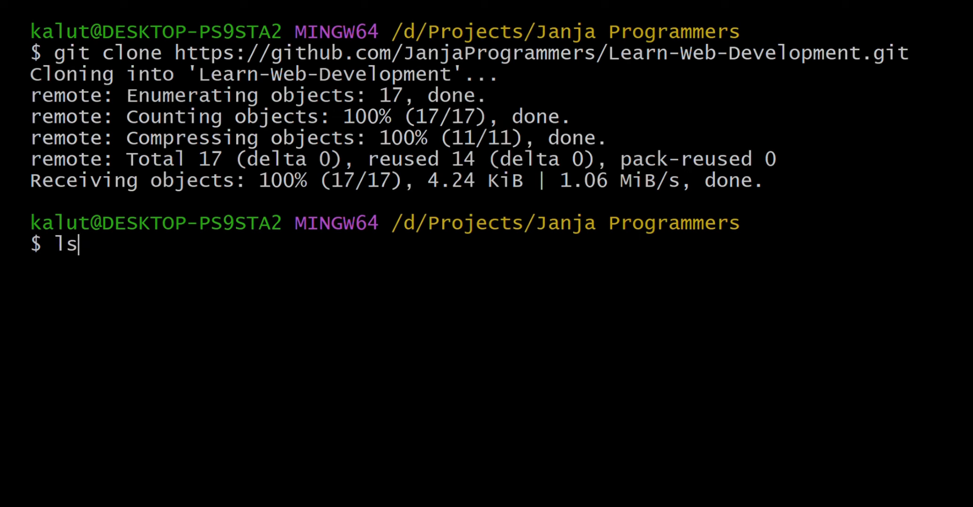
{"action": "key", "text": "Return"}
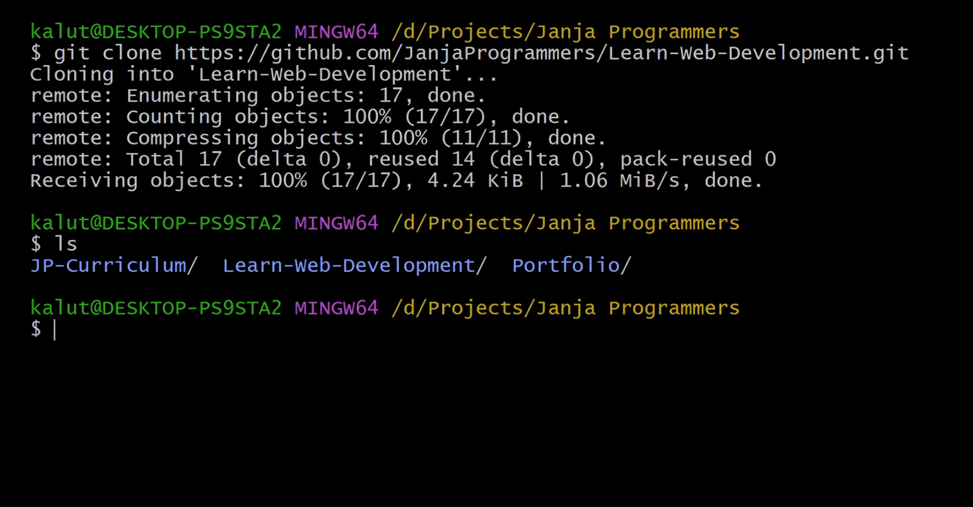
{"action": "double_click", "coordinate": [354, 265]}
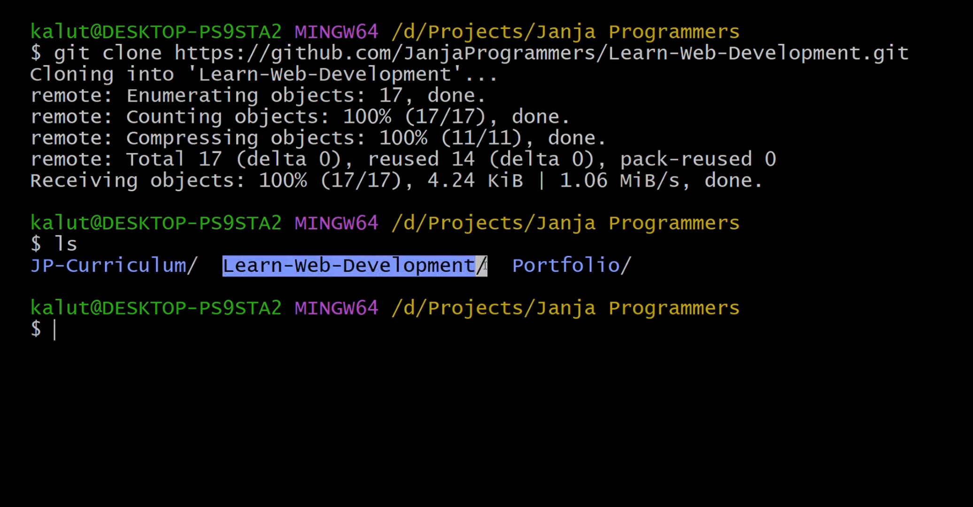
{"action": "key", "text": "ctrl+c"}
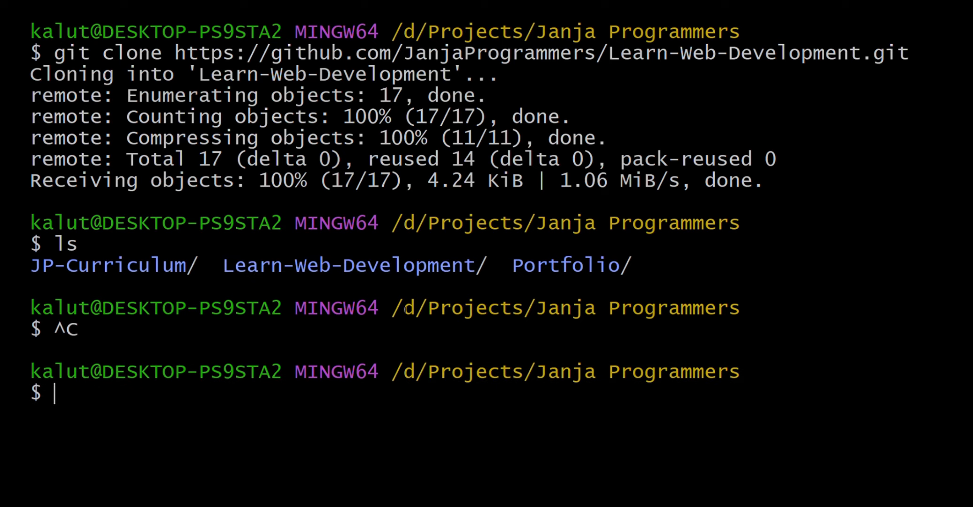
{"action": "type", "text": "cd"}
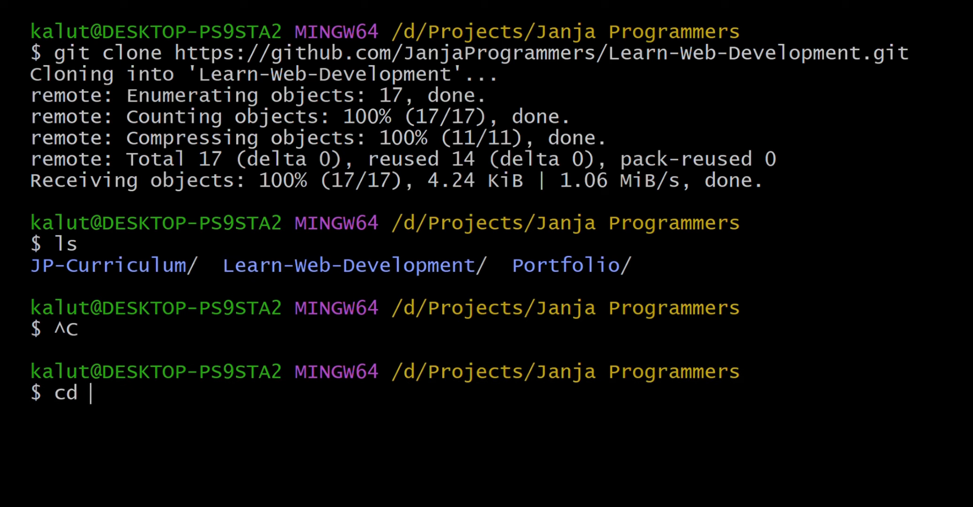
{"action": "mouse_move", "coordinate": [171, 283]}
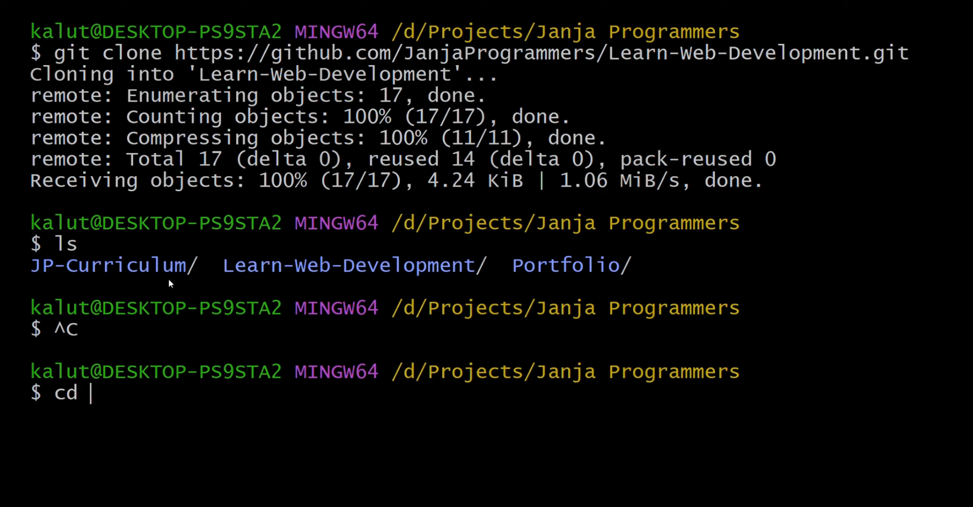
{"action": "type", "text": "Learn-Web-Development"}
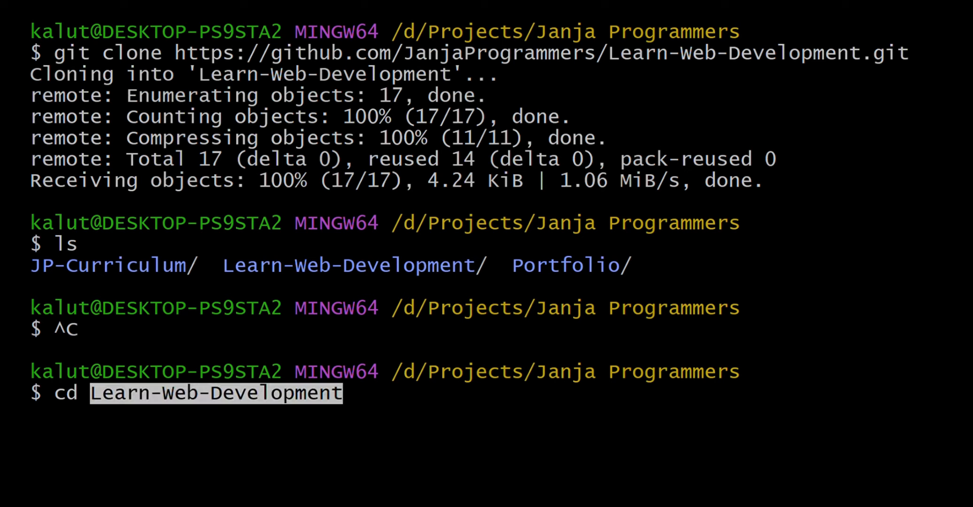
{"action": "key", "text": "Return"}
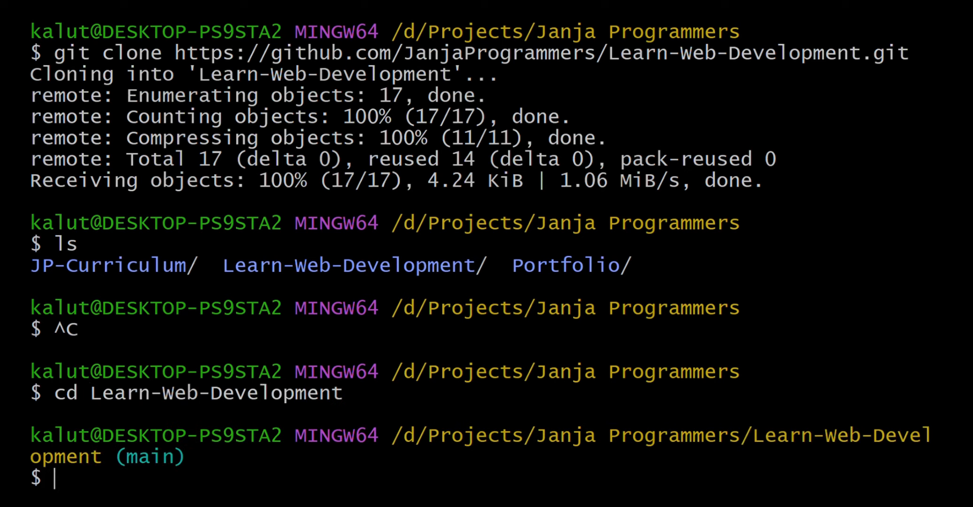
{"action": "type", "text": "code"}
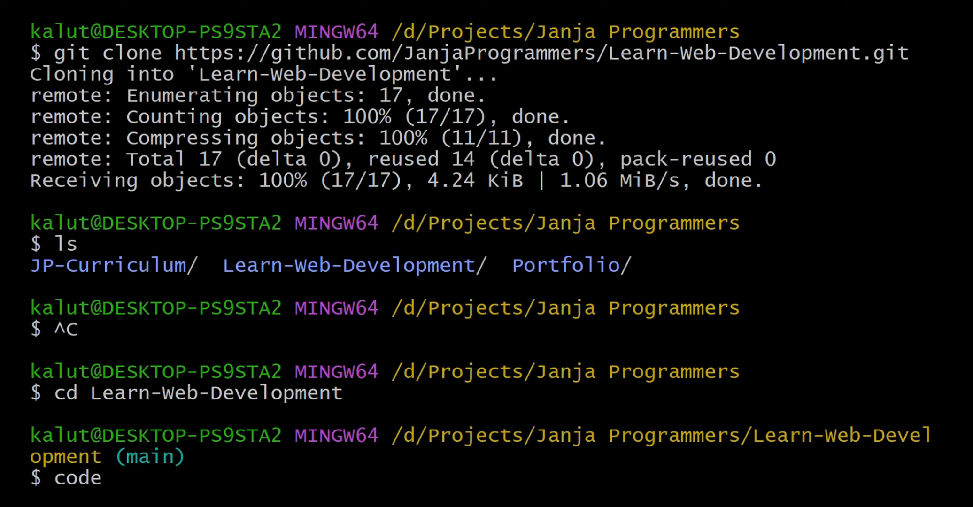
{"action": "type", "text": "."}
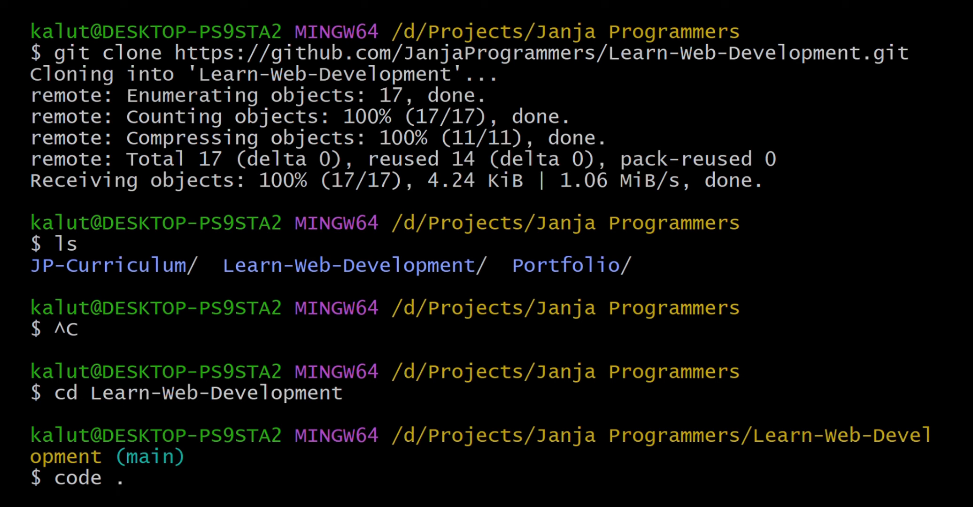
{"action": "mouse_move", "coordinate": [128, 479]}
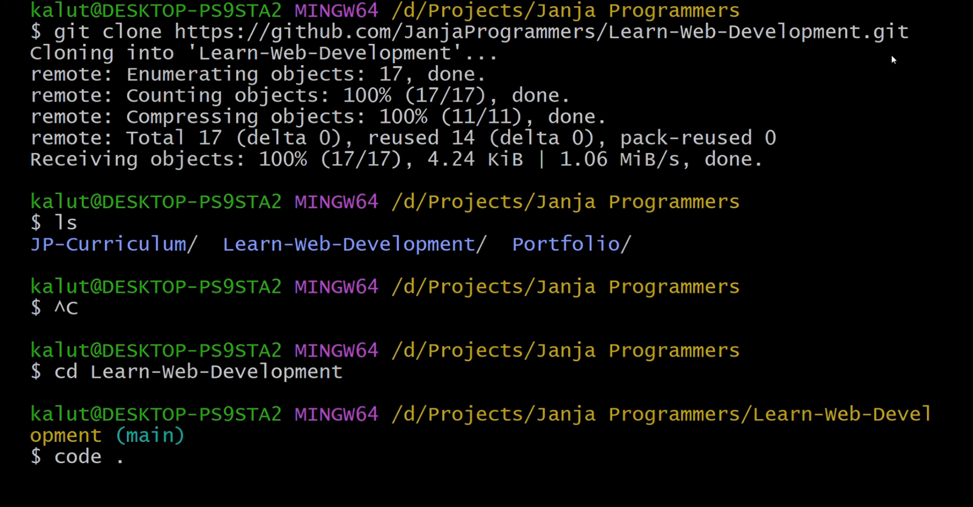
- Open the project in VS Code, close README.md, and expand HTML › 01 - Intro in the Explorer
{"action": "key", "text": "Return"}
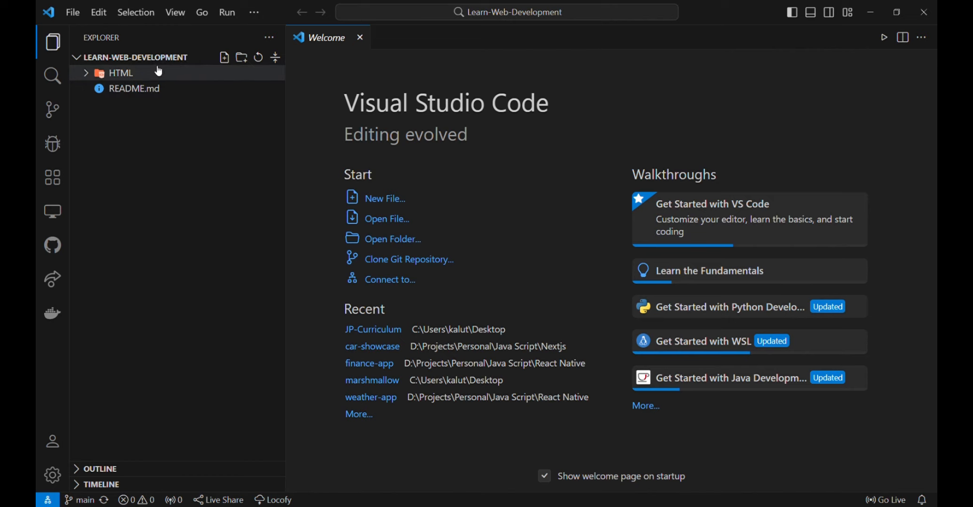
{"action": "mouse_move", "coordinate": [149, 126]}
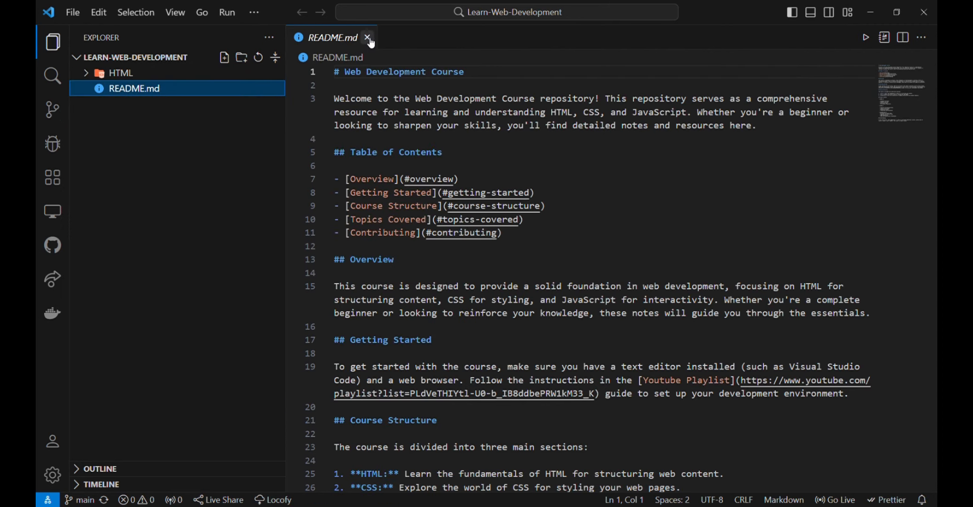
{"action": "left_click", "coordinate": [368, 38]}
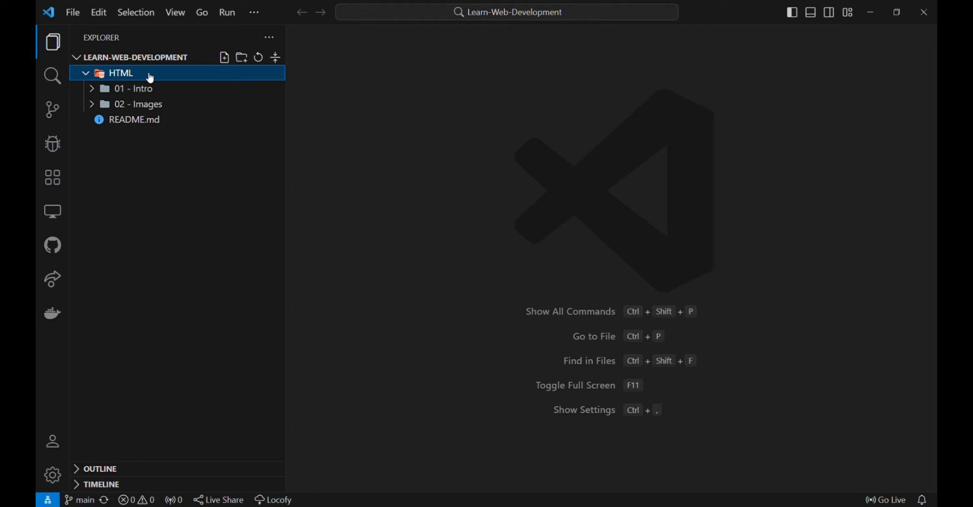
{"action": "mouse_move", "coordinate": [162, 92]}
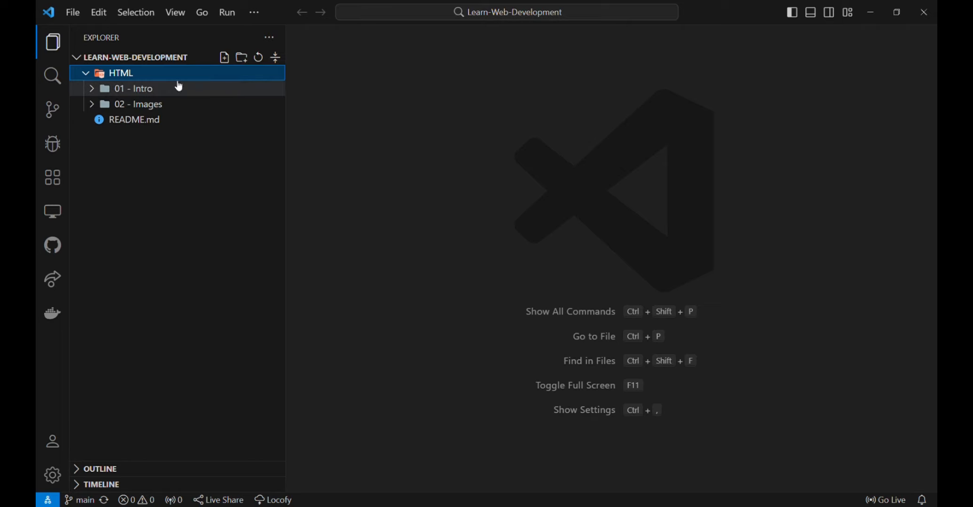
{"action": "mouse_move", "coordinate": [178, 89]}
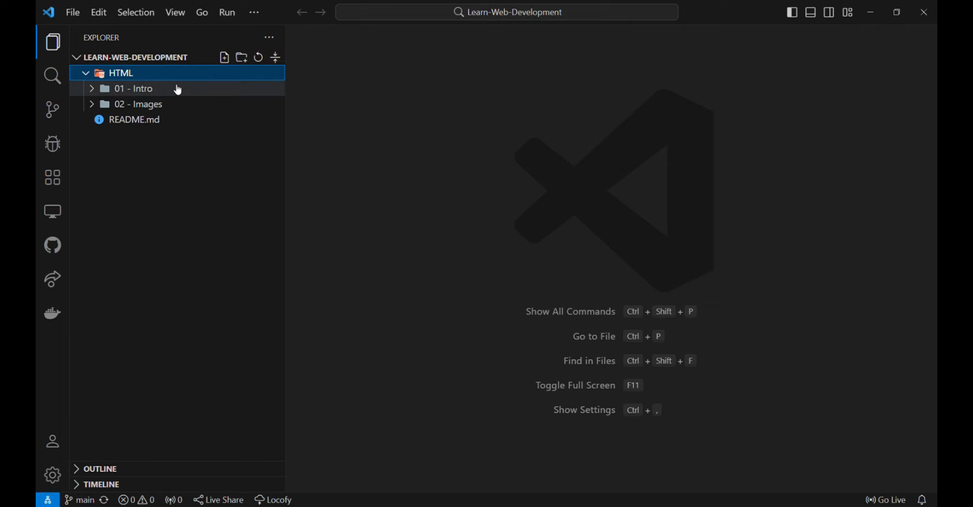
{"action": "left_click", "coordinate": [133, 88]}
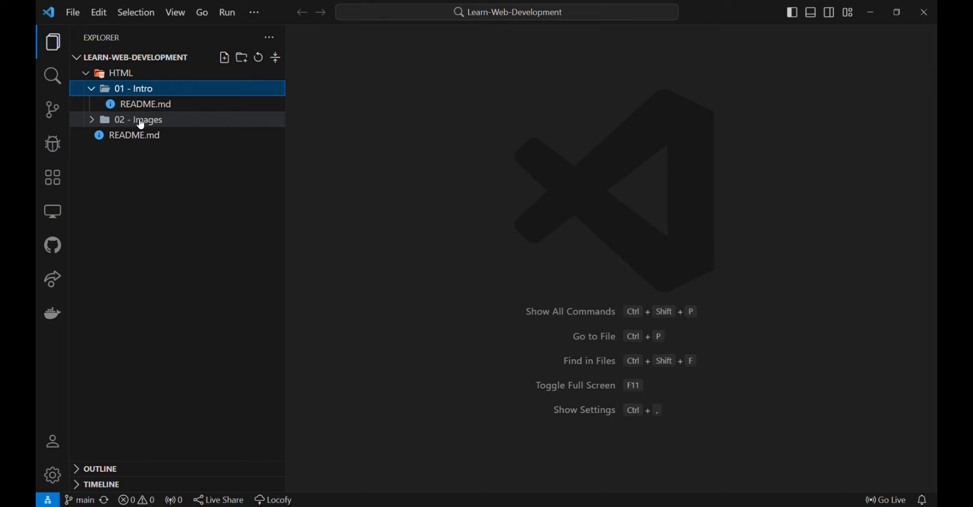
{"action": "mouse_move", "coordinate": [146, 104]}
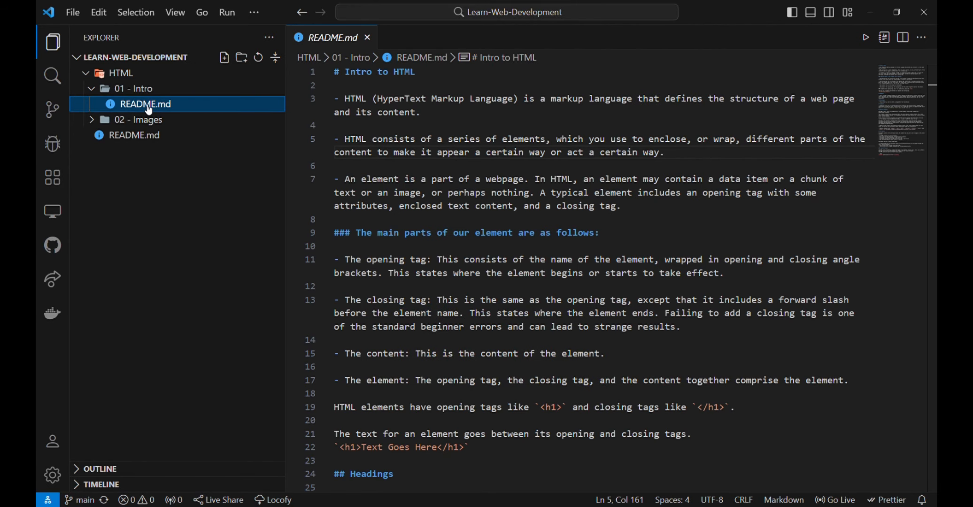
{"action": "mouse_move", "coordinate": [53, 41]}
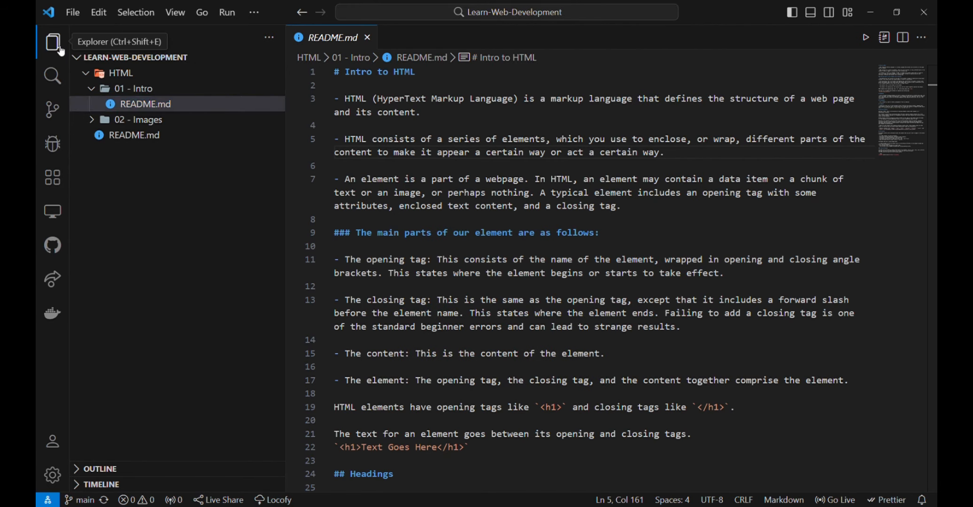
- Hide the Explorer sidebar and scroll through the Intro to HTML README at full width
{"action": "left_click", "coordinate": [53, 41]}
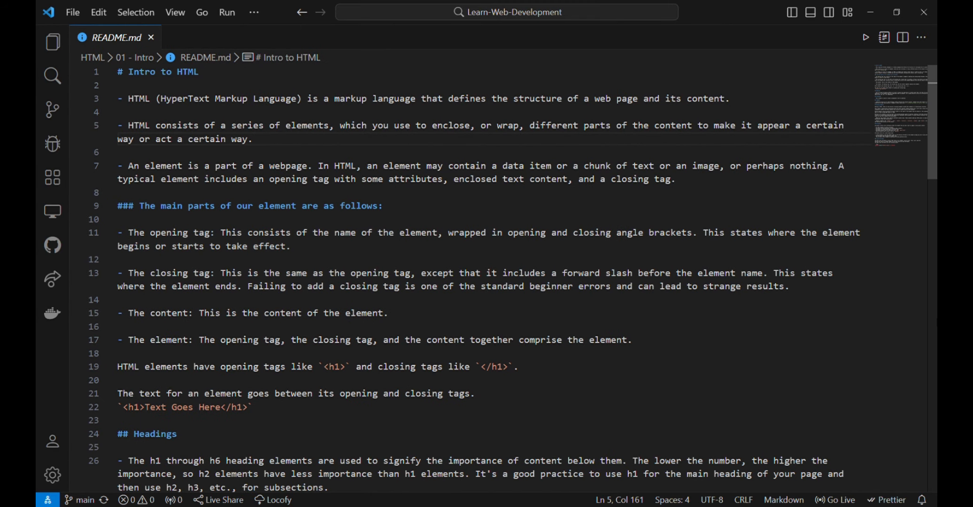
{"action": "scroll", "scroll_direction": "down", "scroll_amount": 3}
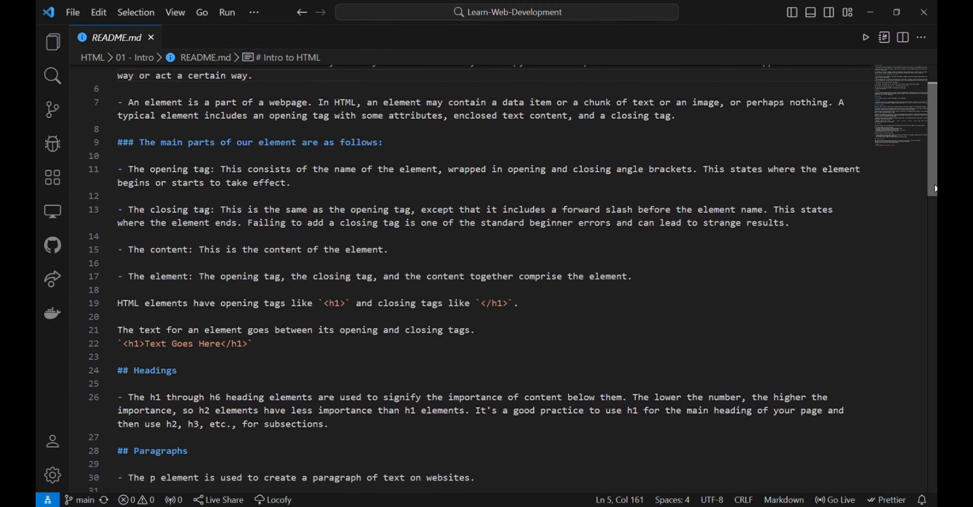
{"action": "scroll", "scroll_direction": "up", "scroll_amount": 3}
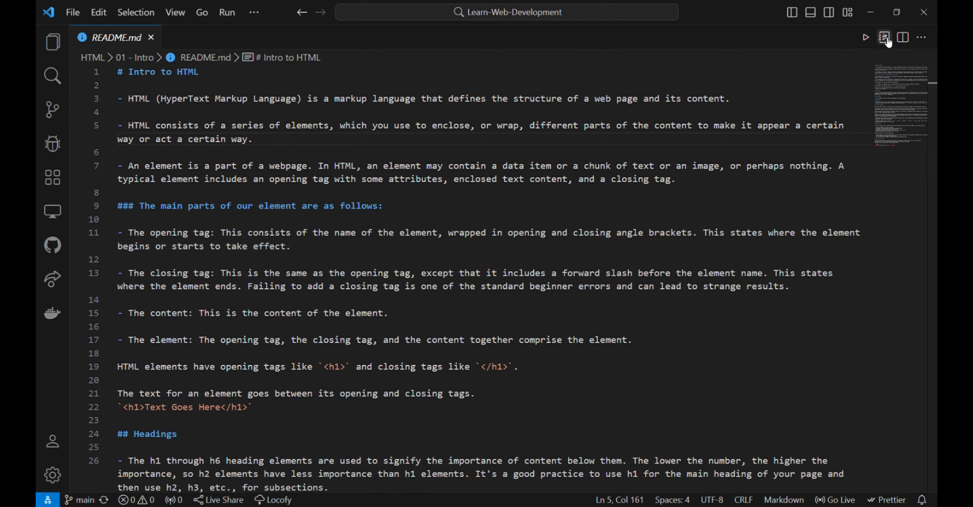
- Show a rendered Markdown preview of the Intro README beside its source
{"action": "left_click", "coordinate": [903, 38]}
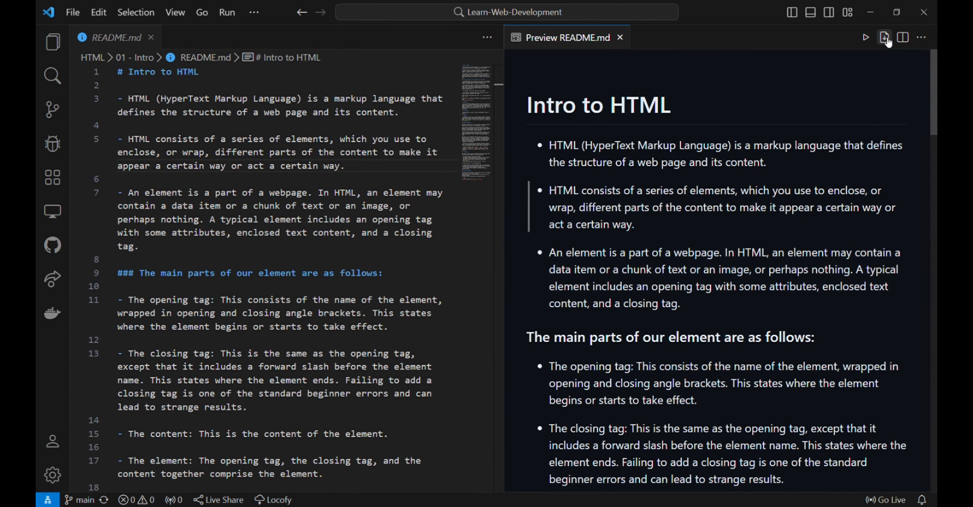
{"action": "mouse_move", "coordinate": [495, 197]}
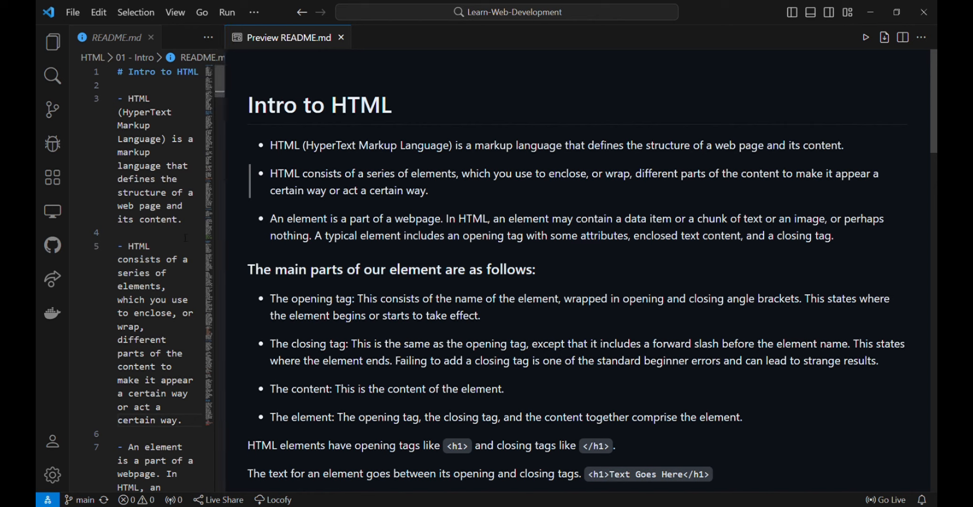
{"action": "mouse_move", "coordinate": [53, 186]}
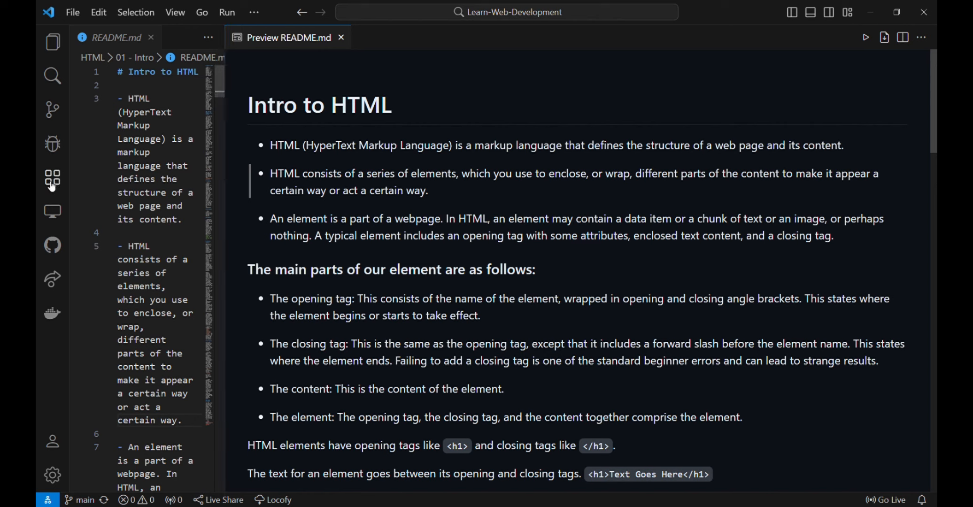
- Search extensions for 'markdown', confirm Markdown Preview Github Styling is enabled, then hide the panel
{"action": "left_click", "coordinate": [52, 180]}
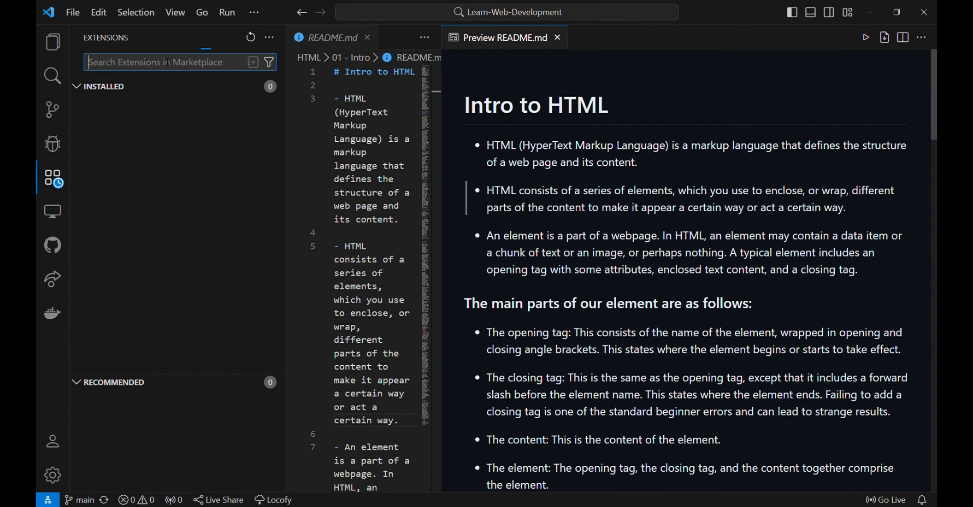
{"action": "type", "text": "markdo"}
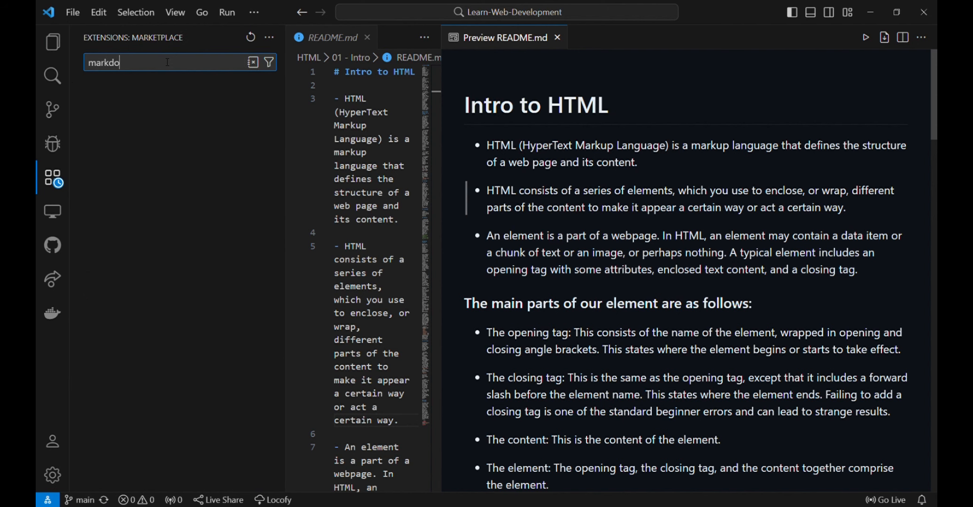
{"action": "type", "text": "wn"}
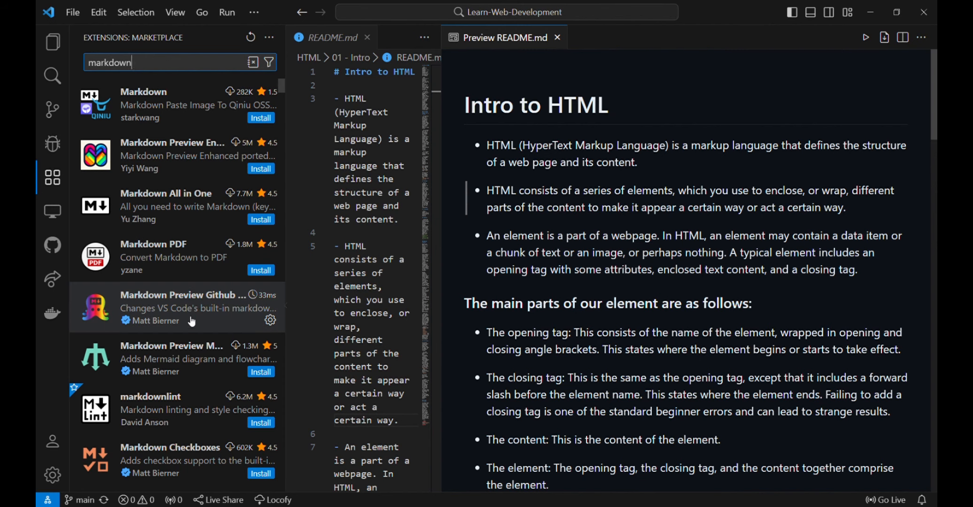
{"action": "mouse_move", "coordinate": [174, 307]}
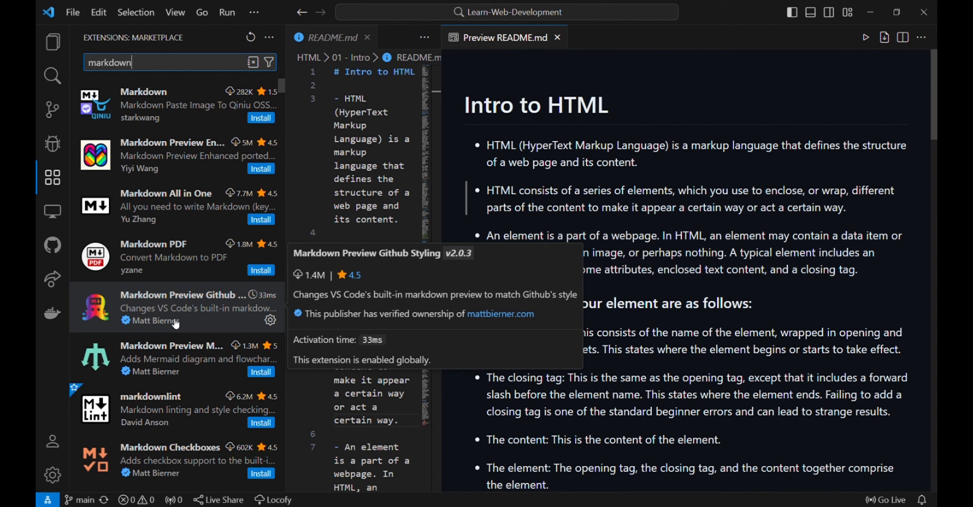
{"action": "mouse_move", "coordinate": [175, 324]}
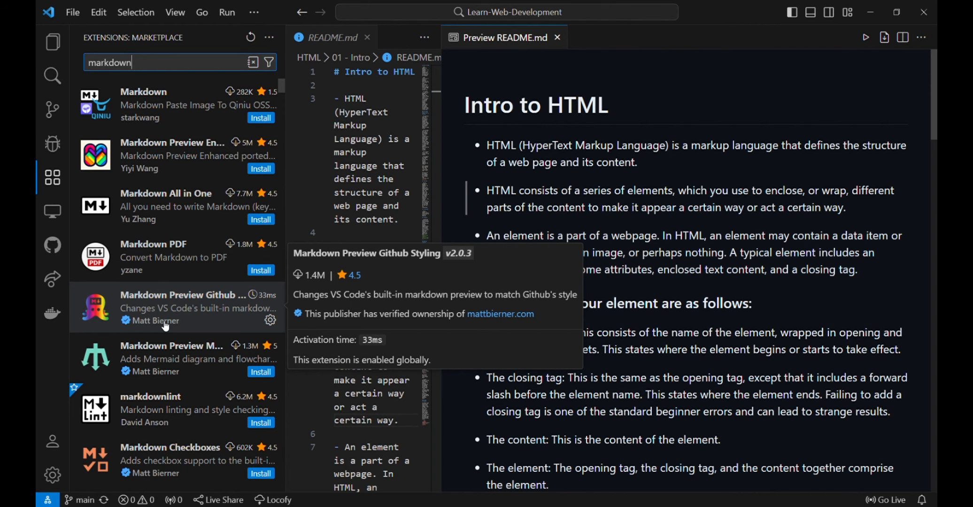
{"action": "left_click", "coordinate": [177, 307]}
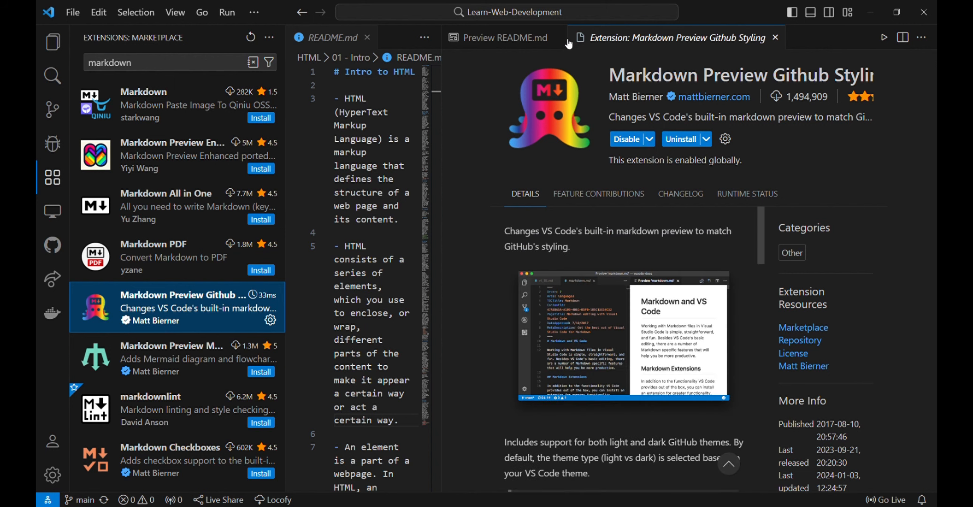
{"action": "left_click", "coordinate": [775, 38]}
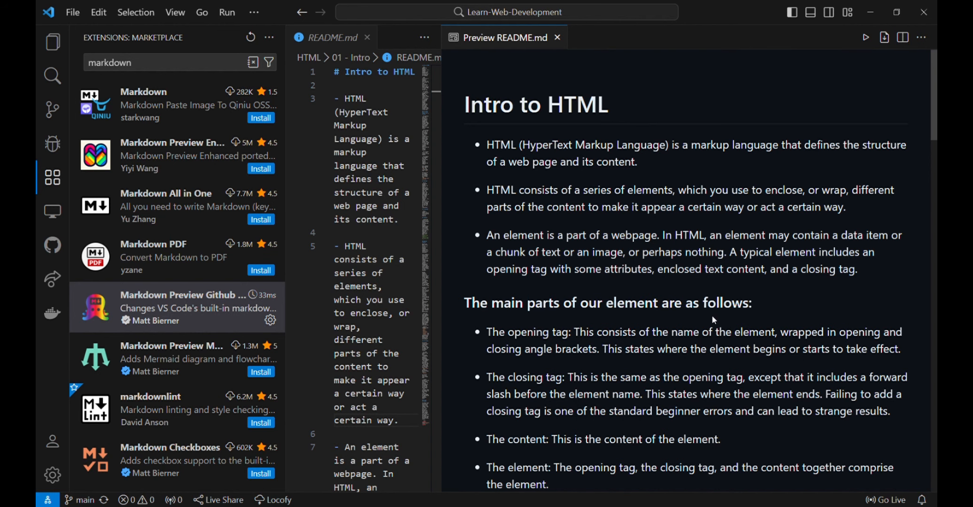
{"action": "left_click", "coordinate": [52, 178]}
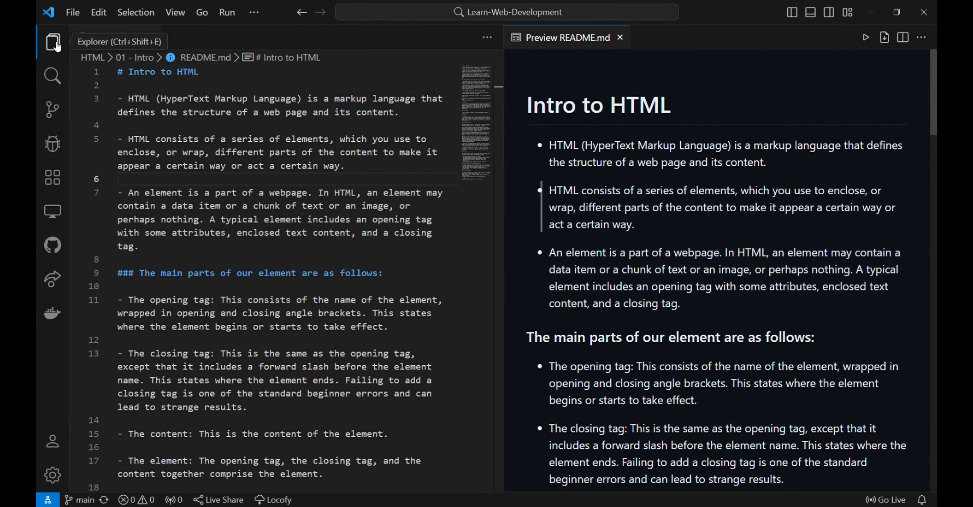
- Create an empty index.html inside the 01 - Intro folder and close README.md
{"action": "left_click", "coordinate": [53, 42]}
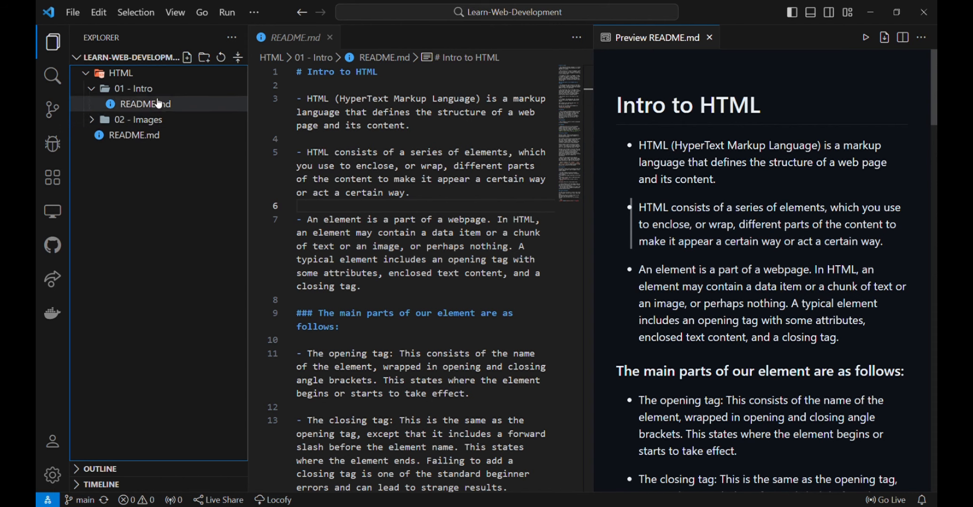
{"action": "left_click", "coordinate": [132, 89]}
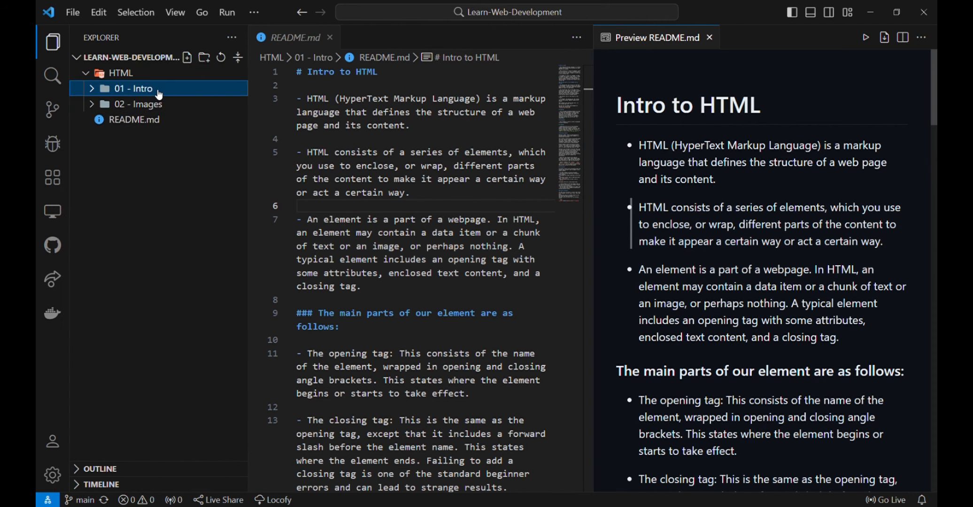
{"action": "left_click", "coordinate": [188, 57]}
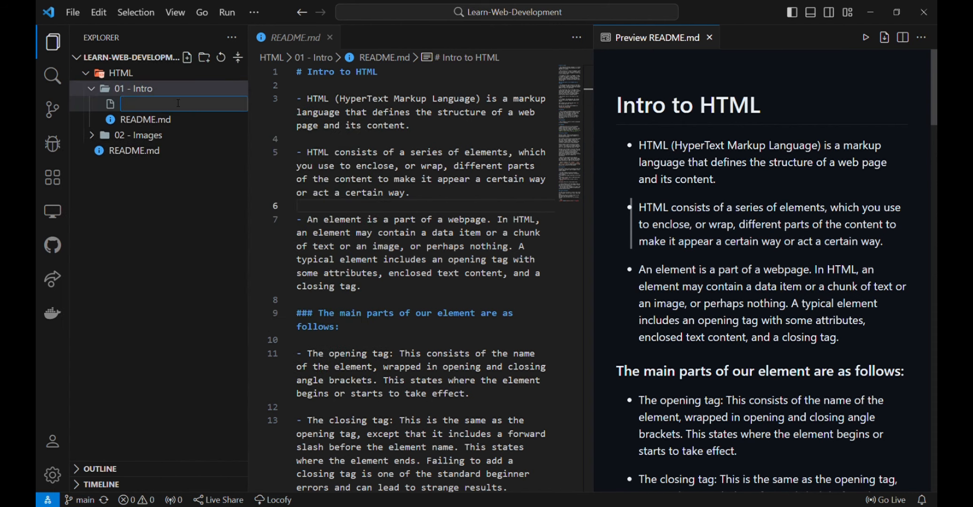
{"action": "type", "text": "index.h"}
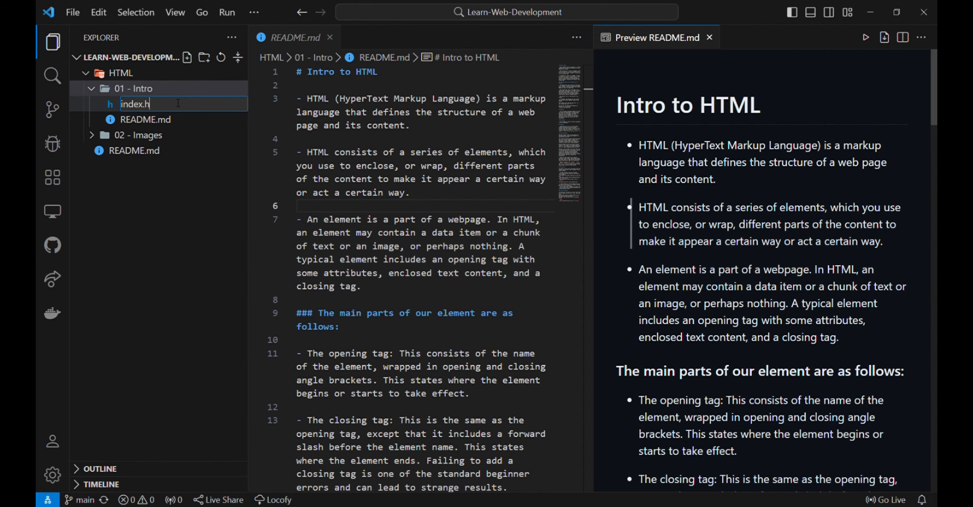
{"action": "key", "text": "Enter"}
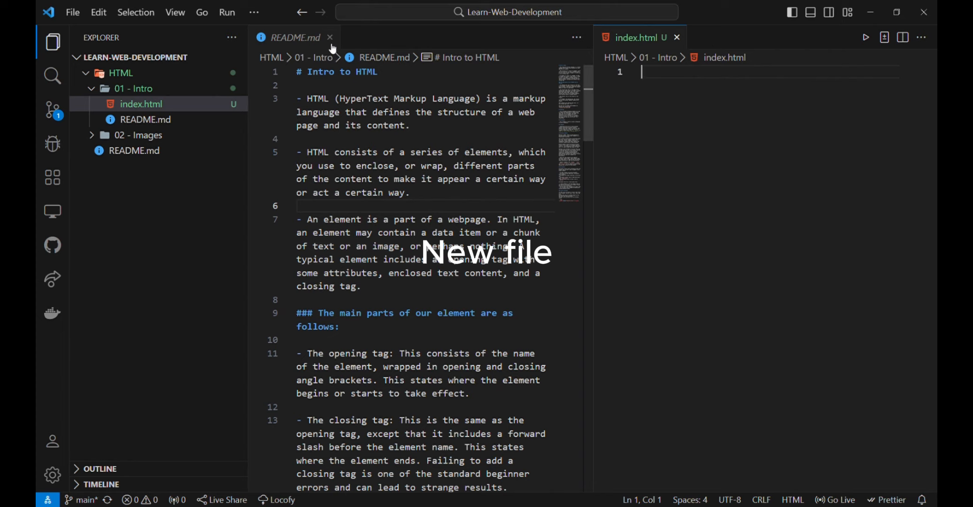
{"action": "left_click", "coordinate": [330, 38]}
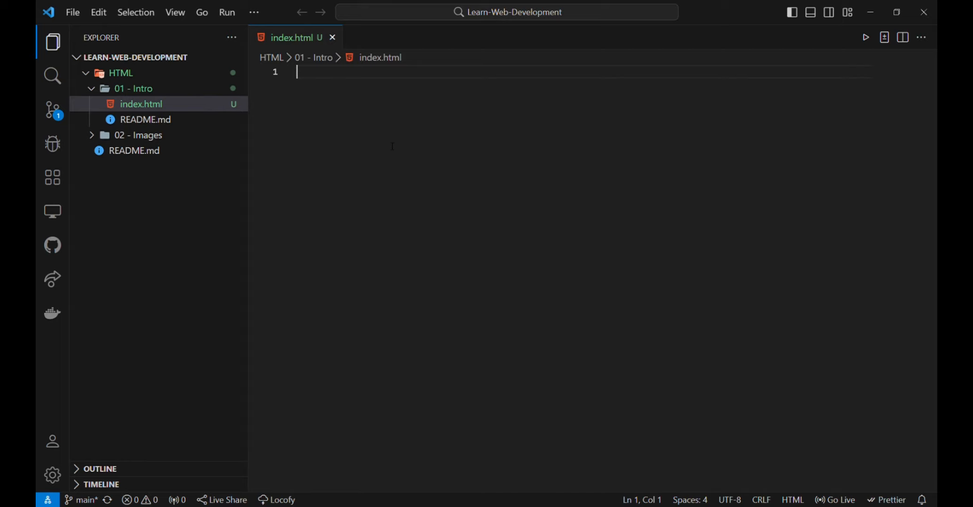
- Write an h1 element reading 'This is the main heading' and start a new line below it
{"action": "type", "text": "<"}
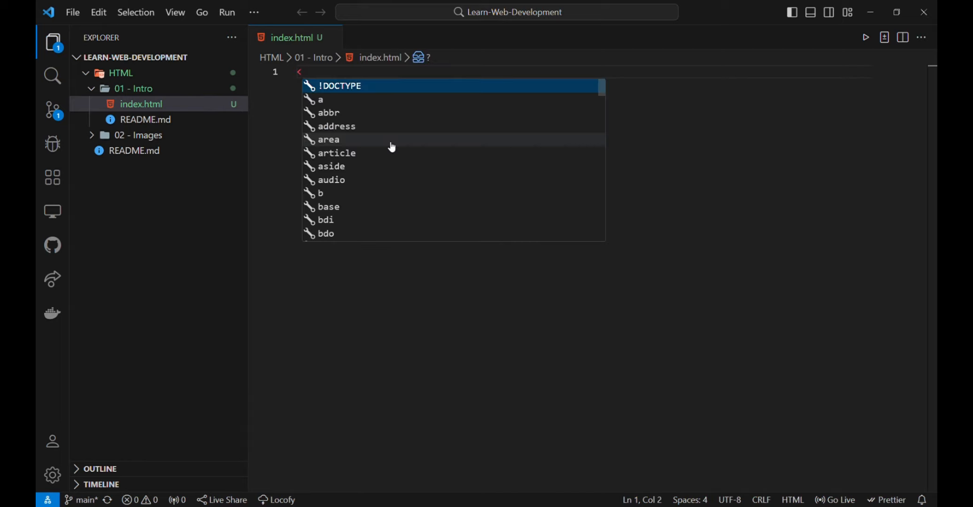
{"action": "type", "text": "h1></h1>"}
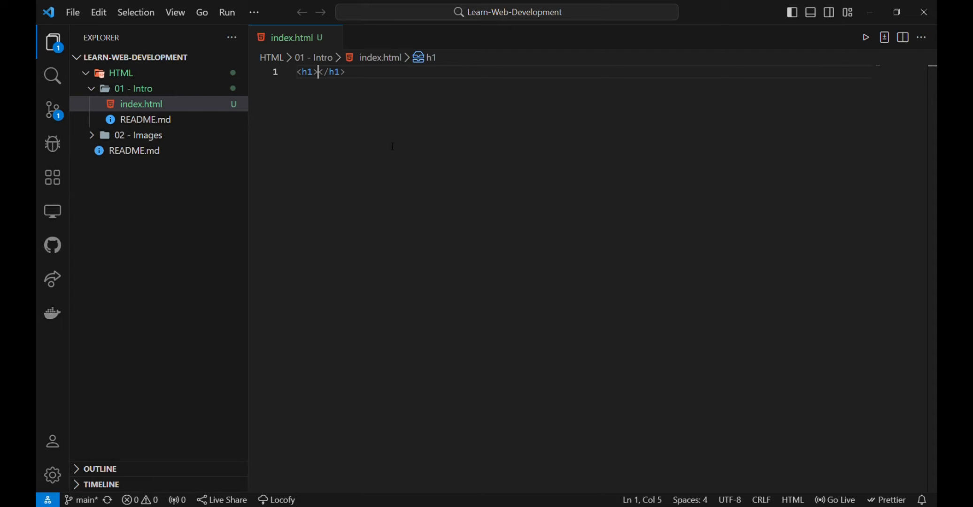
{"action": "type", "text": "<"}
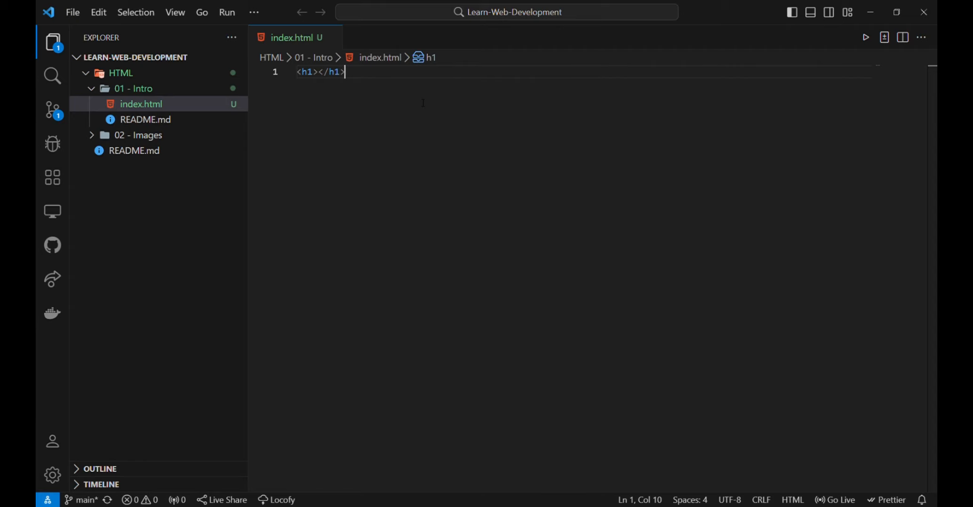
{"action": "left_click", "coordinate": [317, 72]}
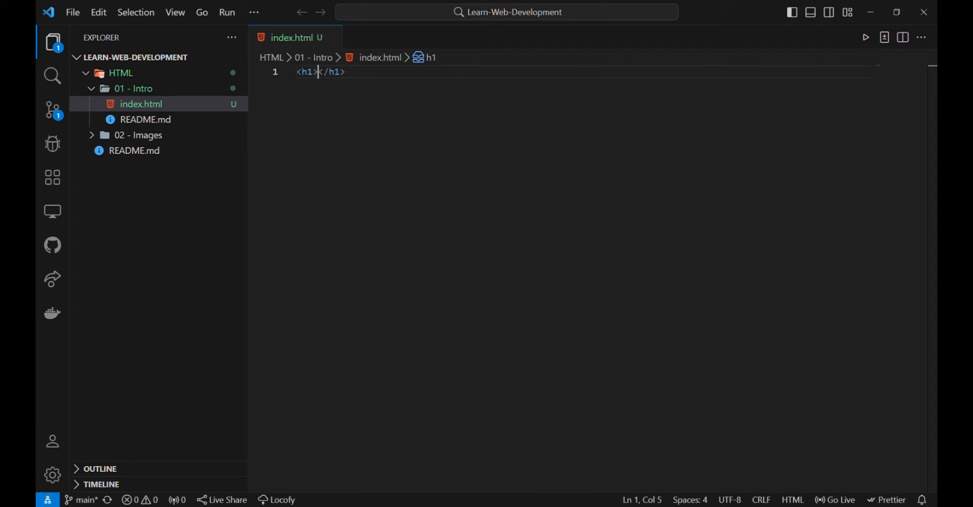
{"action": "type", "text": "This is the main heading"}
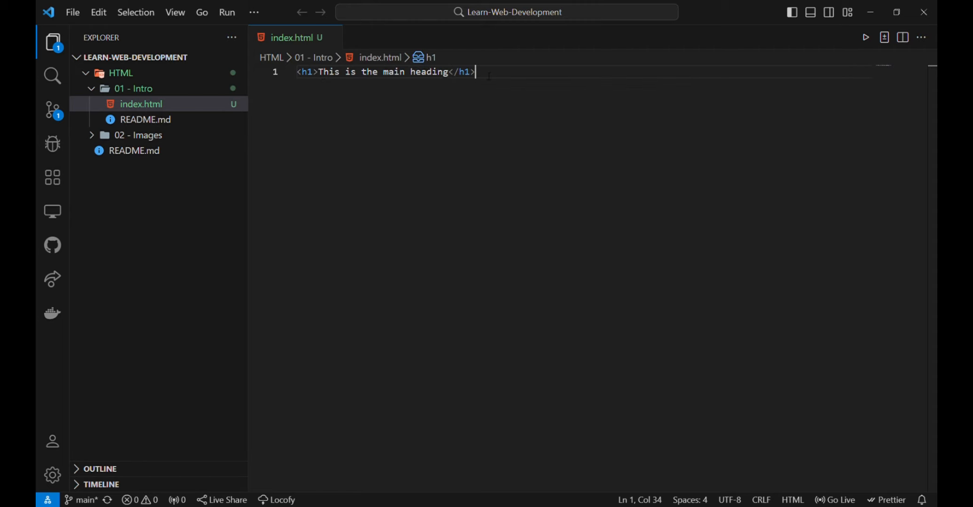
{"action": "key", "text": "Return"}
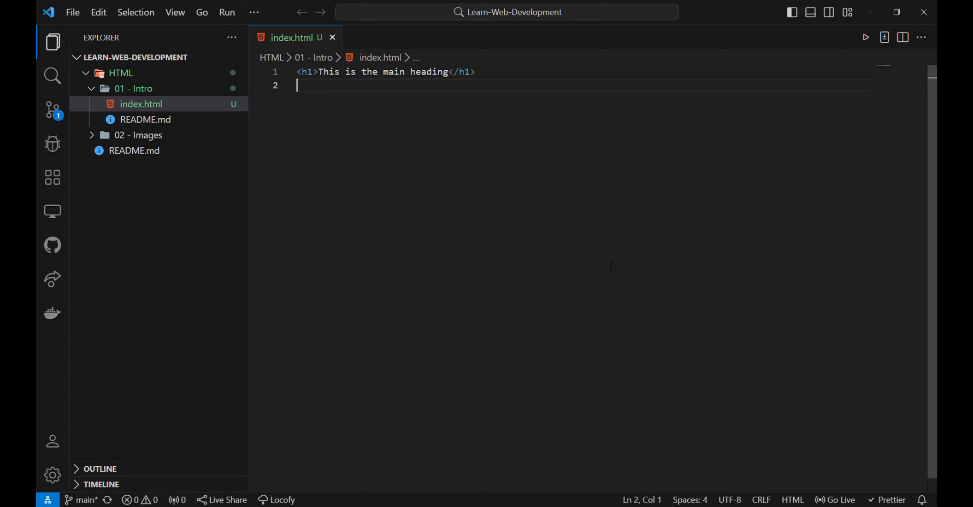
{"action": "mouse_move", "coordinate": [760, 358]}
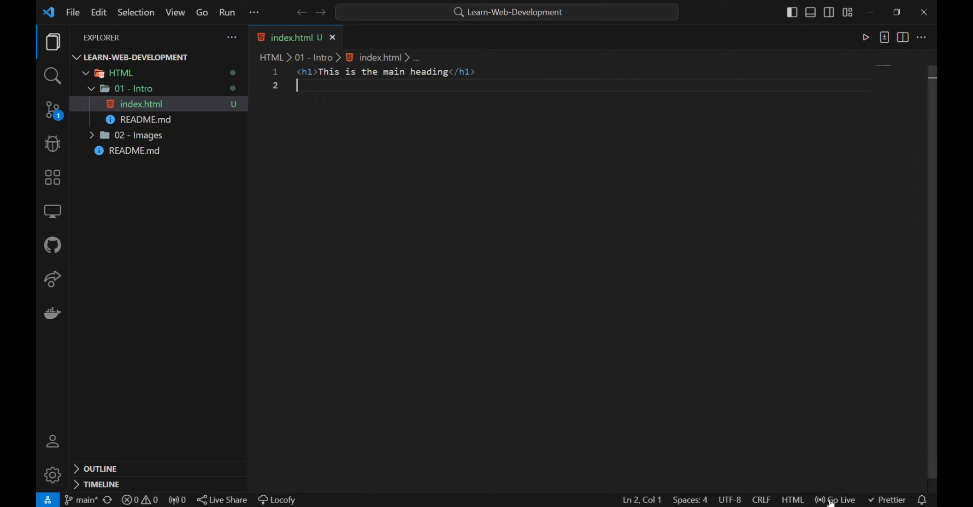
{"action": "mouse_move", "coordinate": [840, 499]}
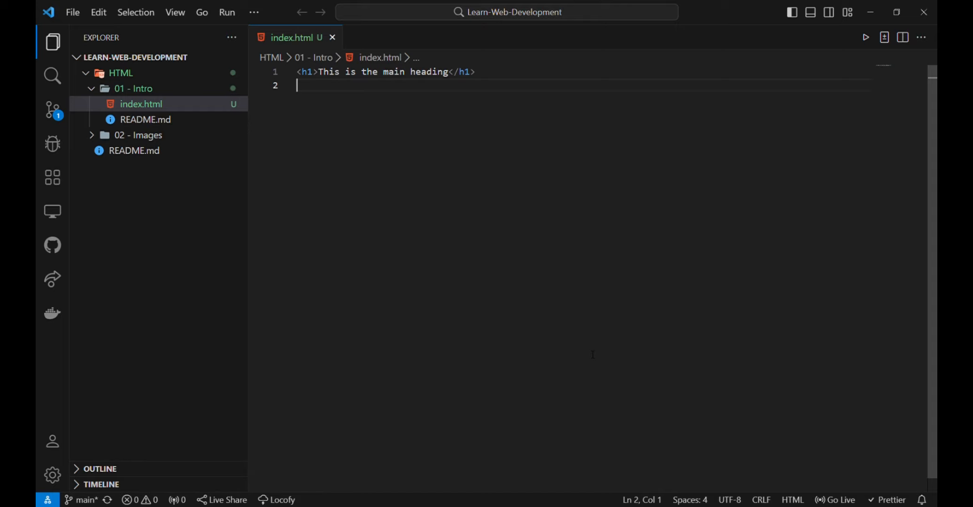
{"action": "mouse_move", "coordinate": [91, 191]}
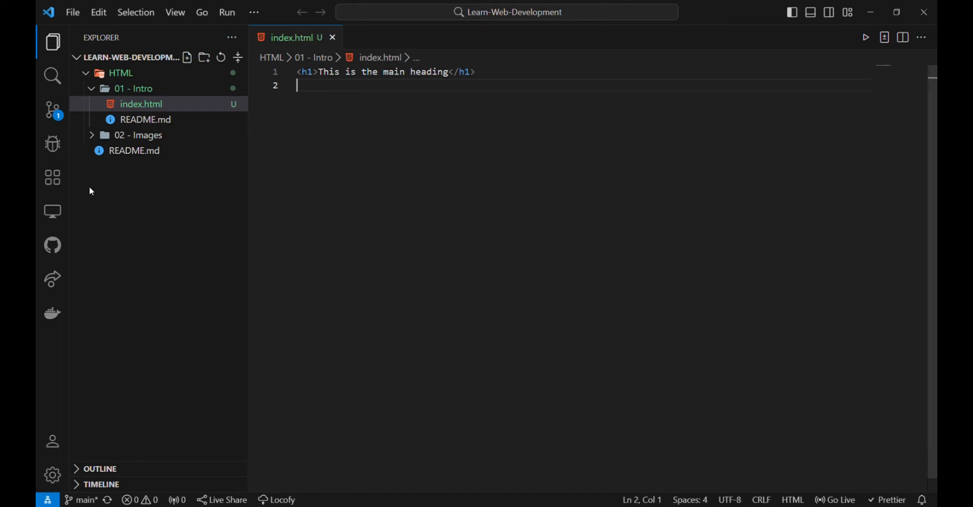
- Look up the Live Server extension in the Extensions view, then return to the project files
{"action": "left_click", "coordinate": [52, 177]}
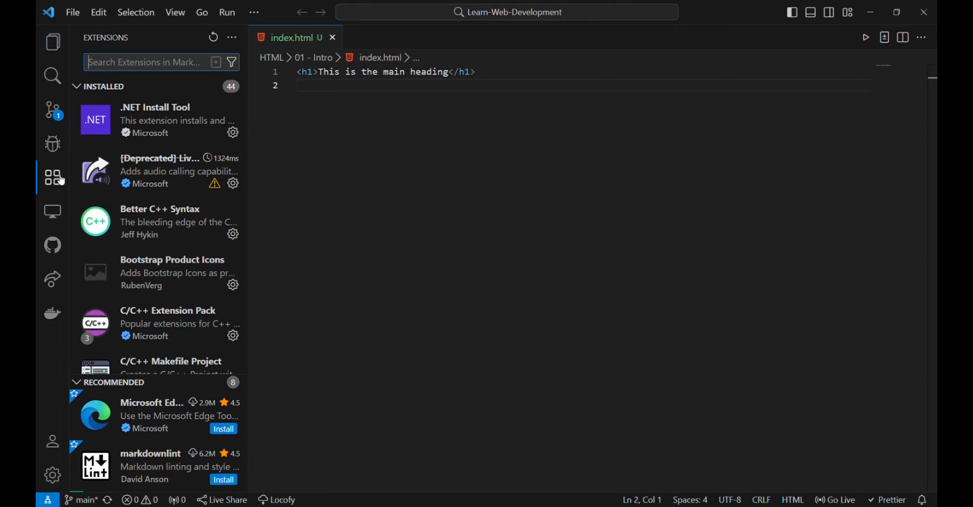
{"action": "type", "text": "live server"}
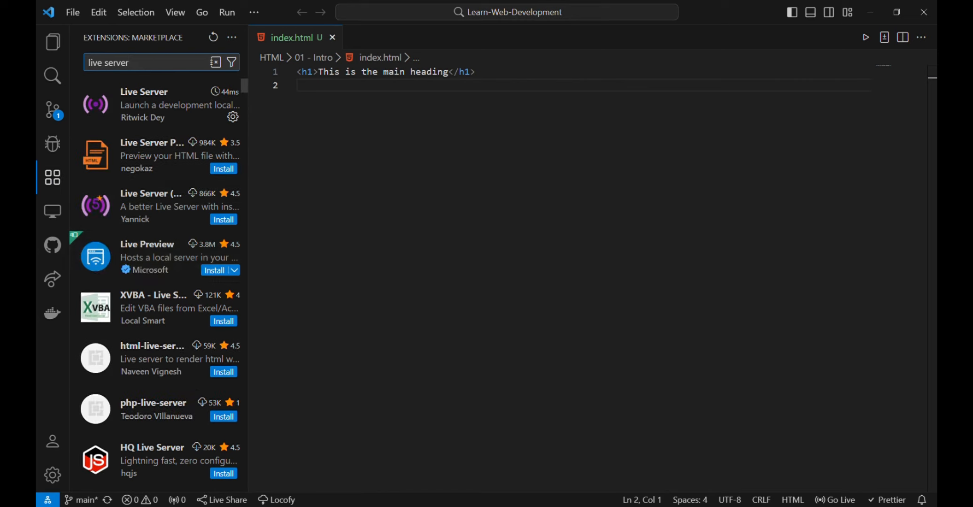
{"action": "mouse_move", "coordinate": [126, 144]}
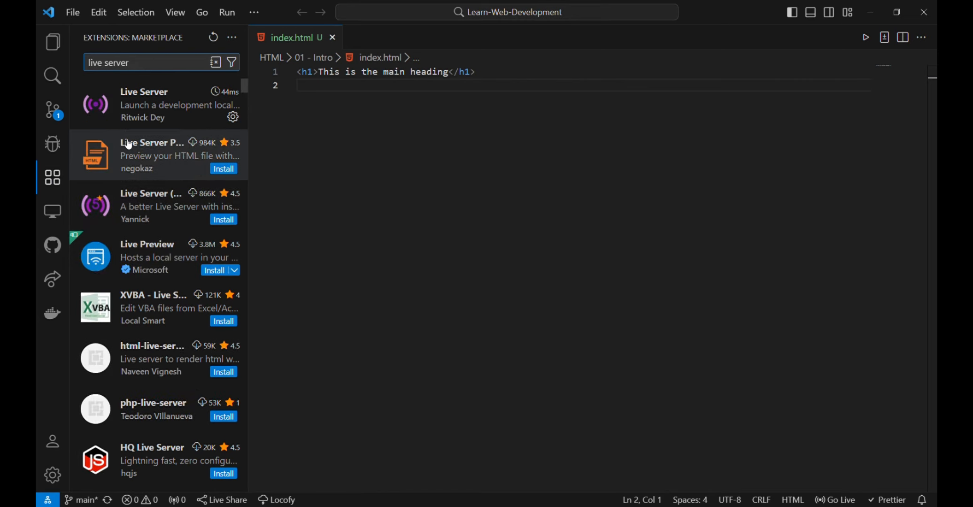
{"action": "mouse_move", "coordinate": [143, 104]}
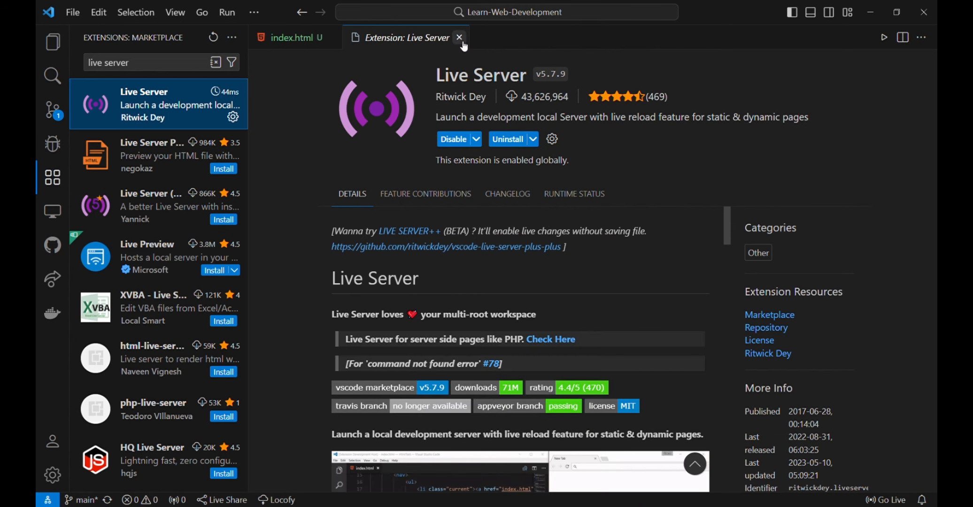
{"action": "left_click", "coordinate": [460, 37]}
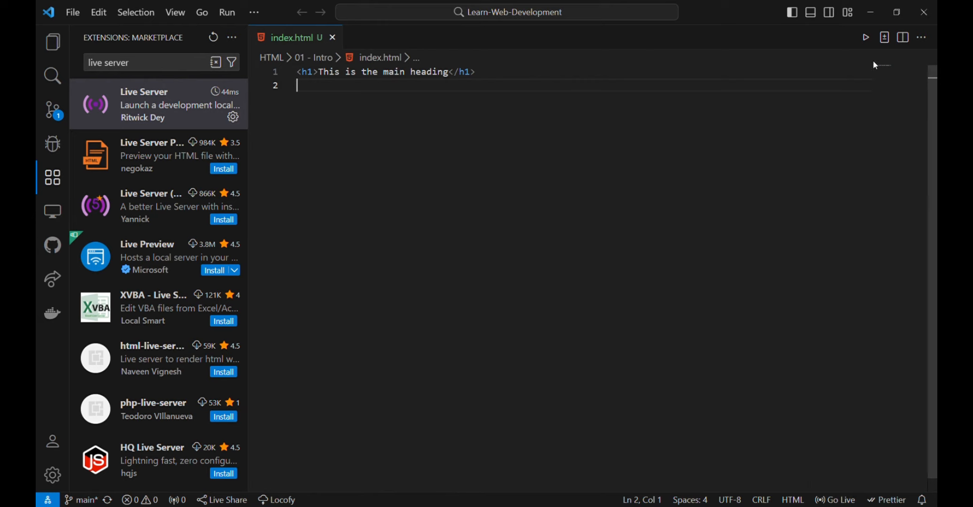
{"action": "left_click", "coordinate": [53, 41]}
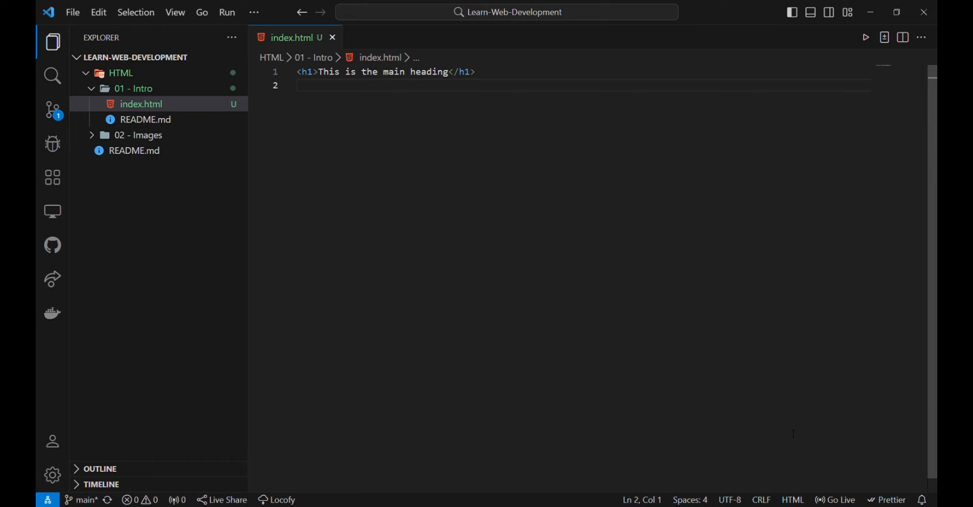
- Start Live Server from the status bar so index.html is served on port 5500
{"action": "left_click", "coordinate": [836, 499]}
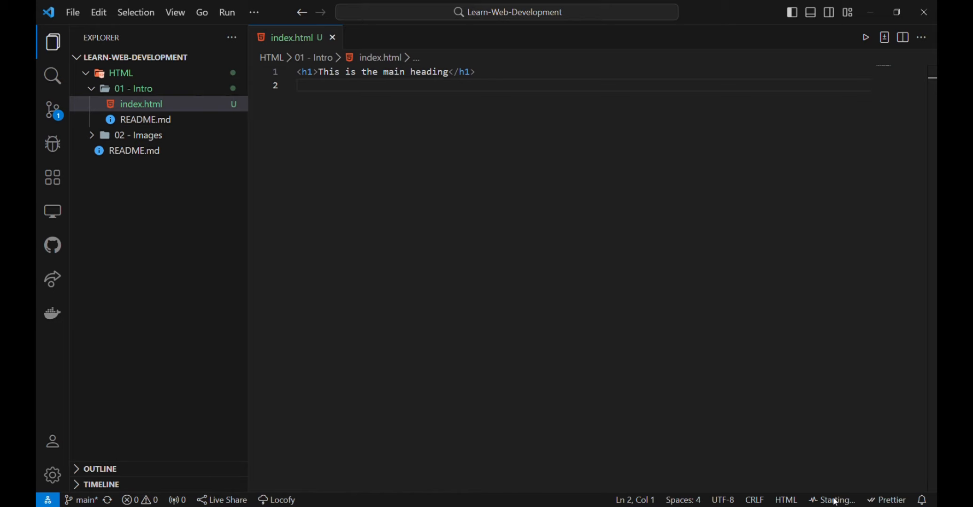
{"action": "left_click", "coordinate": [835, 499]}
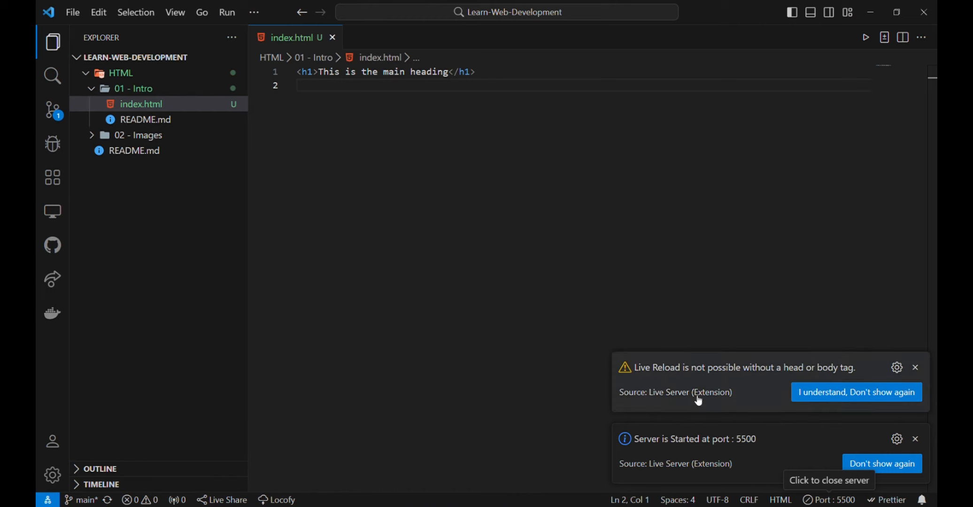
{"action": "mouse_move", "coordinate": [733, 452]}
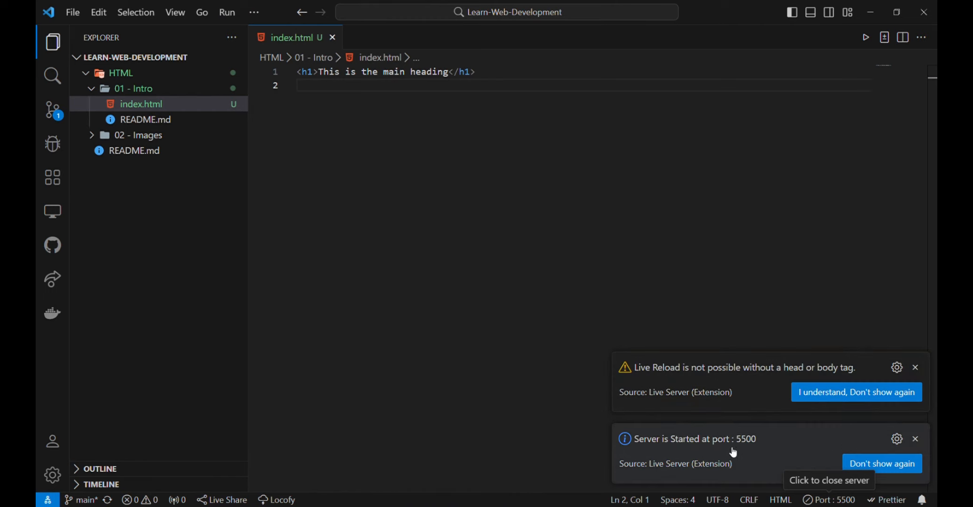
{"action": "mouse_move", "coordinate": [749, 461]}
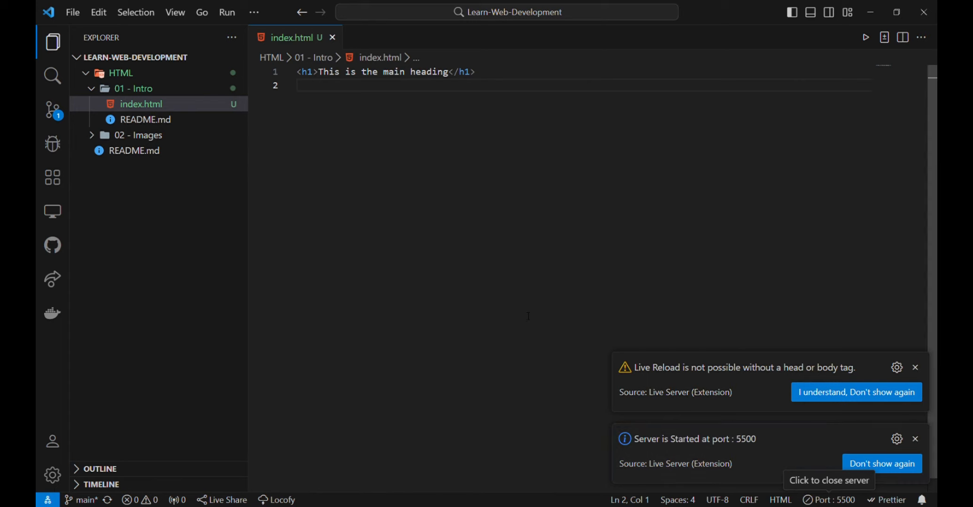
{"action": "left_click", "coordinate": [916, 438]}
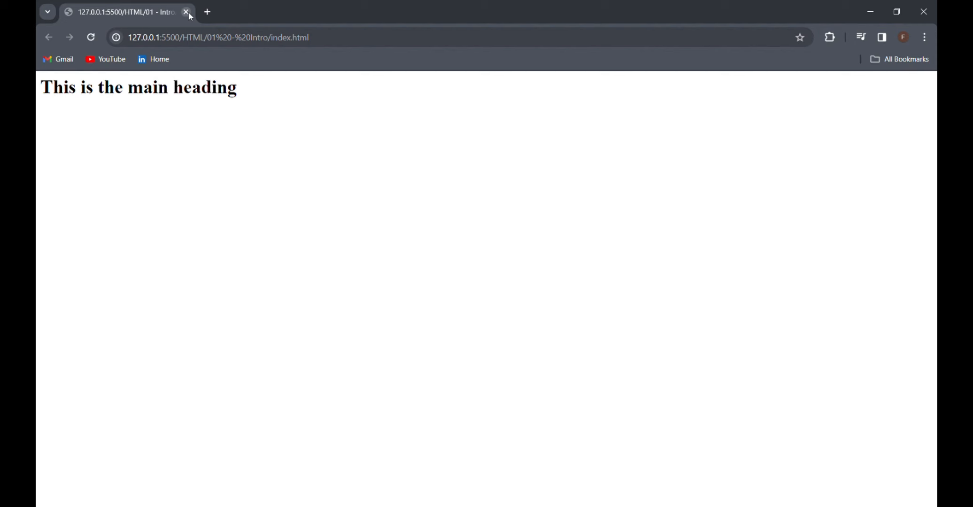
{"action": "mouse_move", "coordinate": [161, 106]}
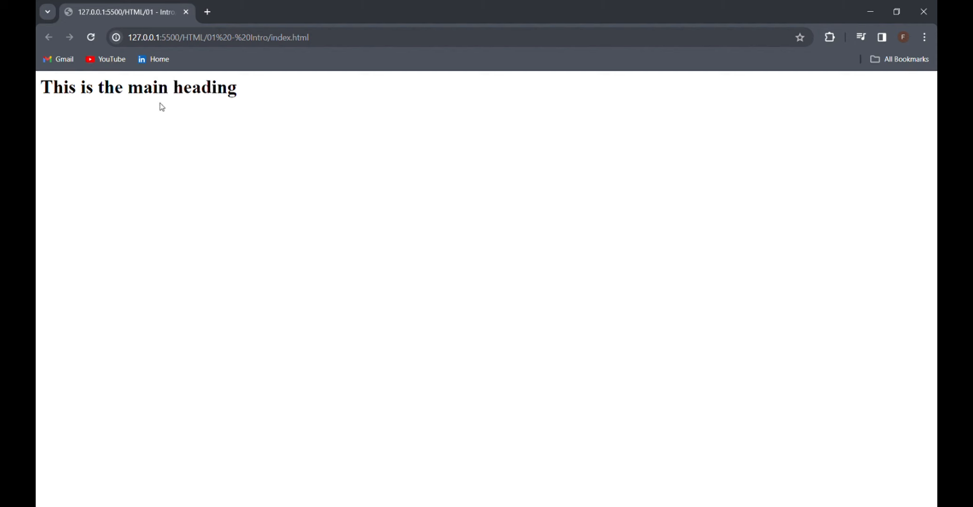
{"action": "mouse_move", "coordinate": [287, 105]}
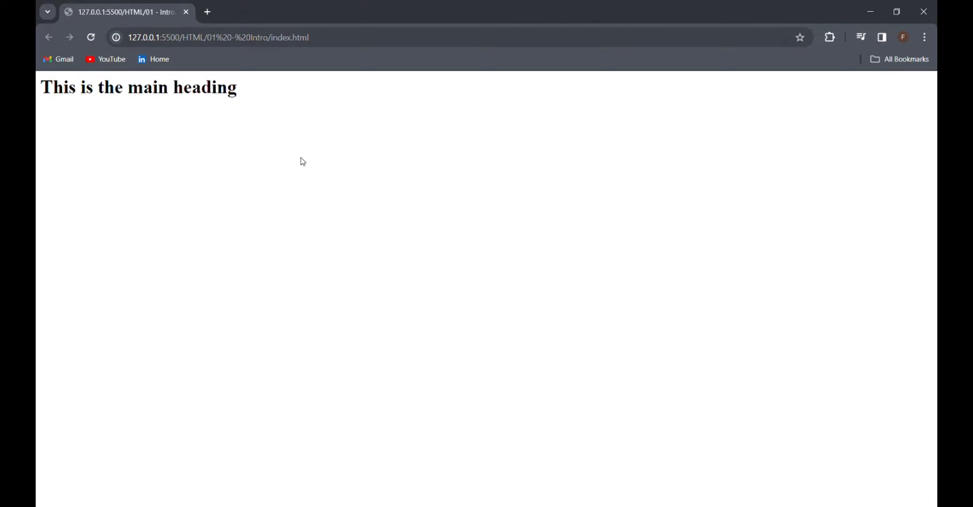
{"action": "mouse_move", "coordinate": [111, 51]}
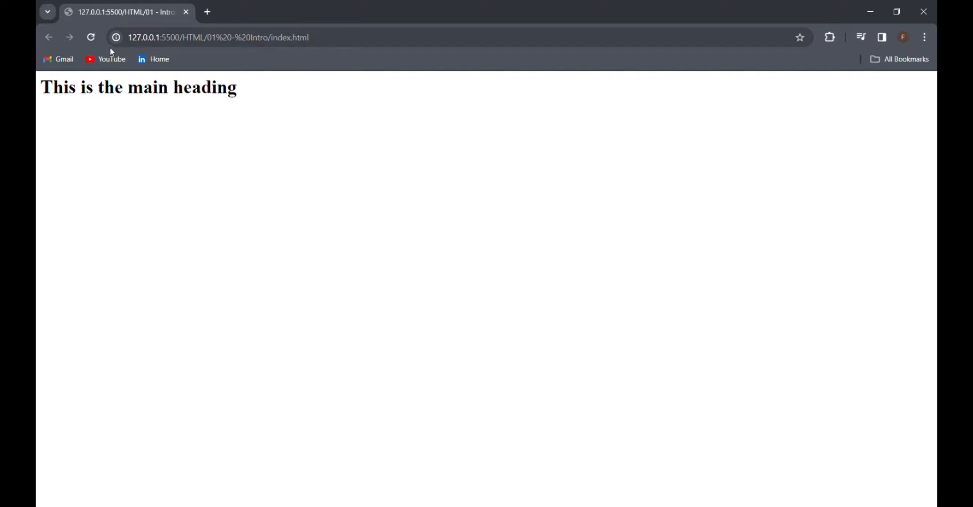
{"action": "mouse_move", "coordinate": [213, 184]}
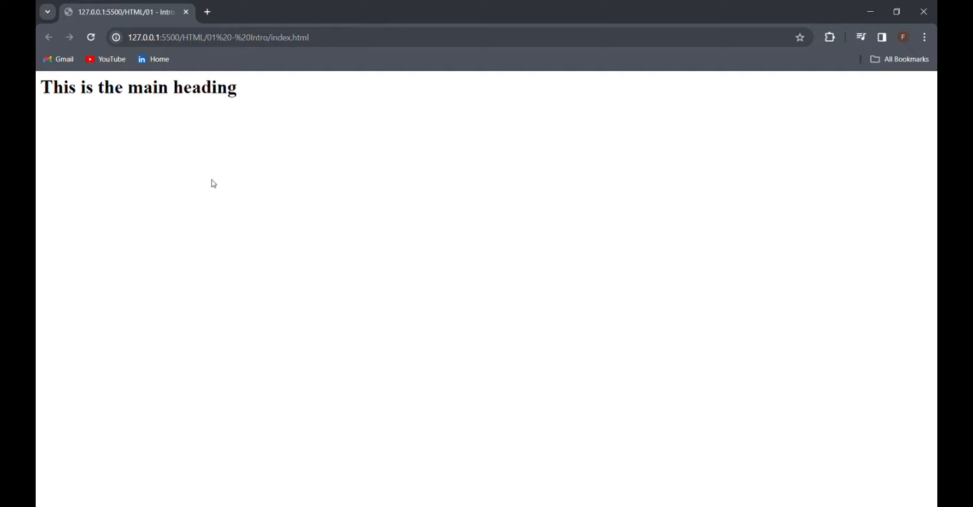
{"action": "mouse_move", "coordinate": [847, 103]}
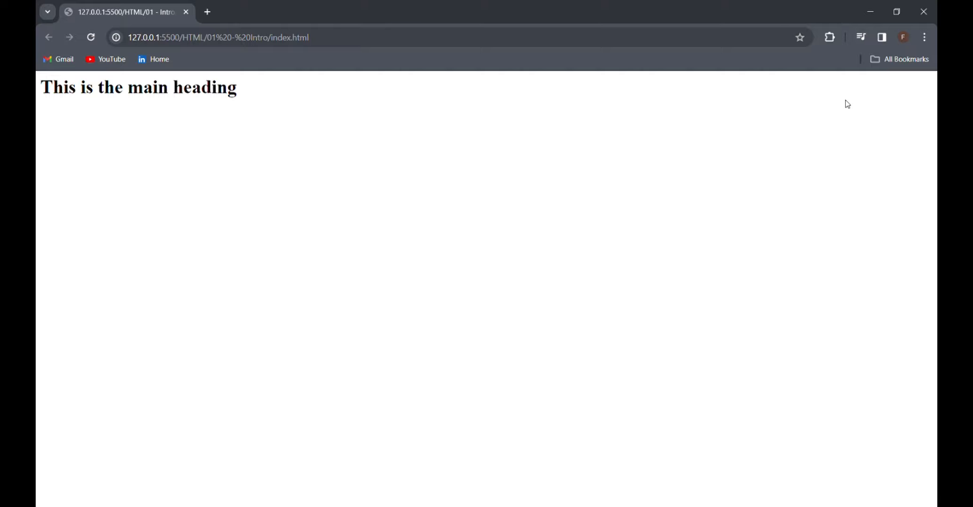
{"action": "mouse_move", "coordinate": [674, 384]}
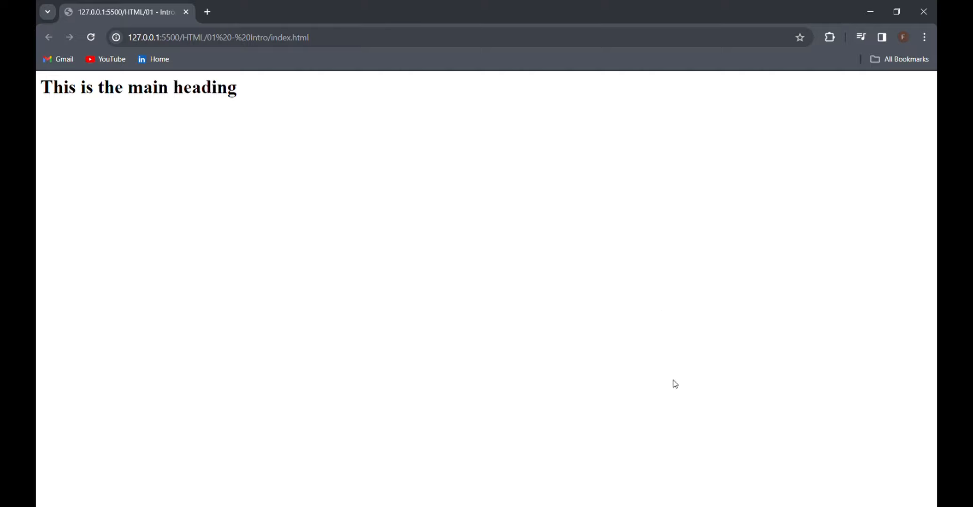
- Bring up Chrome's developer tools on the locally served index.html page
{"action": "key", "text": "F12"}
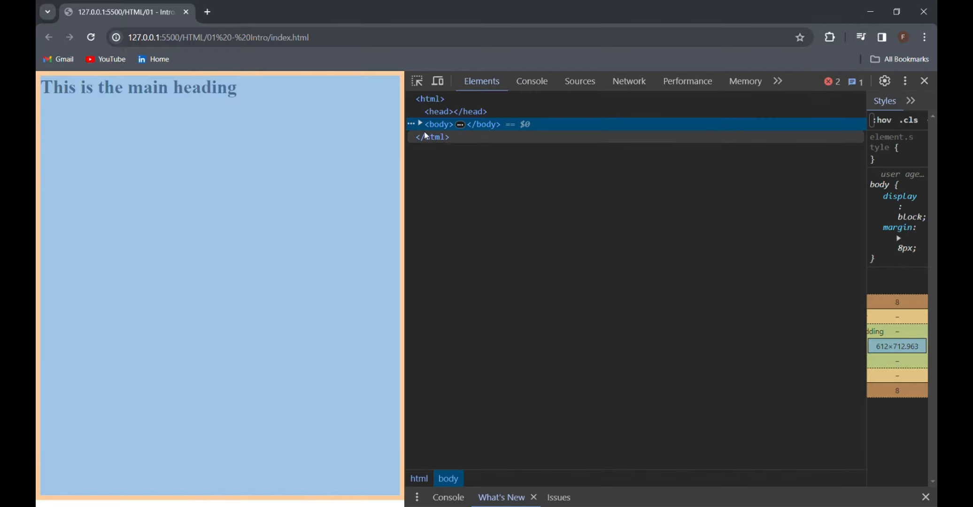
- Expand the body node in the Elements panel to reveal the h1 'This is the main heading'
{"action": "left_click", "coordinate": [420, 124]}
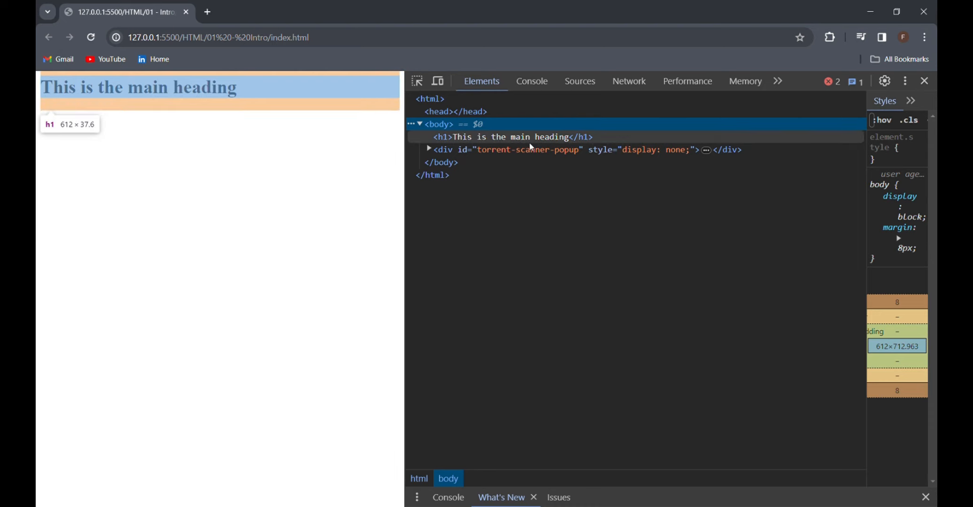
{"action": "mouse_move", "coordinate": [539, 141]}
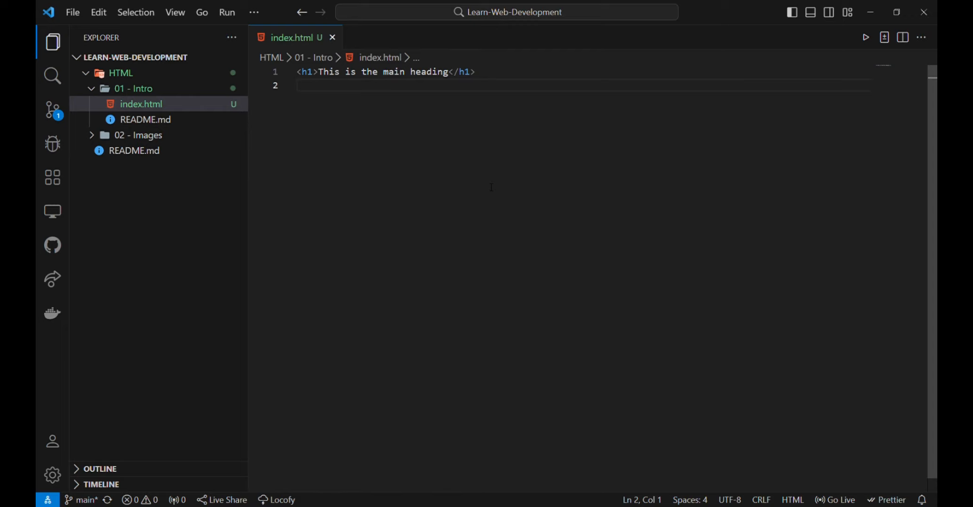
- Add '<h2>Second heading</h2>' lines below the main heading and renumber one to h3
{"action": "type", "text": "<h2></h2>"}
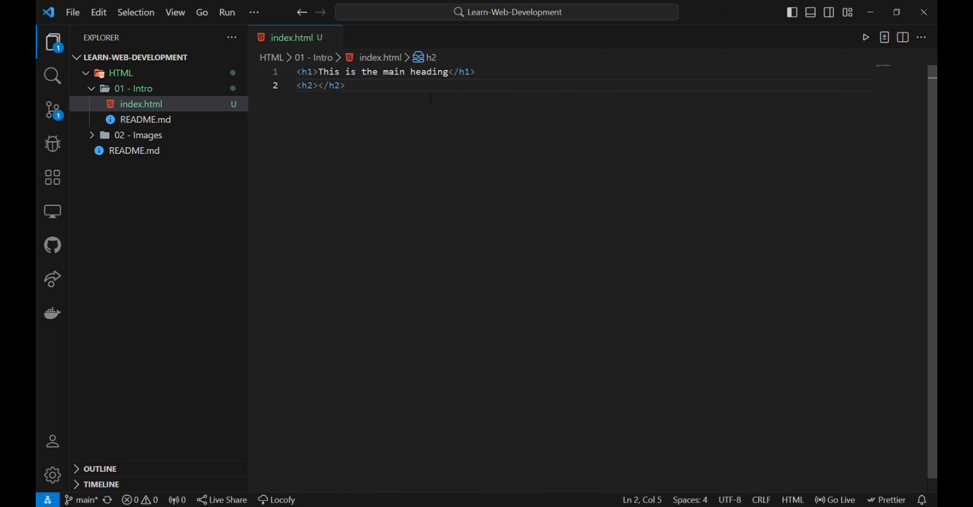
{"action": "type", "text": "Second"}
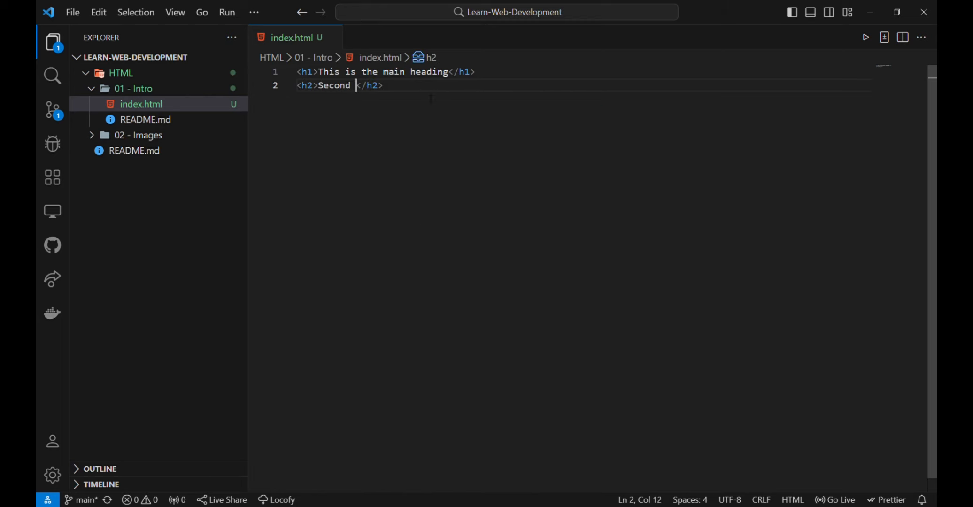
{"action": "type", "text": "heading"}
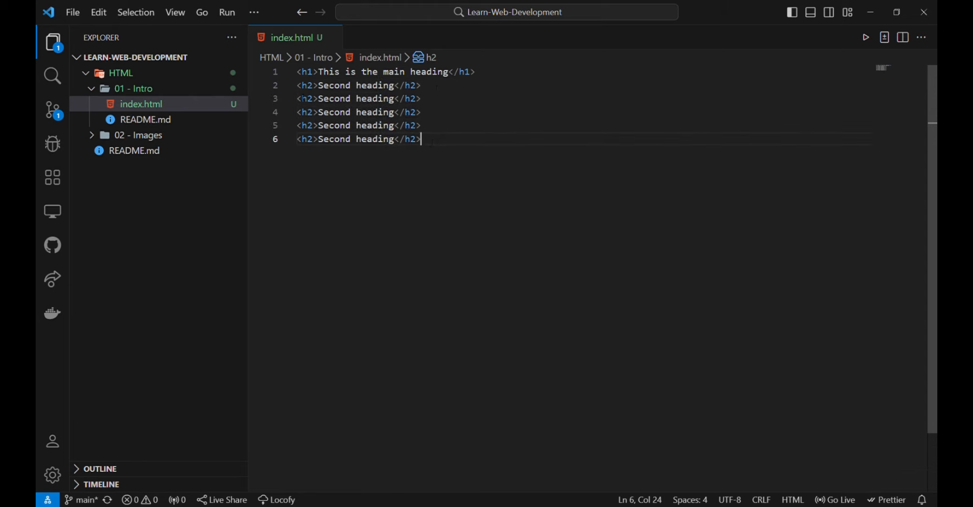
{"action": "mouse_move", "coordinate": [309, 112]}
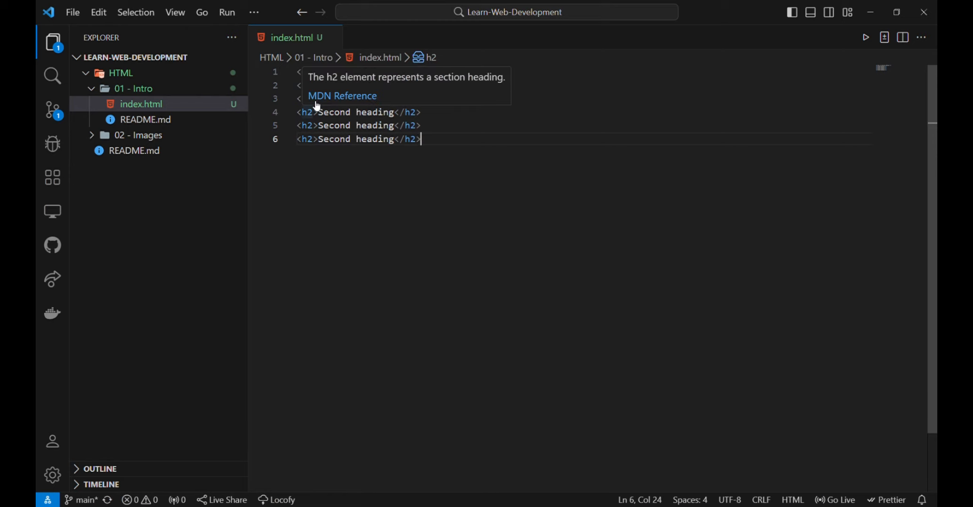
{"action": "mouse_move", "coordinate": [607, 270]}
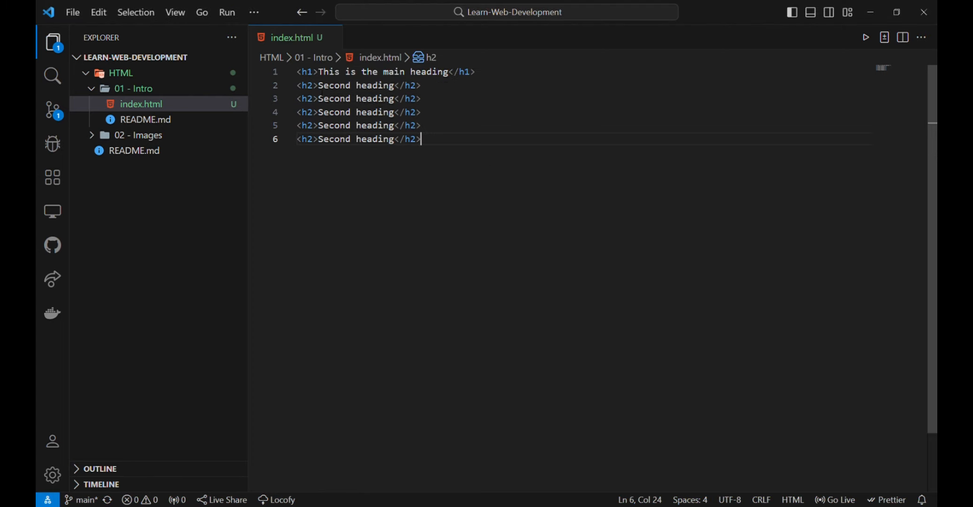
{"action": "type", "text": "3"}
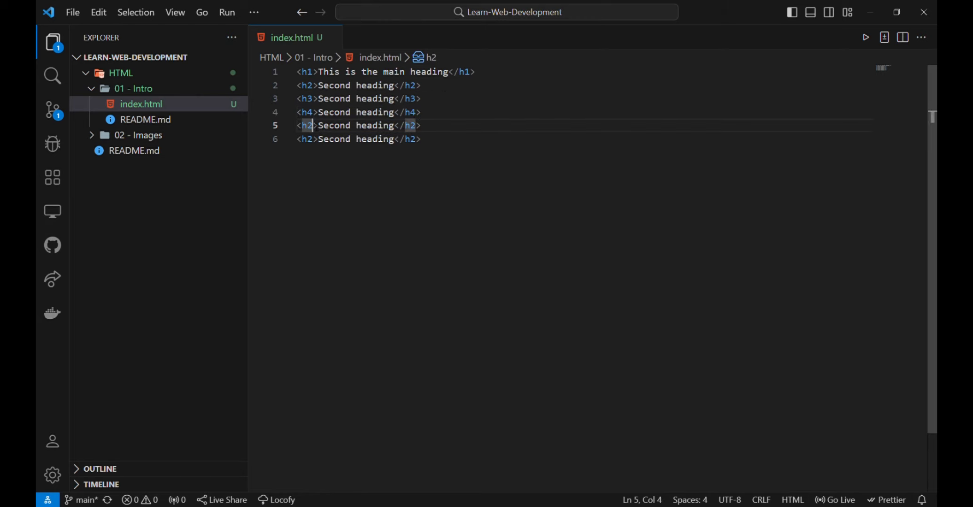
- Renumber the remaining lines to h5 and h6 and rename the third line to Third heading
{"action": "type", "text": "5"}
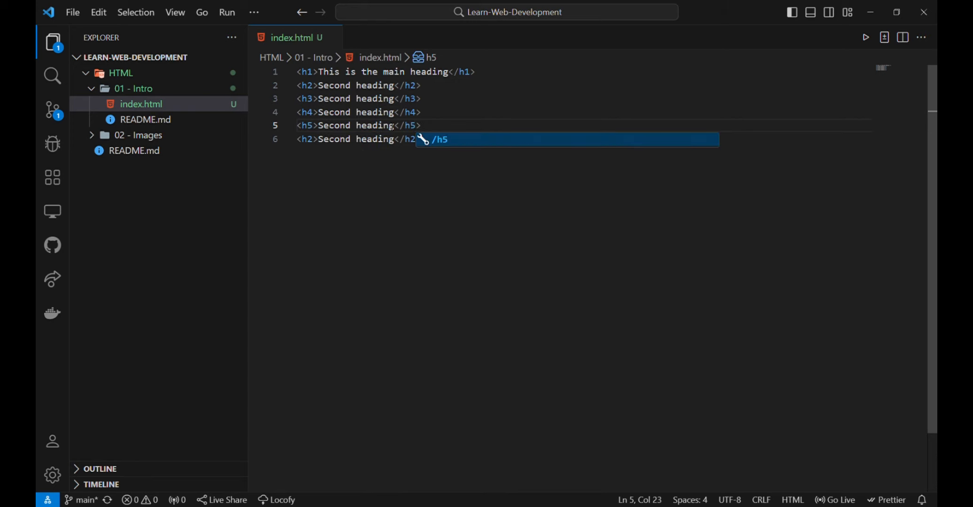
{"action": "type", "text": "6"}
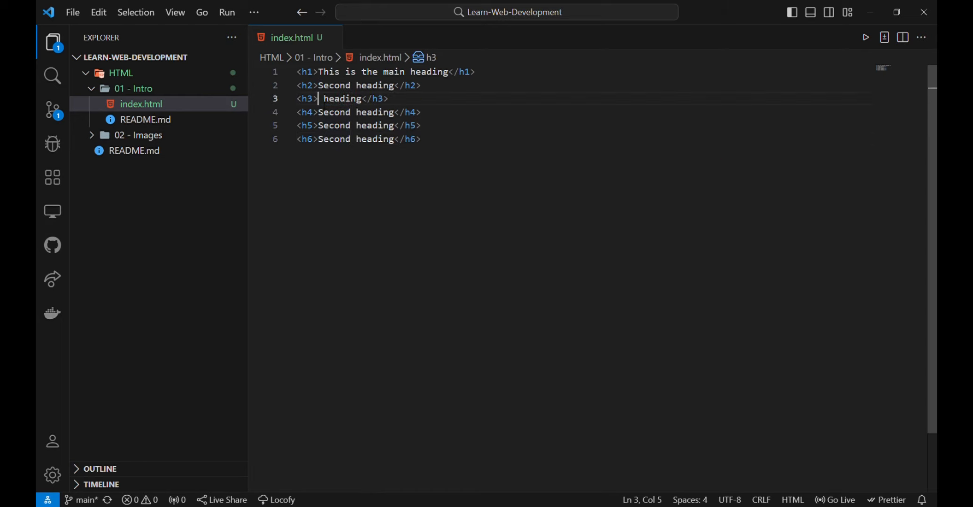
{"action": "type", "text": "third"}
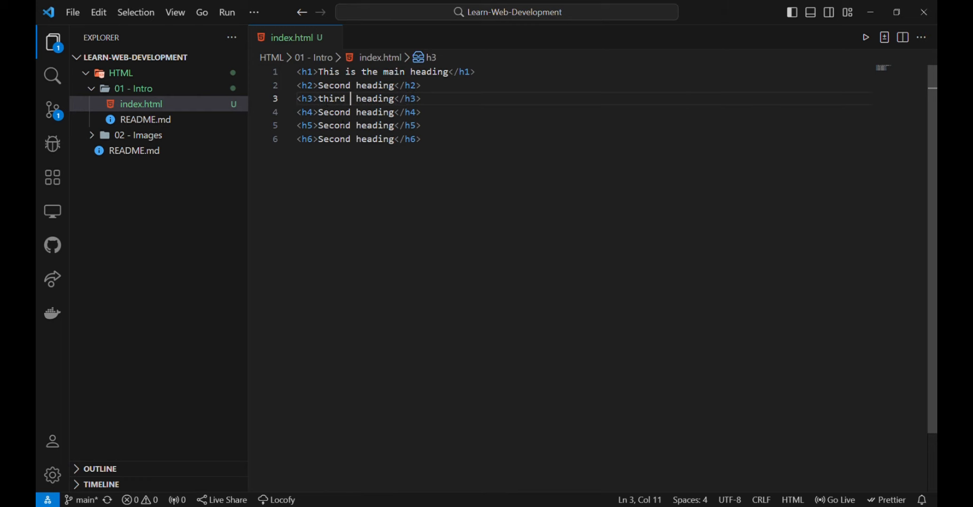
- Rename the lower headings to Forth, Fifth and Sixth heading
{"action": "double_click", "coordinate": [339, 112]}
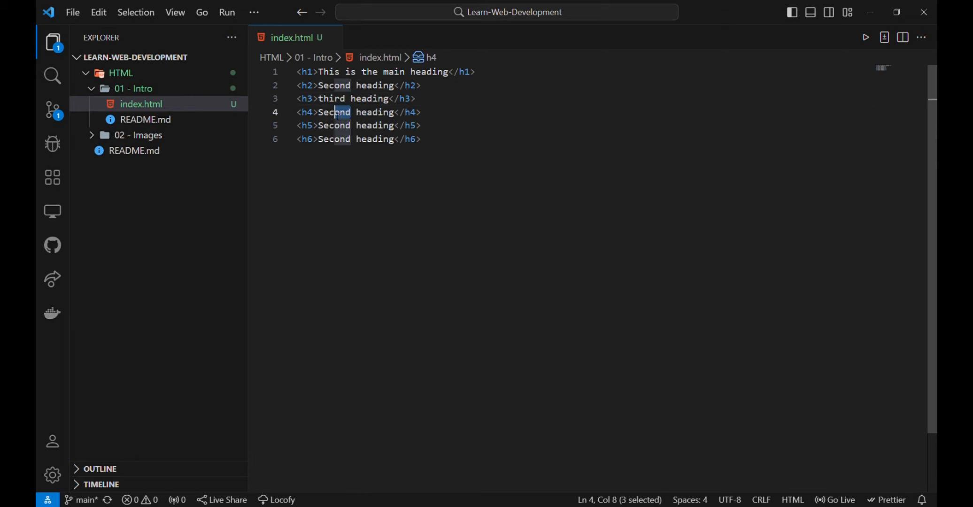
{"action": "type", "text": "Forth"}
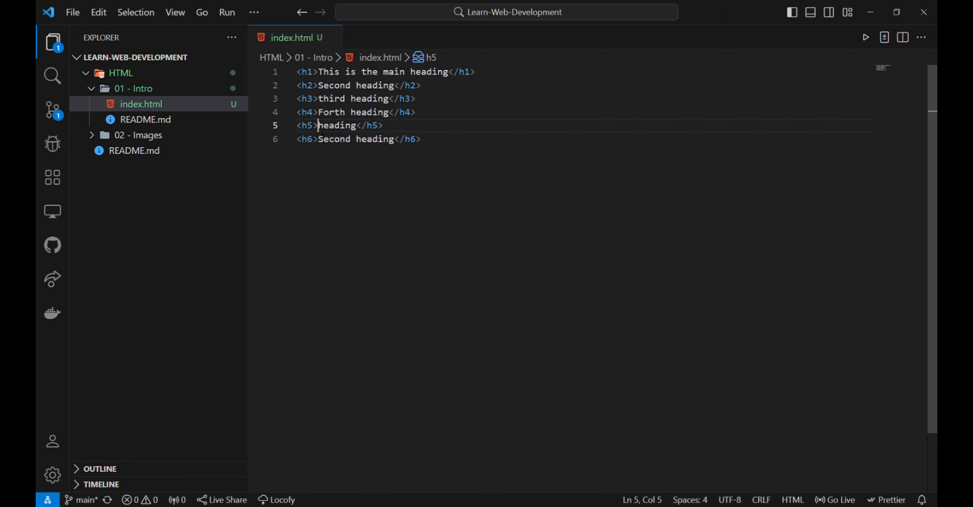
{"action": "type", "text": "Fifth"}
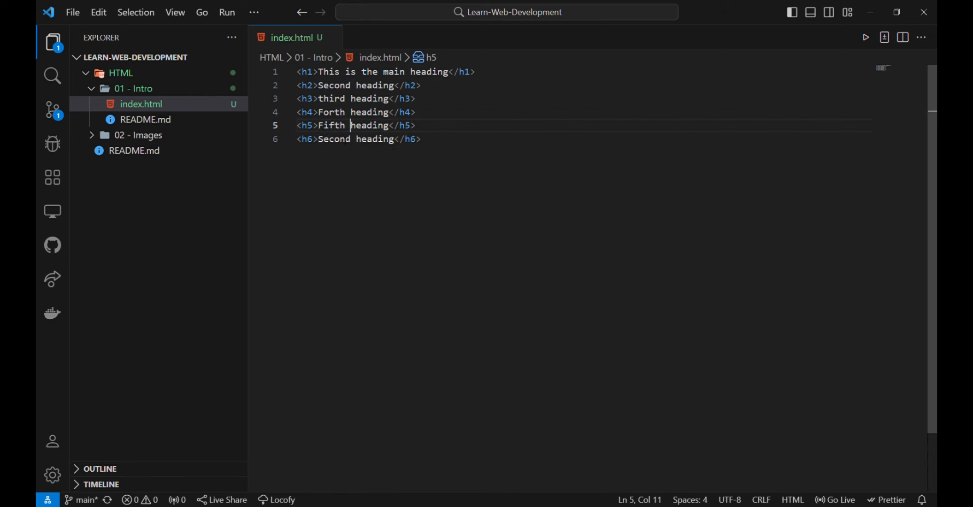
{"action": "double_click", "coordinate": [333, 139]}
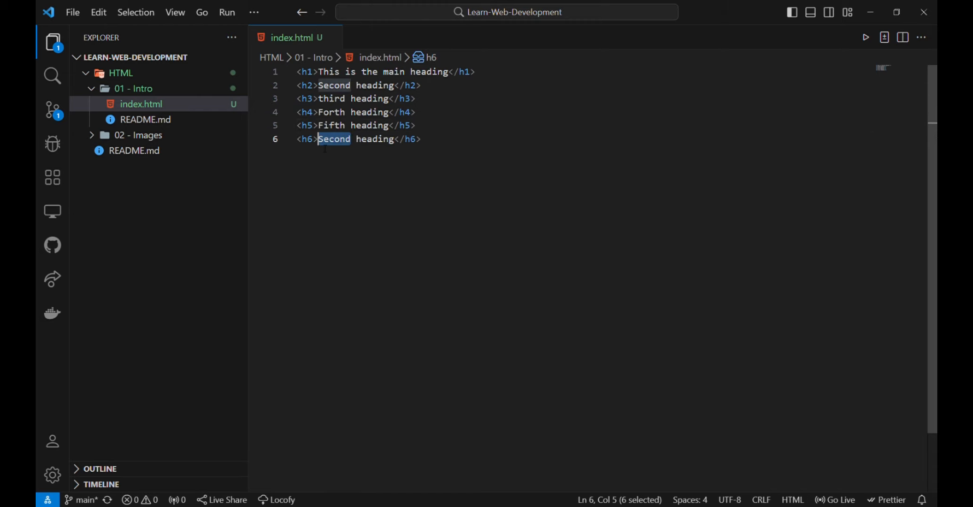
{"action": "type", "text": "Si"}
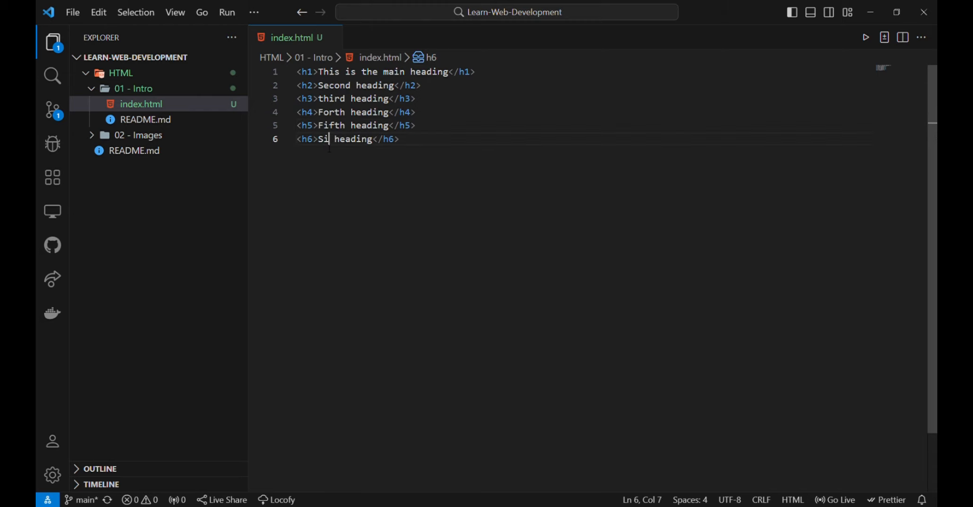
{"action": "type", "text": "xt"}
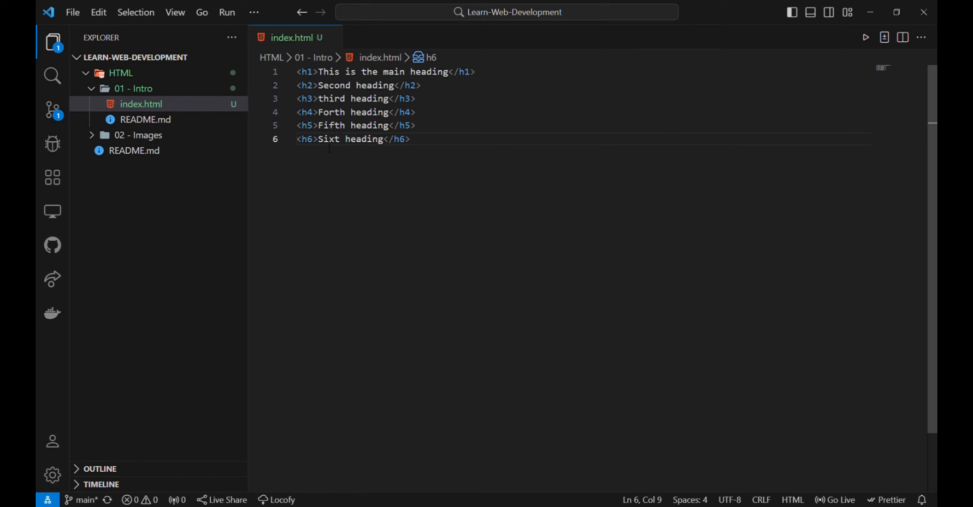
{"action": "type", "text": "h"}
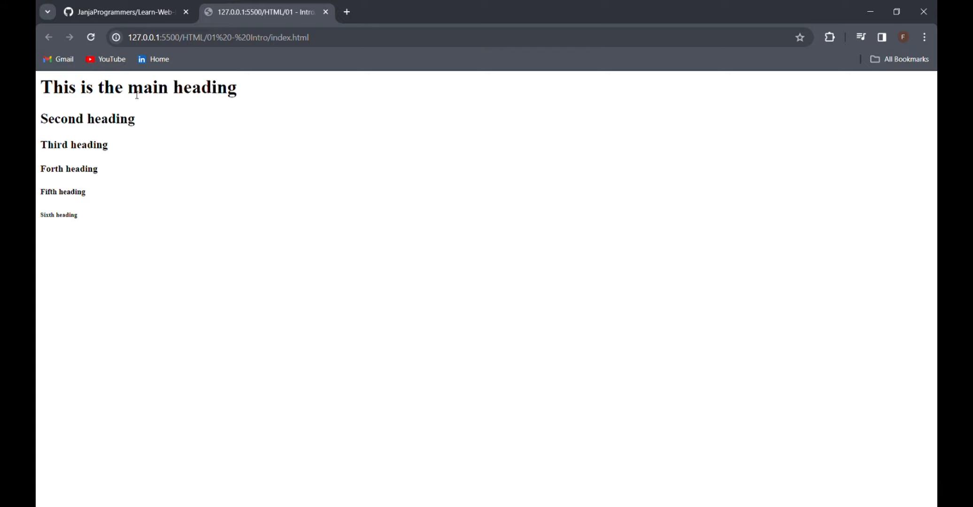
{"action": "mouse_move", "coordinate": [123, 115]}
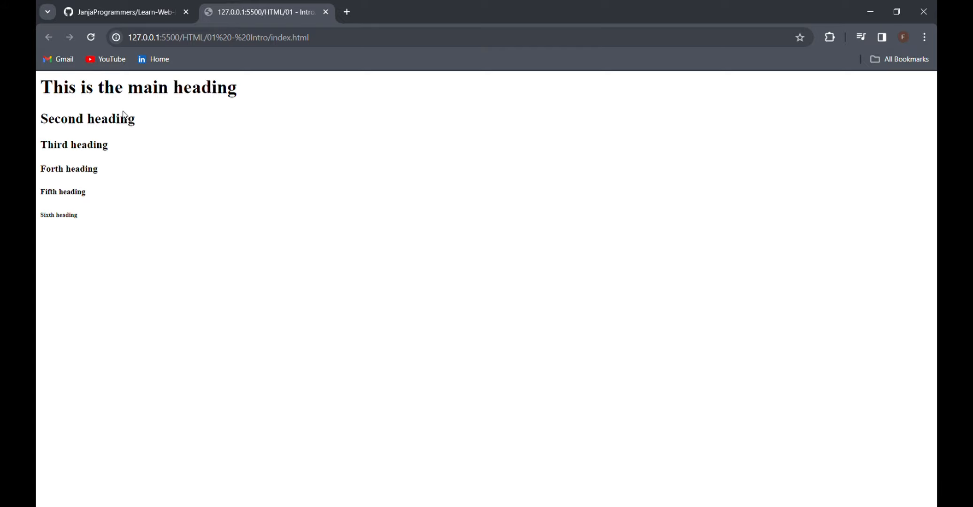
{"action": "mouse_move", "coordinate": [122, 155]}
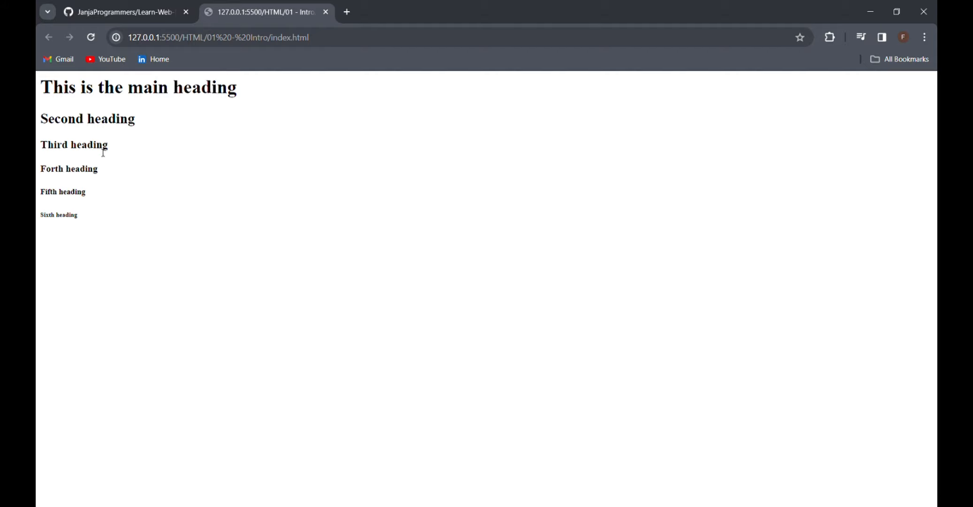
{"action": "mouse_move", "coordinate": [76, 223]}
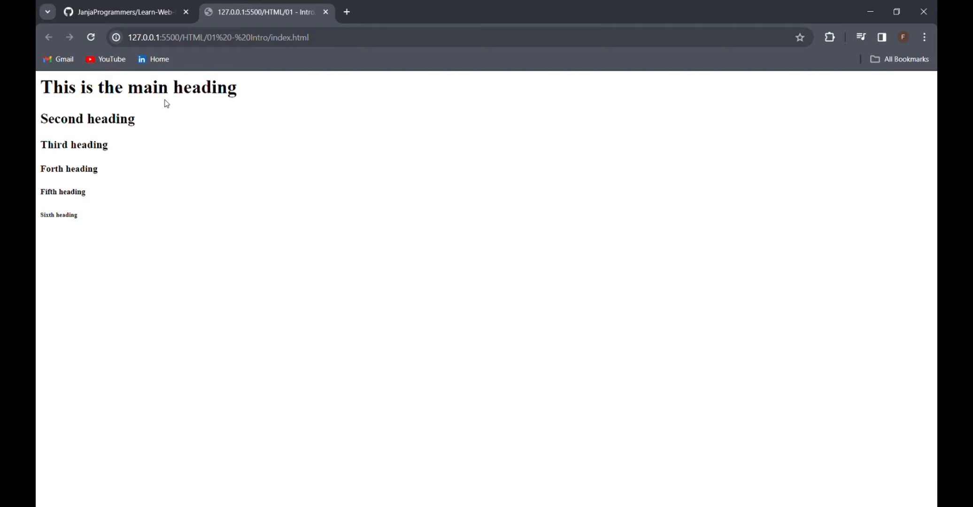
{"action": "mouse_move", "coordinate": [137, 236]}
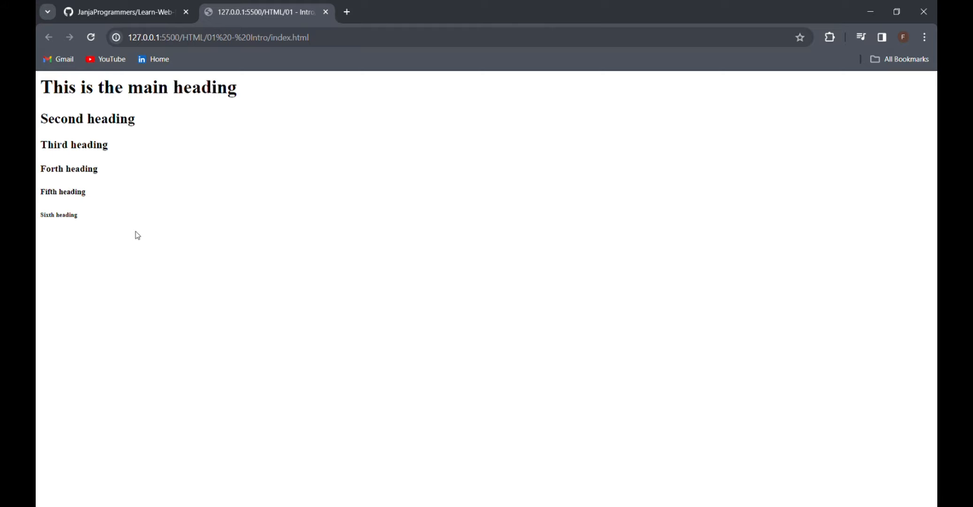
{"action": "mouse_move", "coordinate": [149, 99]}
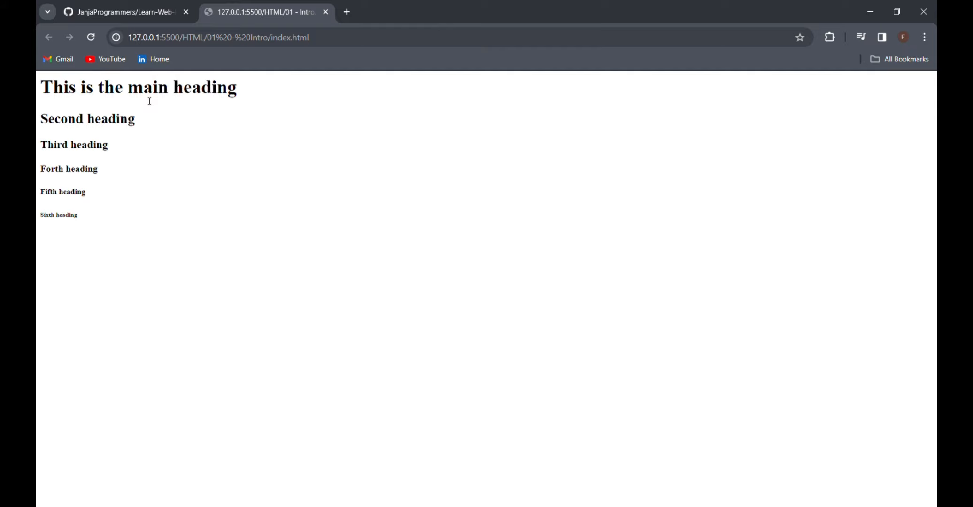
{"action": "mouse_move", "coordinate": [877, 81]}
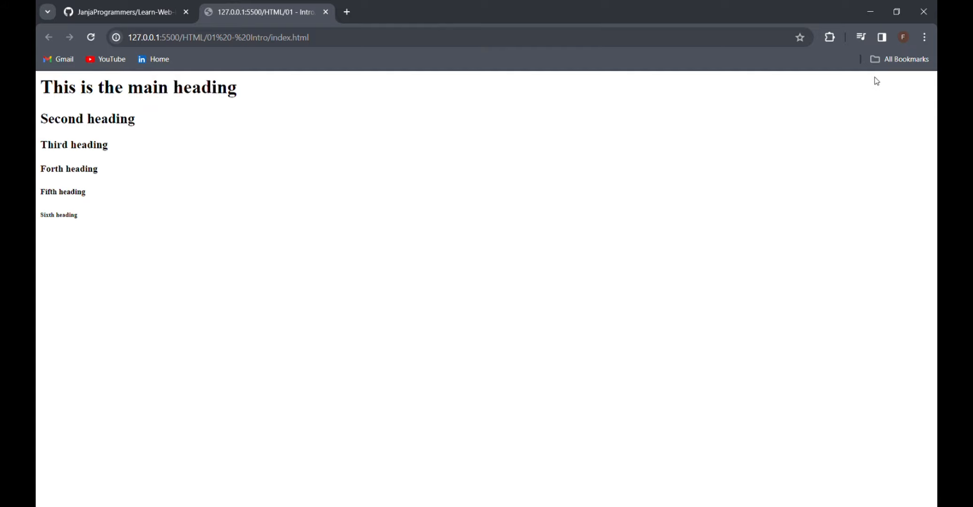
{"action": "mouse_move", "coordinate": [869, 104]}
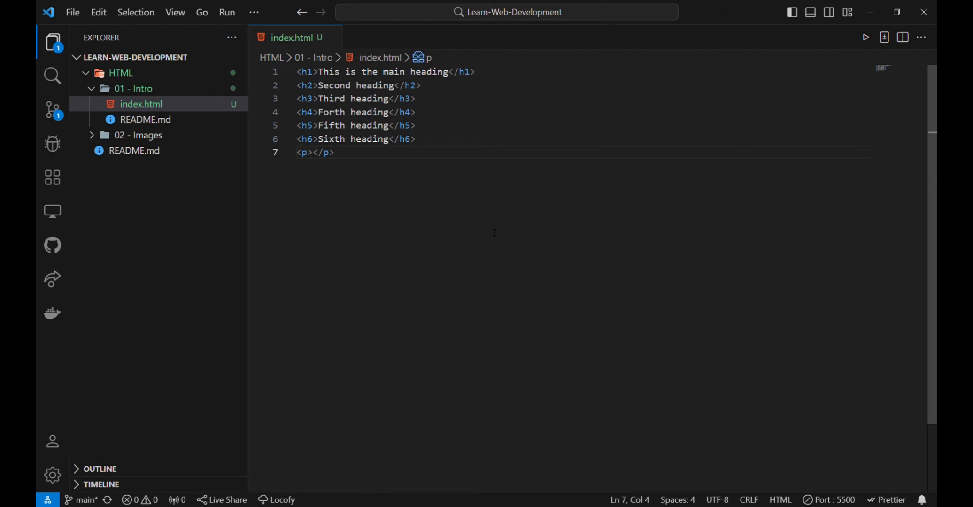
- Fill the paragraph on line 7 with the text 'This is a paragraph'
{"action": "type", "text": "This"}
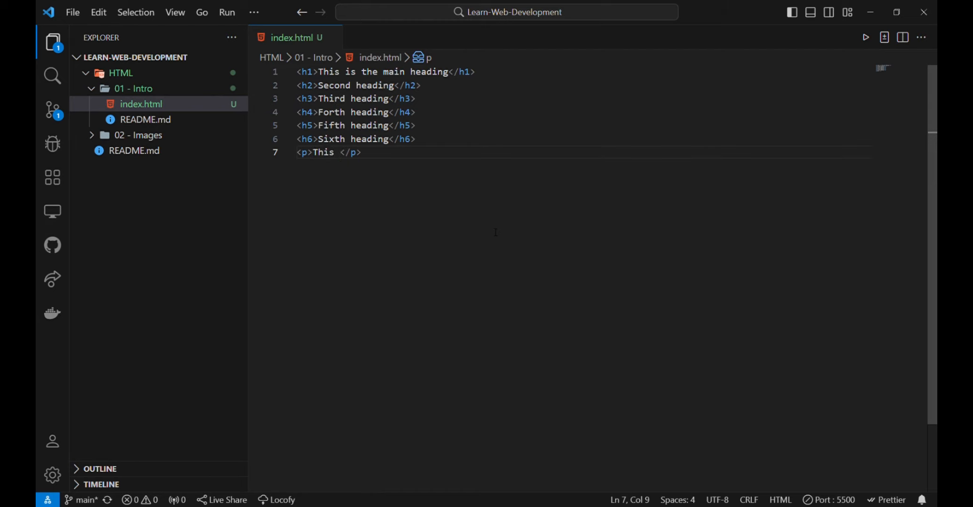
{"action": "type", "text": "is a paragra"}
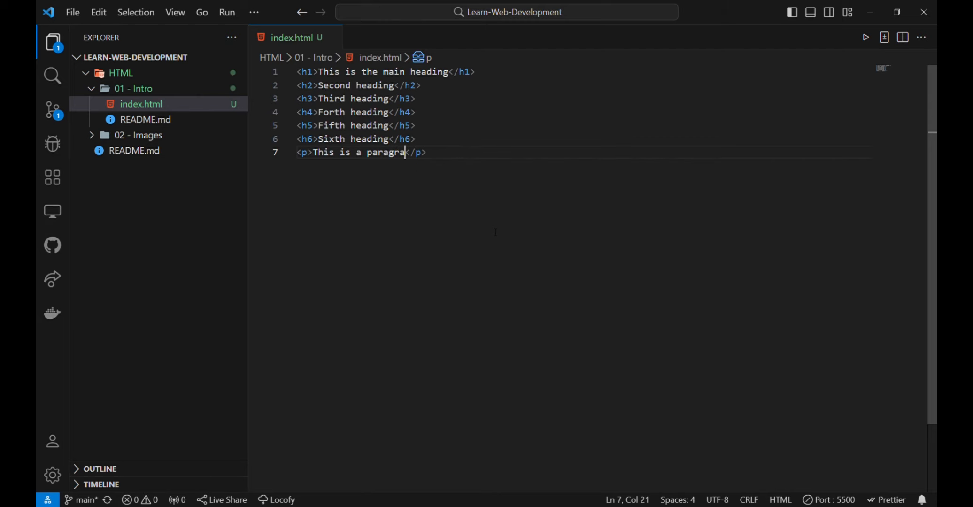
{"action": "type", "text": "ph"}
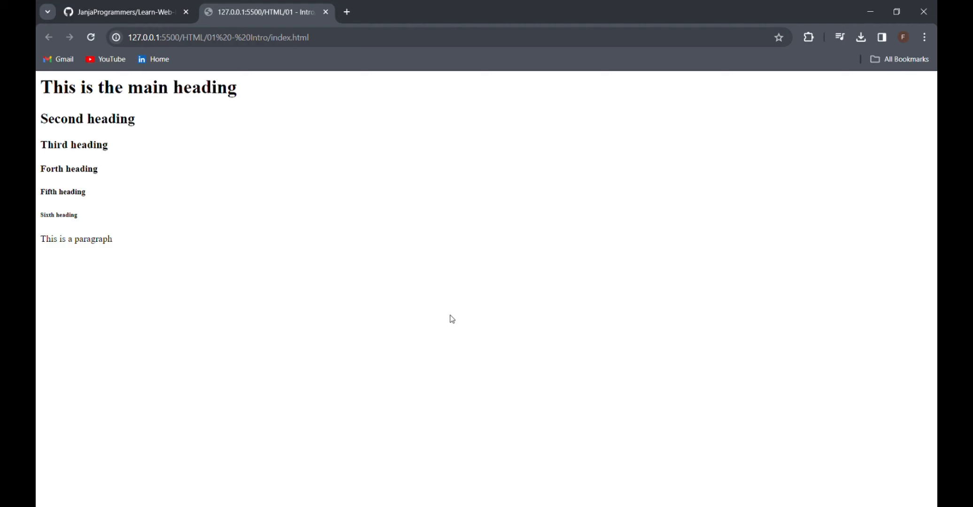
{"action": "mouse_move", "coordinate": [111, 206]}
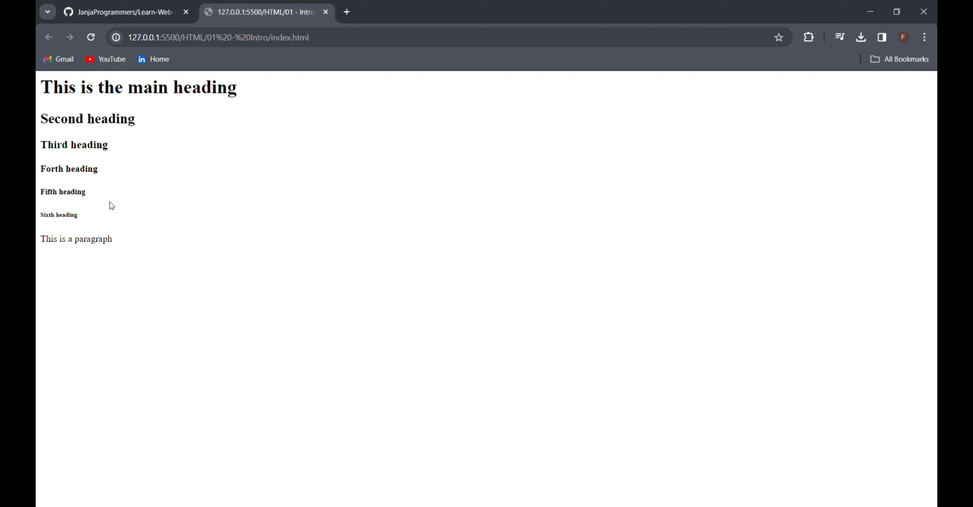
{"action": "mouse_move", "coordinate": [130, 240]}
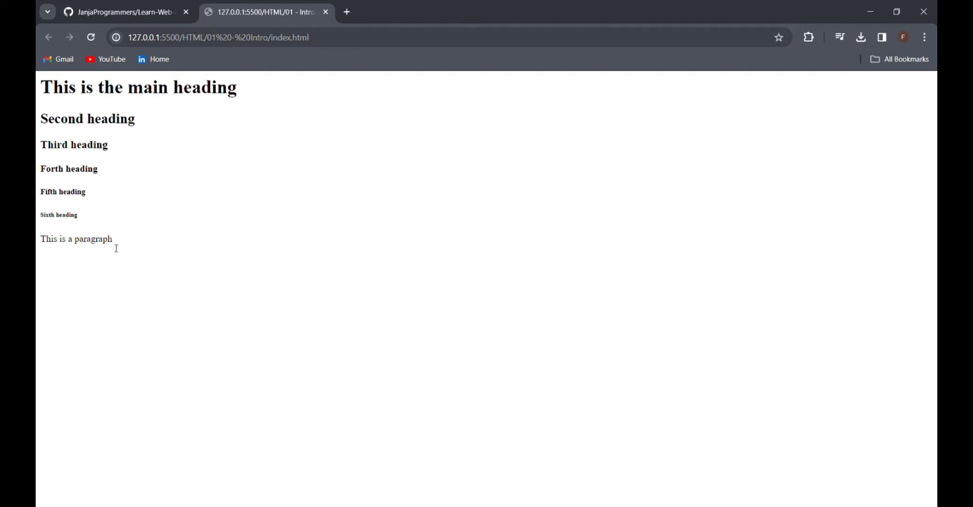
- Highlight the second through sixth headings in Chrome to check the rendered page, then clear the highlight
{"action": "left_click_drag", "start_coordinate": [39, 119], "coordinate": [78, 219]}
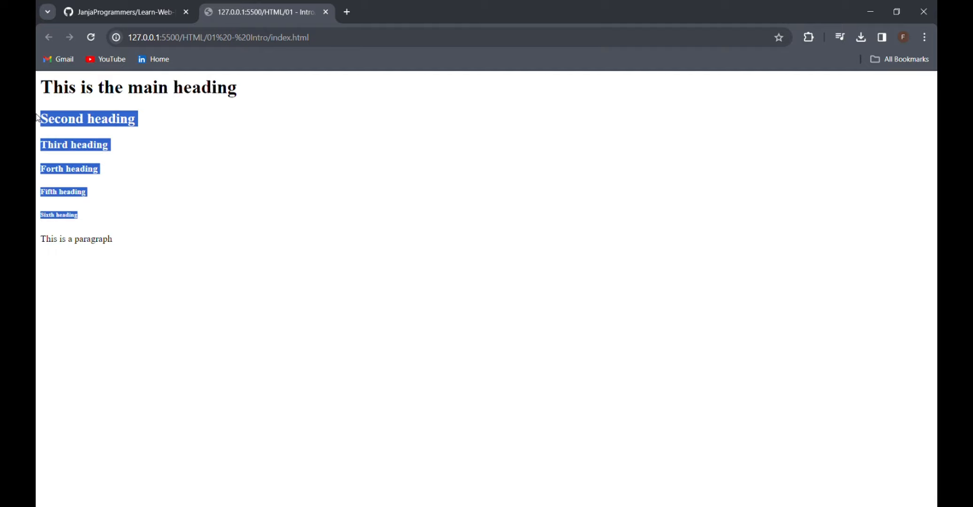
{"action": "left_click", "coordinate": [210, 230]}
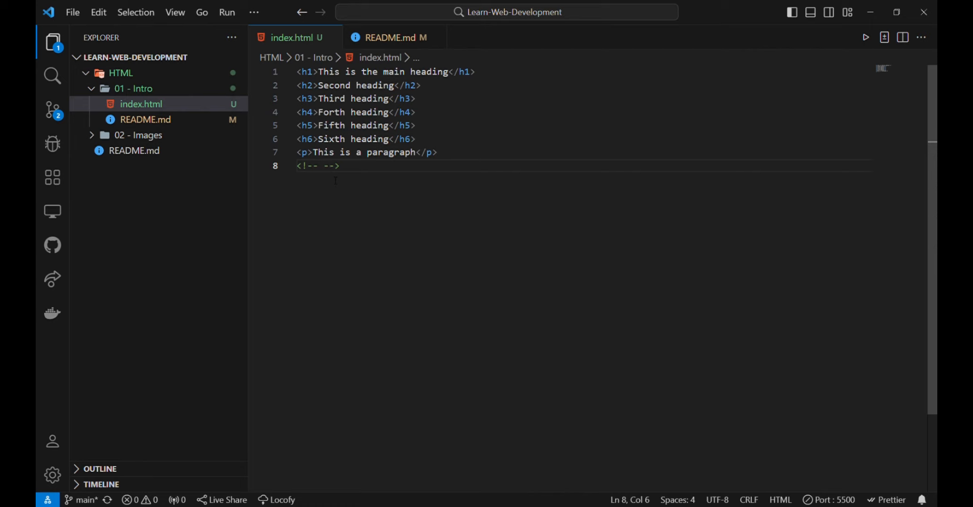
- Fill the empty HTML comment on line 8 with 'This is a comment'
{"action": "left_click", "coordinate": [324, 165]}
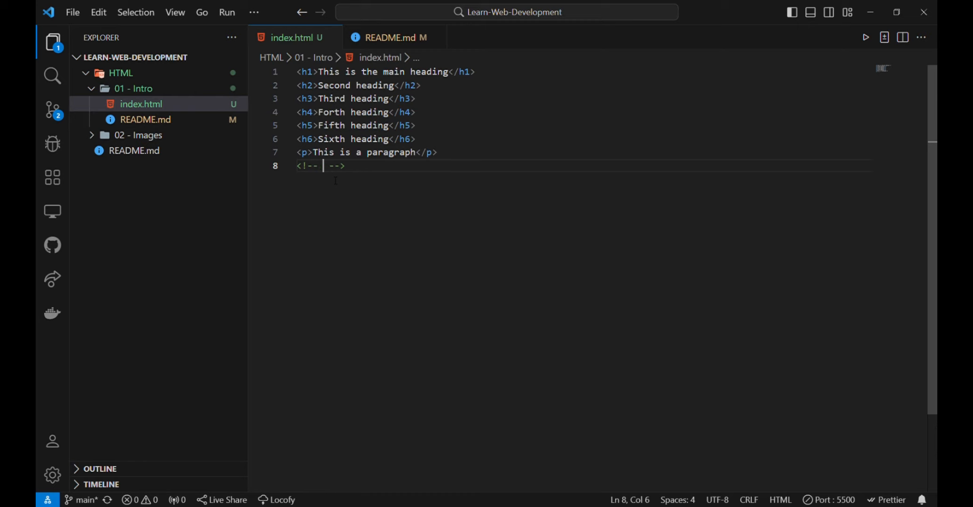
{"action": "type", "text": "This is a c"}
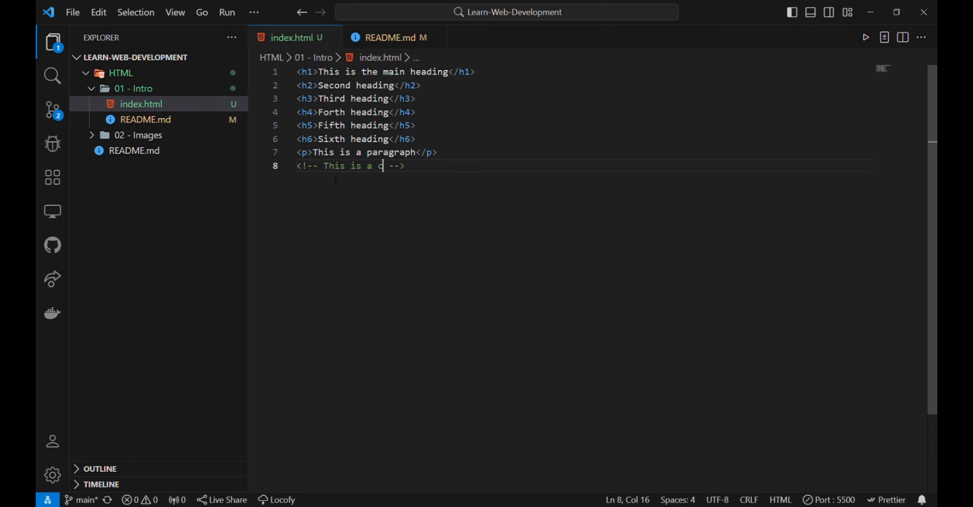
{"action": "type", "text": "ommen"}
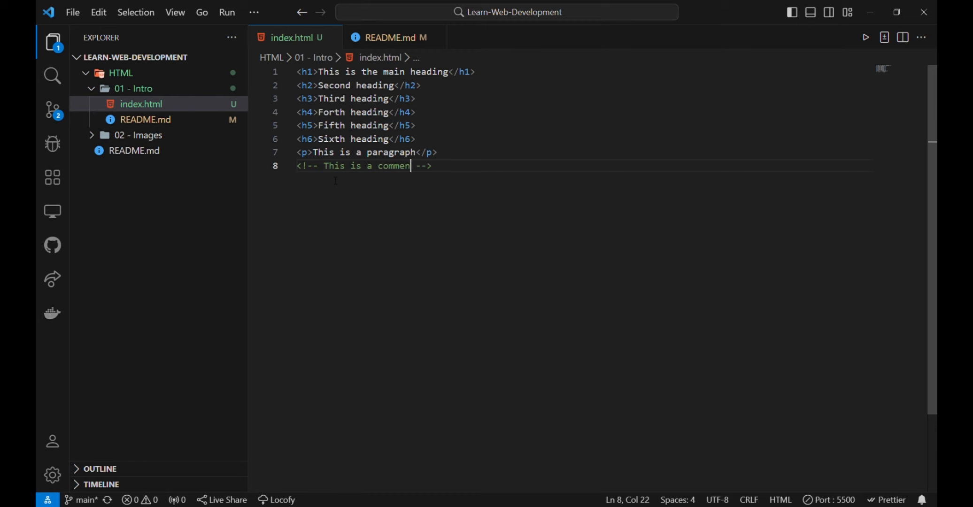
{"action": "type", "text": "t"}
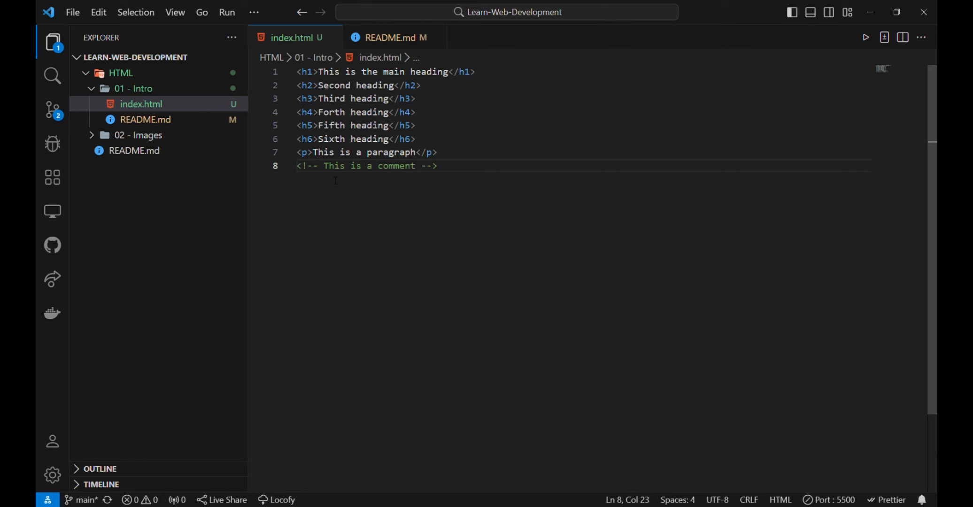
{"action": "mouse_move", "coordinate": [296, 148]}
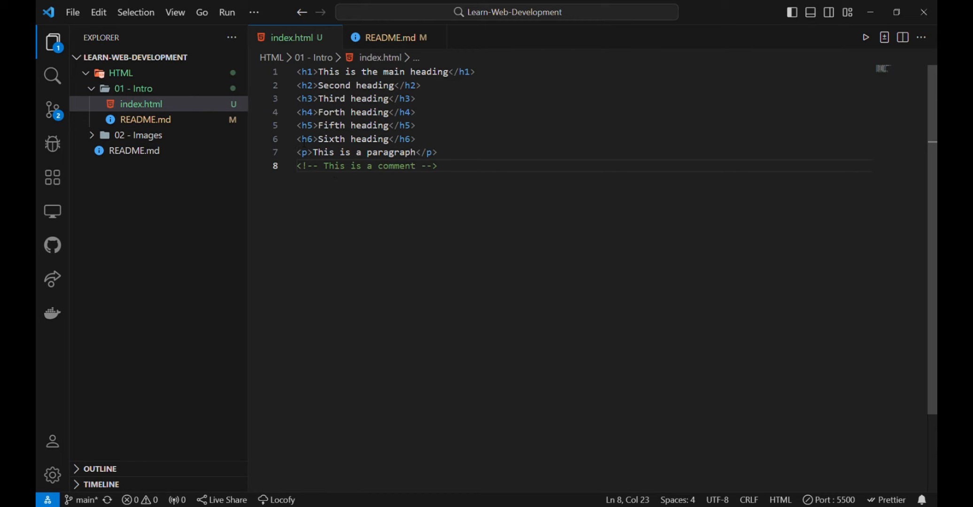
- Wrap the <h6>Sixth heading</h6> line in <!-- and --> so it becomes an HTML comment
{"action": "left_click", "coordinate": [304, 139]}
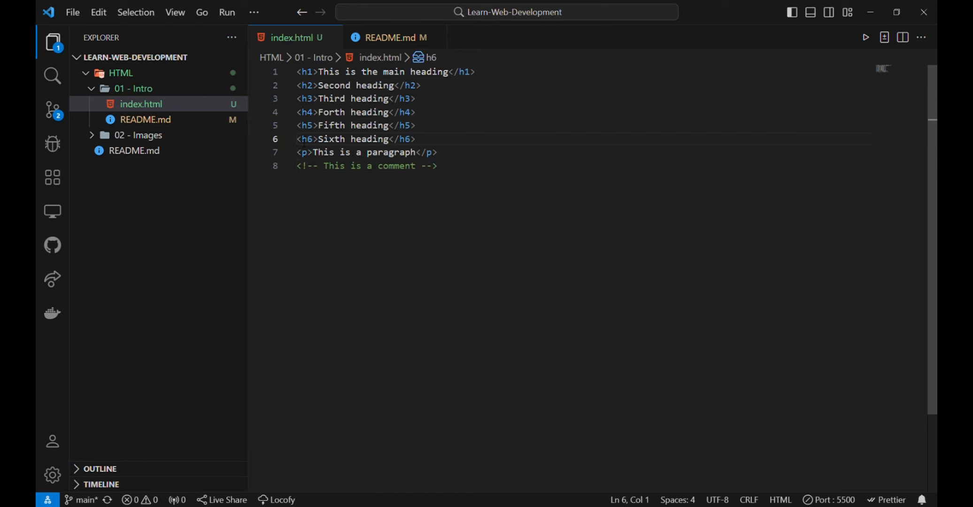
{"action": "type", "text": "<!"}
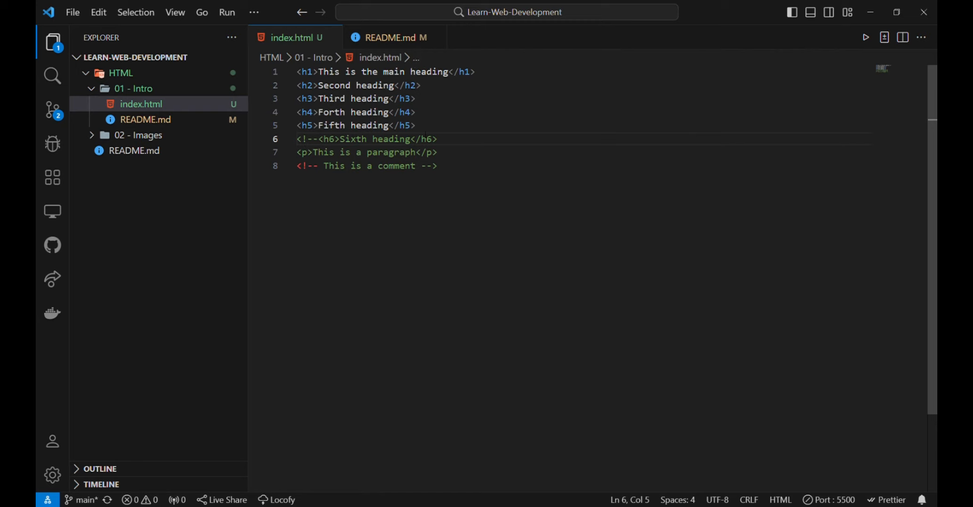
{"action": "type", "text": "-->"}
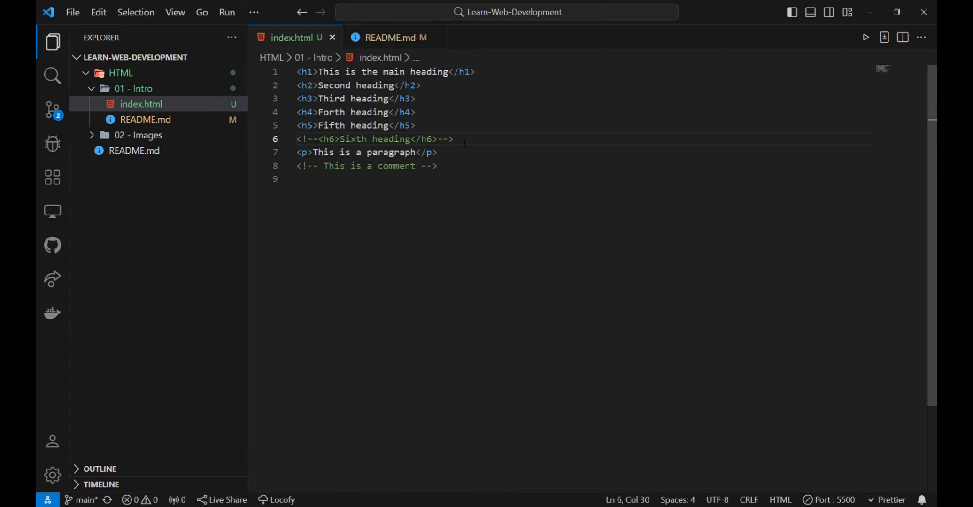
{"action": "triple_click", "coordinate": [366, 166]}
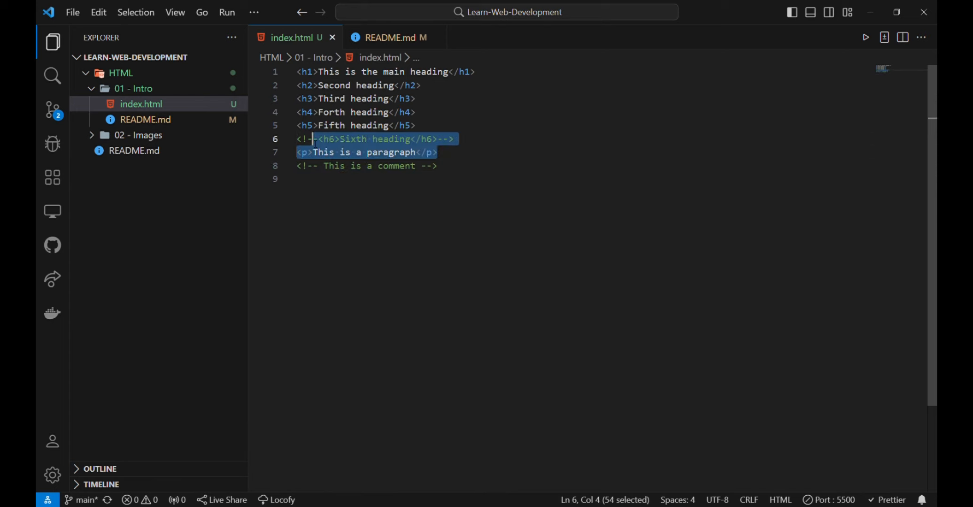
{"action": "left_click", "coordinate": [416, 125]}
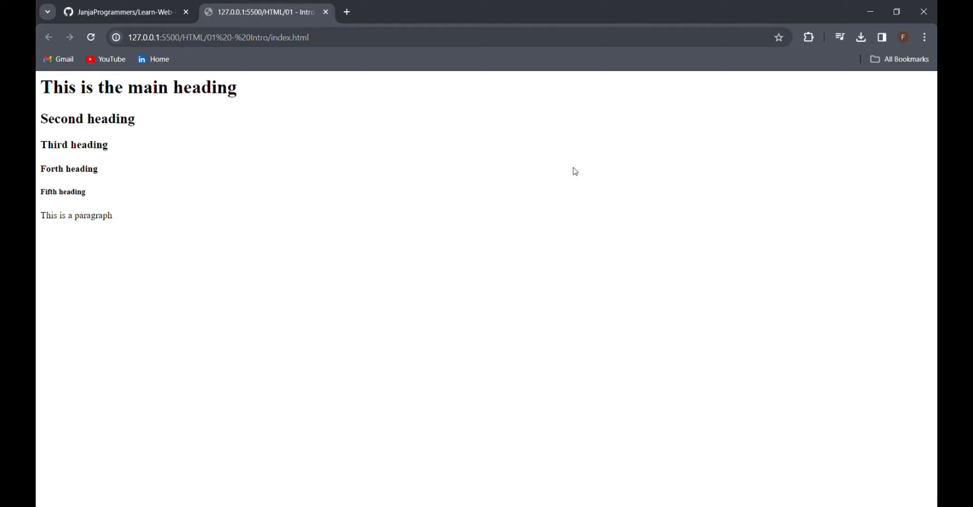
{"action": "mouse_move", "coordinate": [40, 180]}
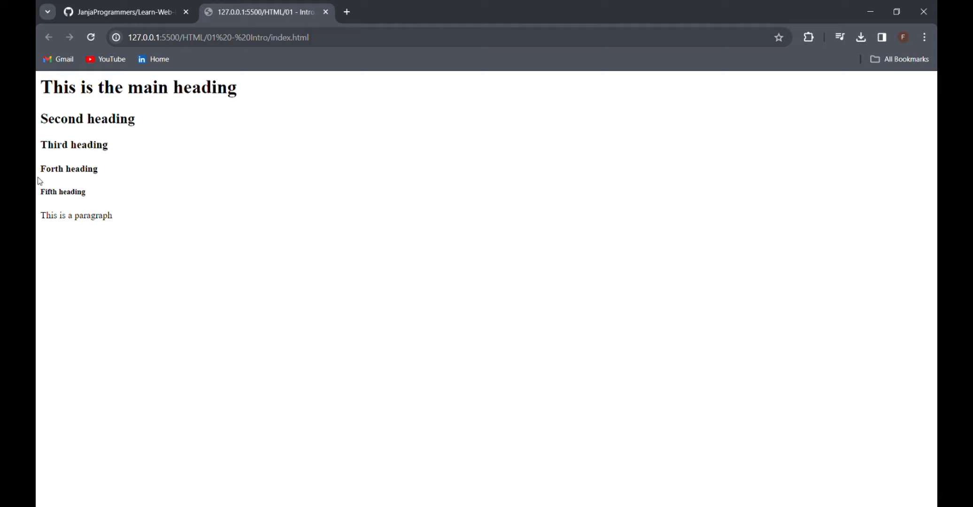
{"action": "mouse_move", "coordinate": [150, 186]}
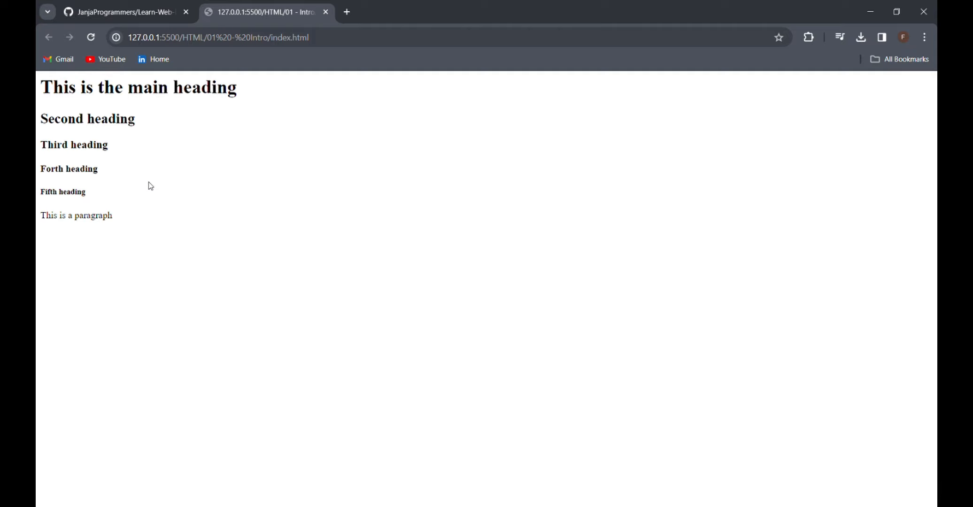
{"action": "mouse_move", "coordinate": [115, 228]}
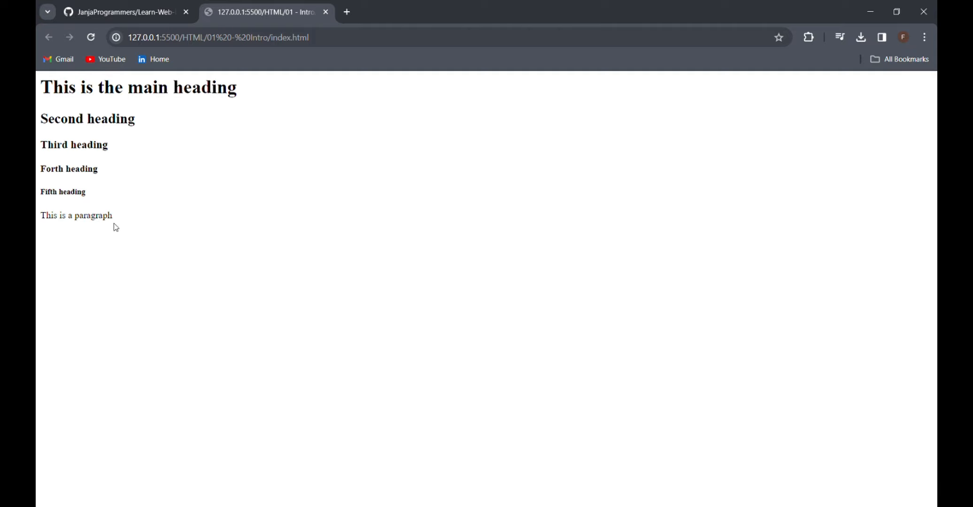
{"action": "mouse_move", "coordinate": [114, 292]}
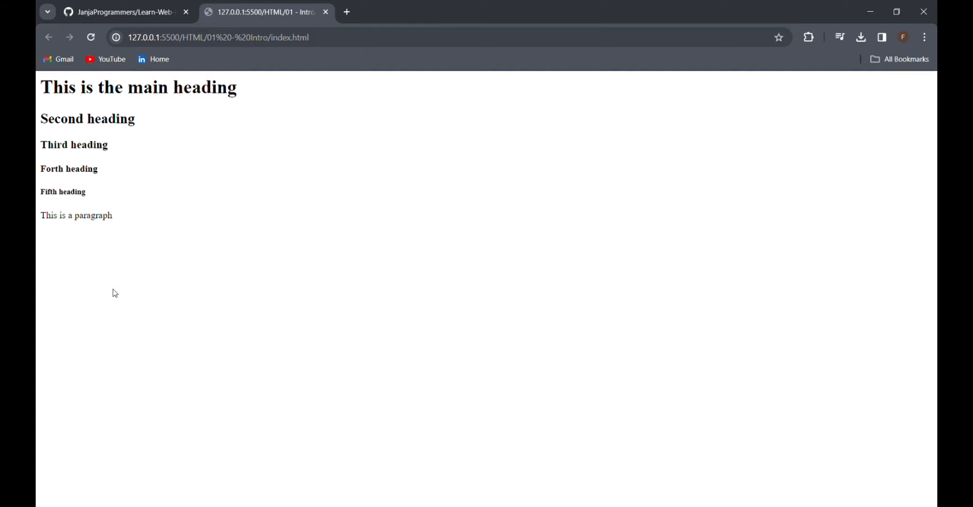
{"action": "mouse_move", "coordinate": [834, 61]}
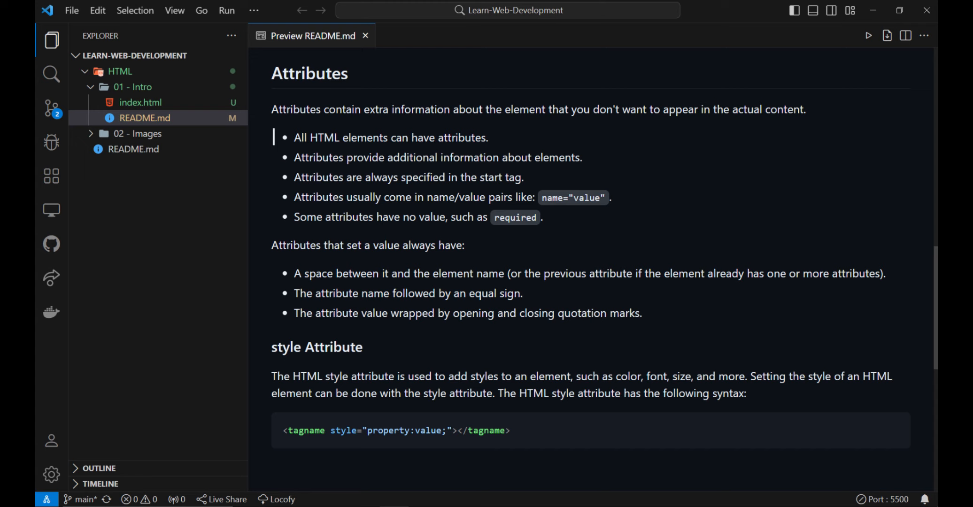
- Switch back to index.html in the editor from the Explorer's 01 - Intro folder
{"action": "left_click", "coordinate": [140, 103]}
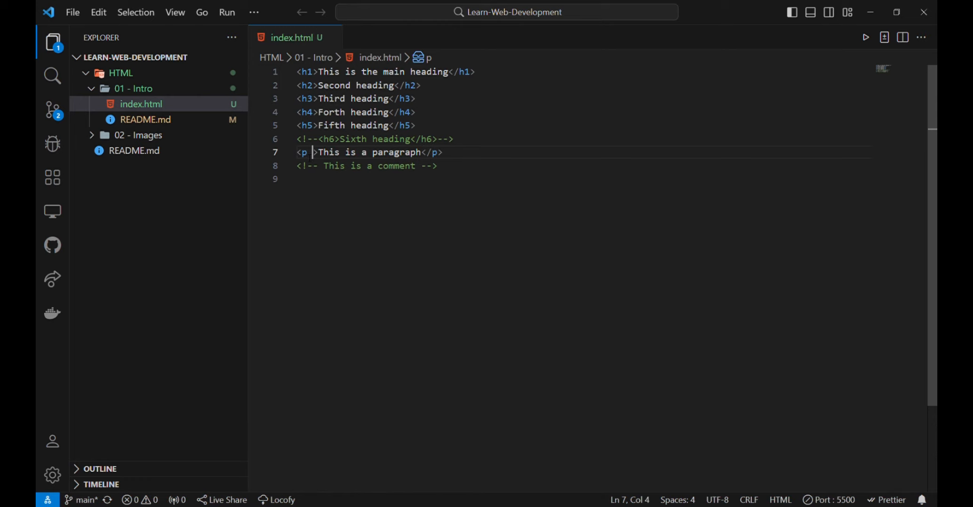
- Add style="color: blue" to the <p> tag, dropping the trailing semicolon after blue
{"action": "type", "text": "style=\"color: ;"}
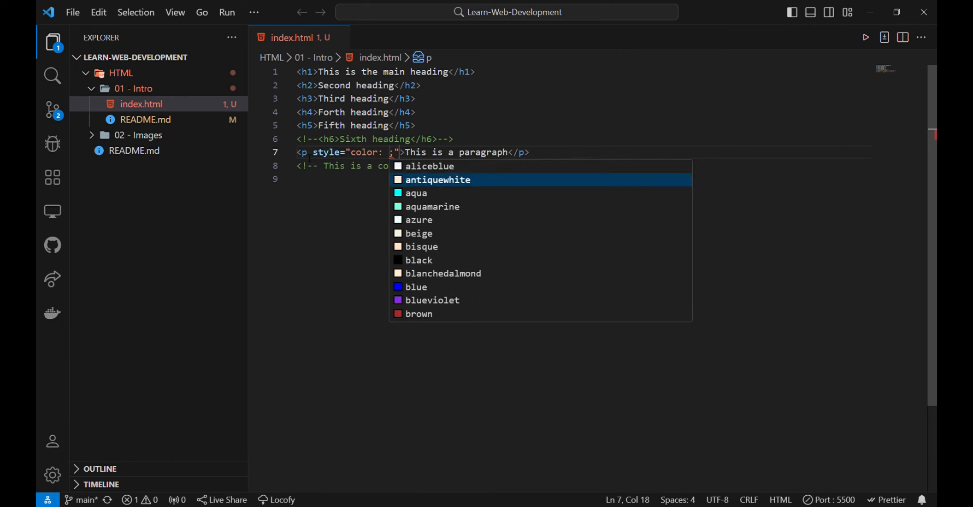
{"action": "mouse_move", "coordinate": [416, 286]}
{"action": "type", "text": "blue"}
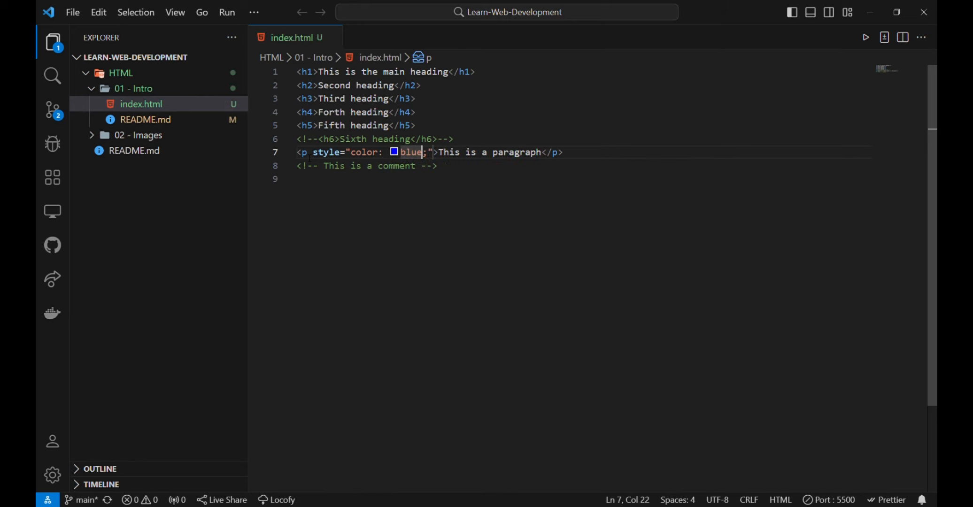
{"action": "key", "text": "Backspace"}
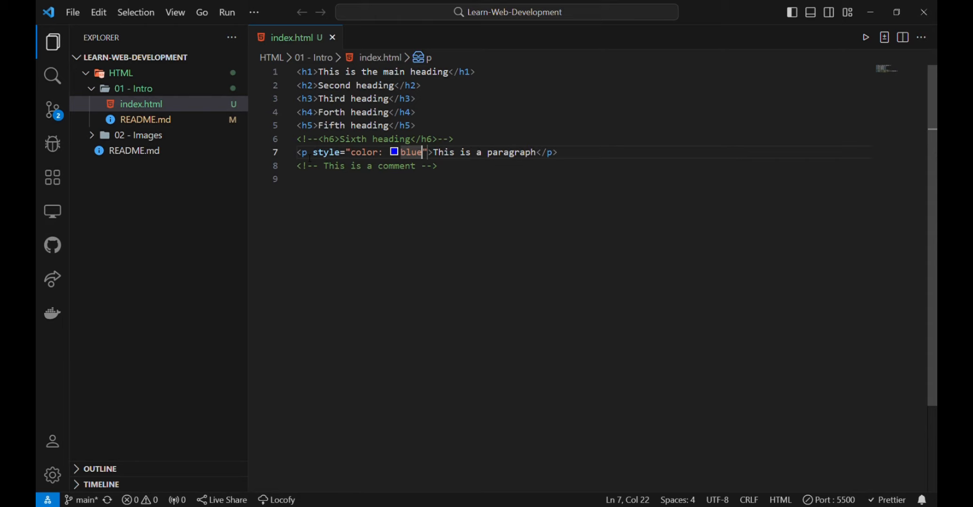
{"action": "mouse_move", "coordinate": [879, 69]}
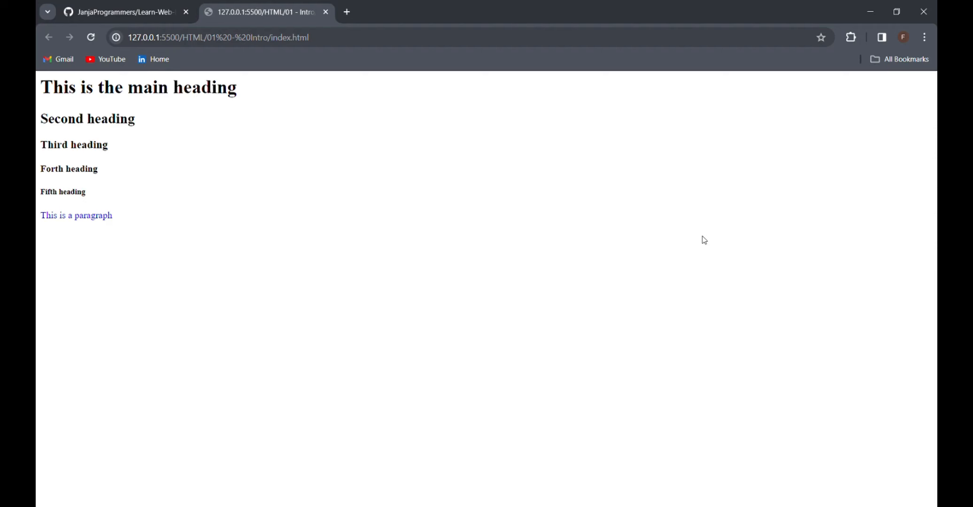
{"action": "mouse_move", "coordinate": [303, 208]}
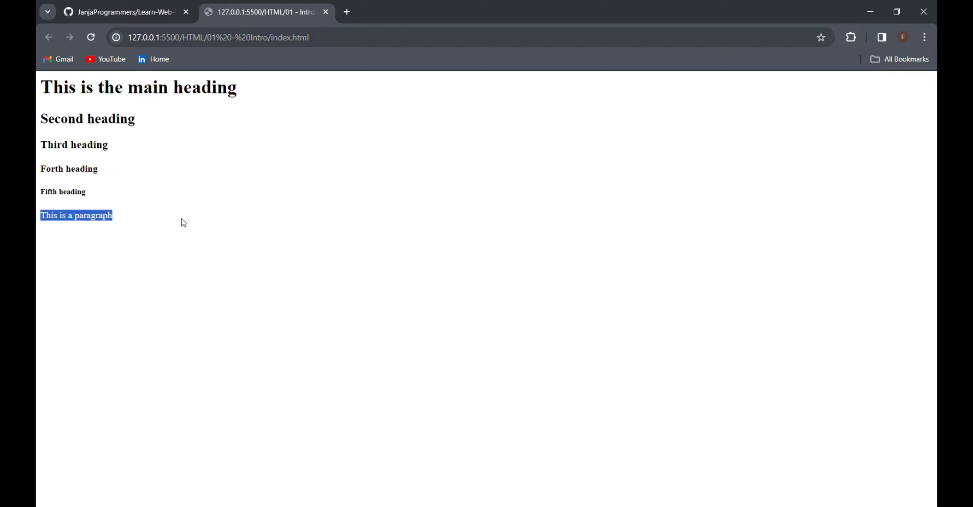
- Confirm in Chrome that the paragraph renders blue beneath the five headings
{"action": "left_click", "coordinate": [183, 223]}
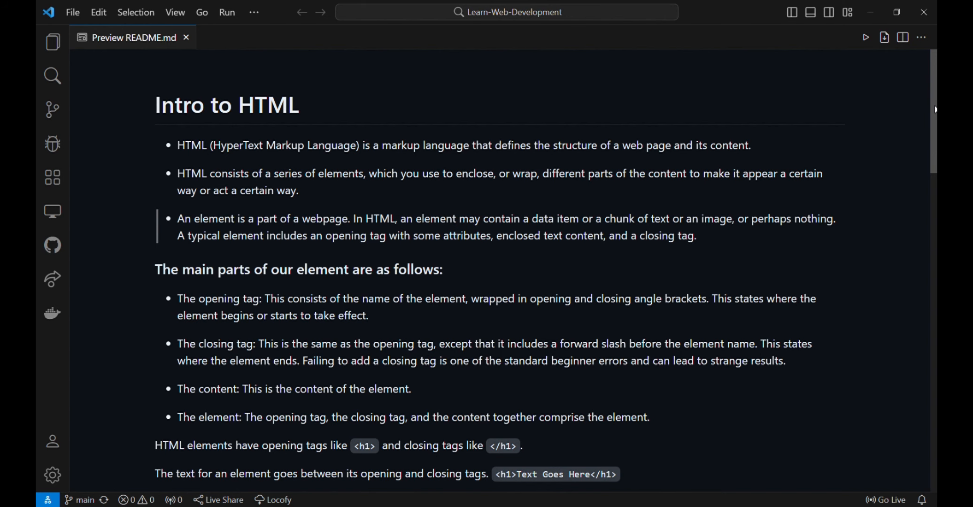
- Scroll the README.md preview through Headings, Paragraphs and Comments down to the style Attribute notes
{"action": "scroll", "scroll_direction": "down", "scroll_amount": 3}
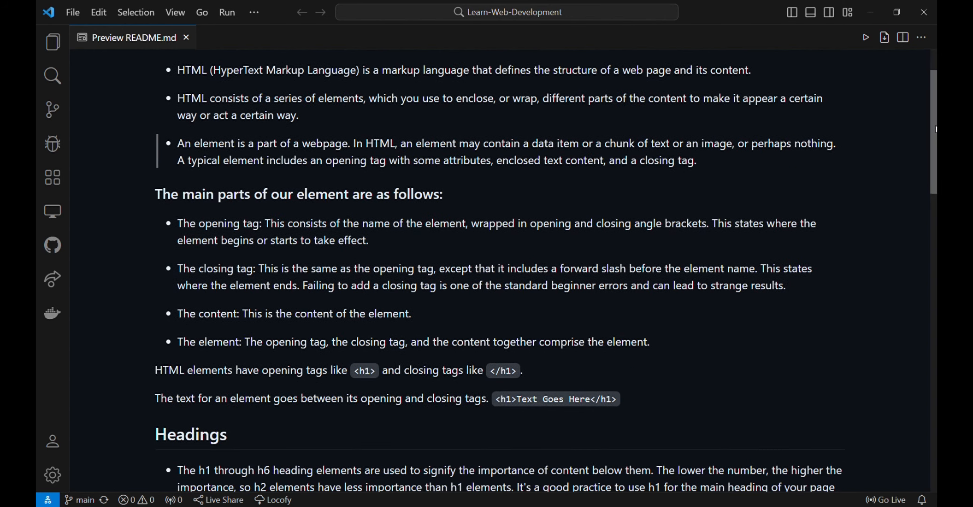
{"action": "scroll", "scroll_direction": "up", "scroll_amount": 3}
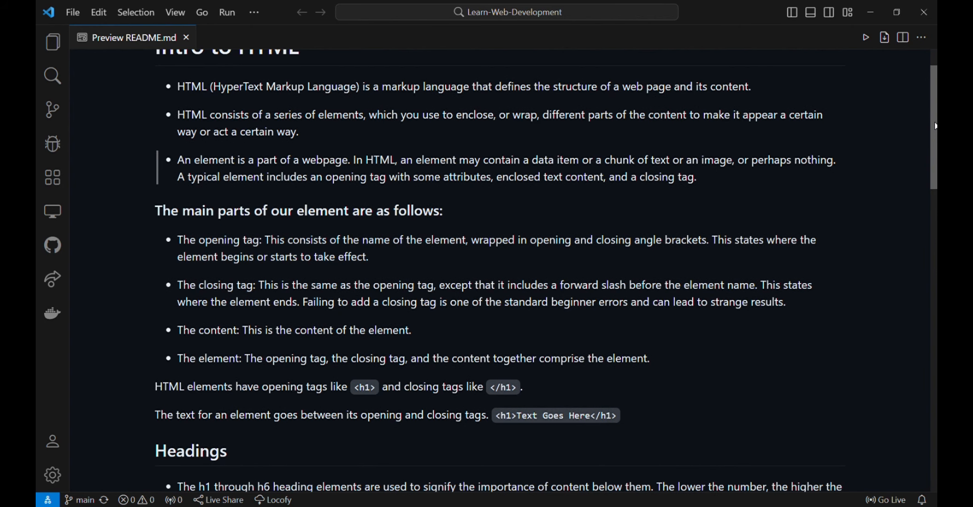
{"action": "scroll", "scroll_direction": "down", "scroll_amount": 3}
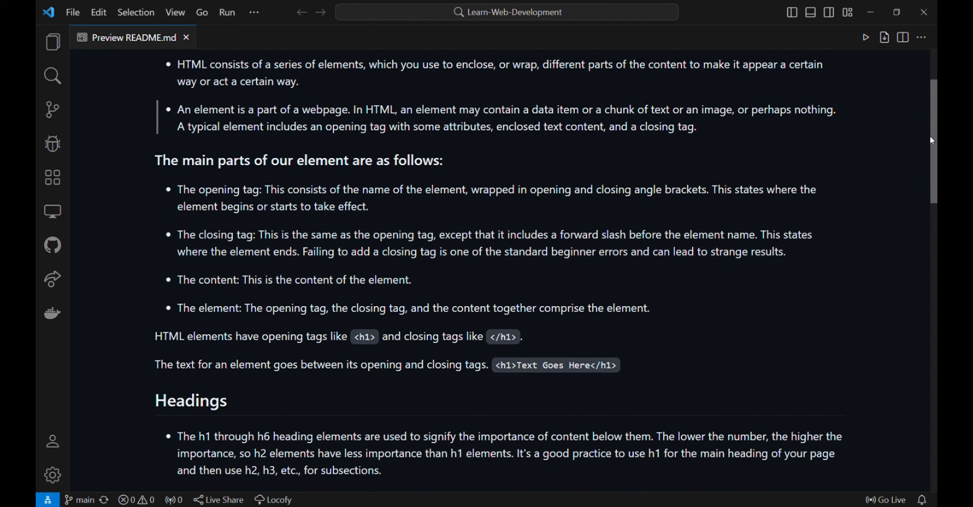
{"action": "scroll", "scroll_direction": "down", "scroll_amount": 3}
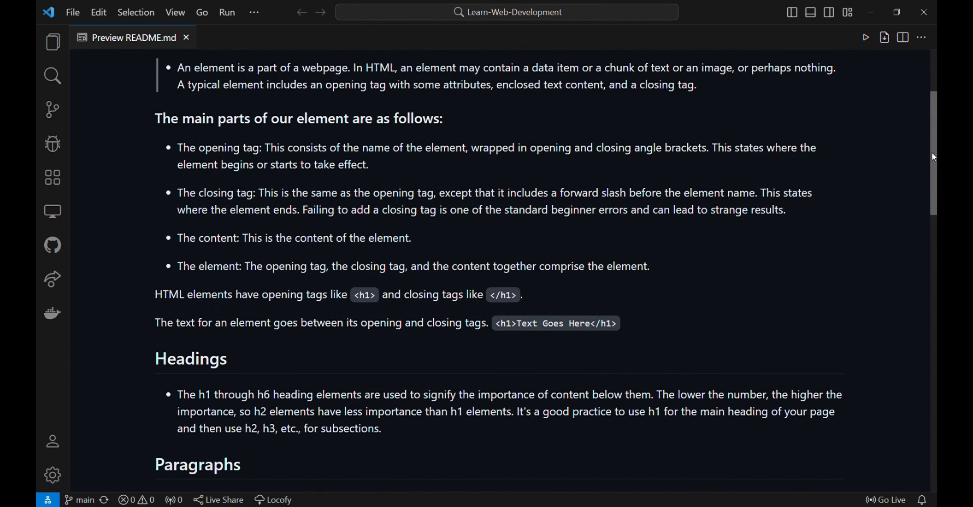
{"action": "scroll", "scroll_direction": "down", "scroll_amount": 3}
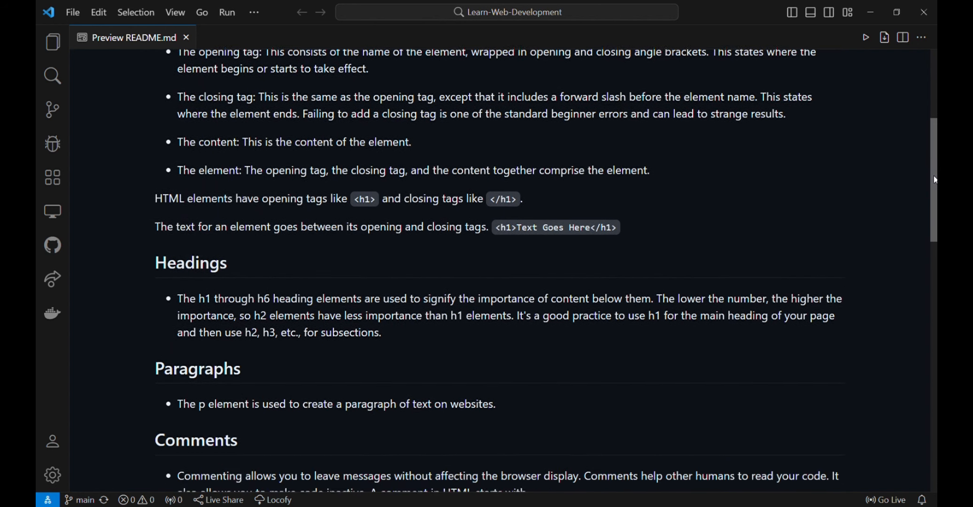
{"action": "scroll", "scroll_direction": "down", "scroll_amount": 3}
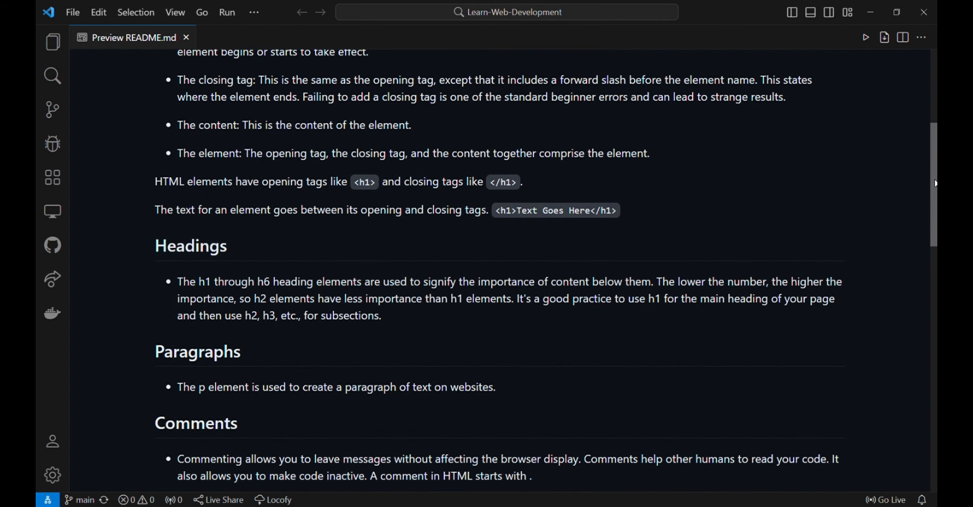
{"action": "scroll", "scroll_direction": "up", "scroll_amount": 3}
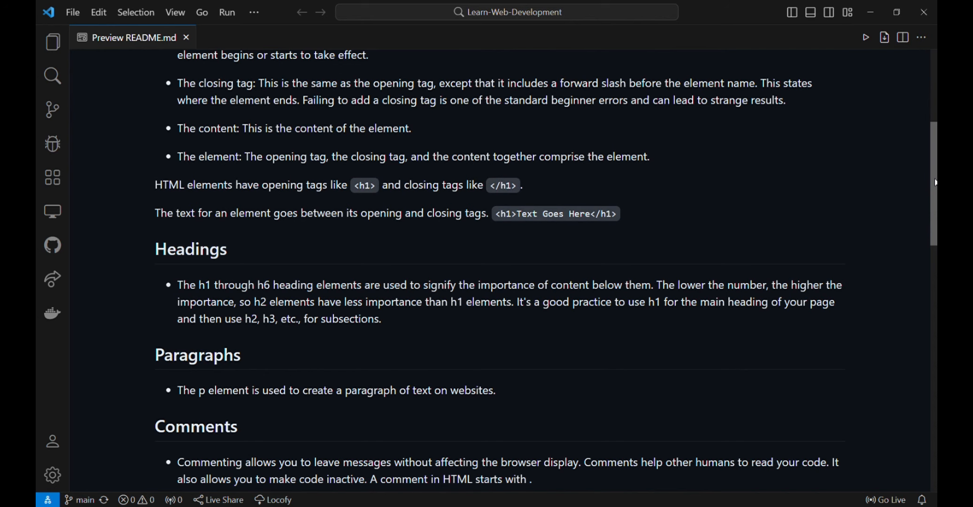
{"action": "scroll", "scroll_direction": "down", "scroll_amount": 3}
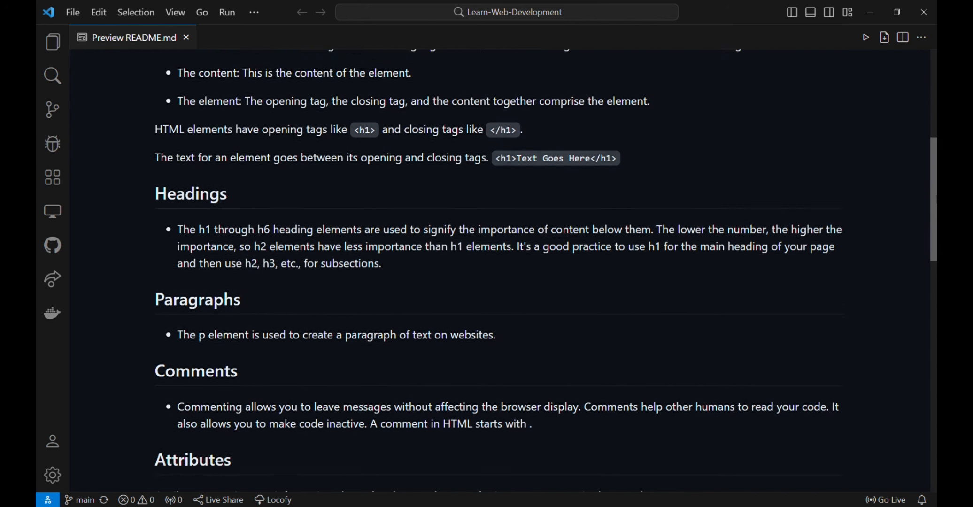
{"action": "scroll", "scroll_direction": "down", "scroll_amount": 3}
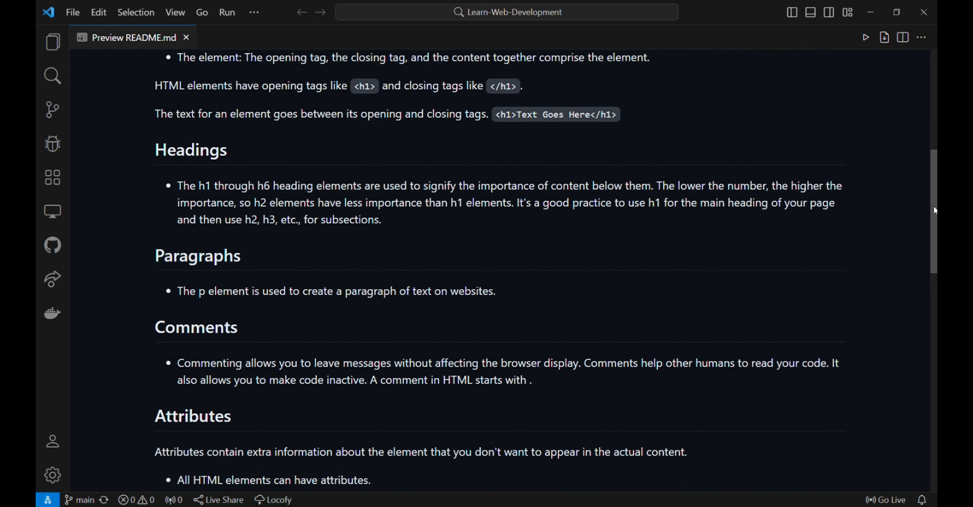
{"action": "scroll", "scroll_direction": "down", "scroll_amount": 3}
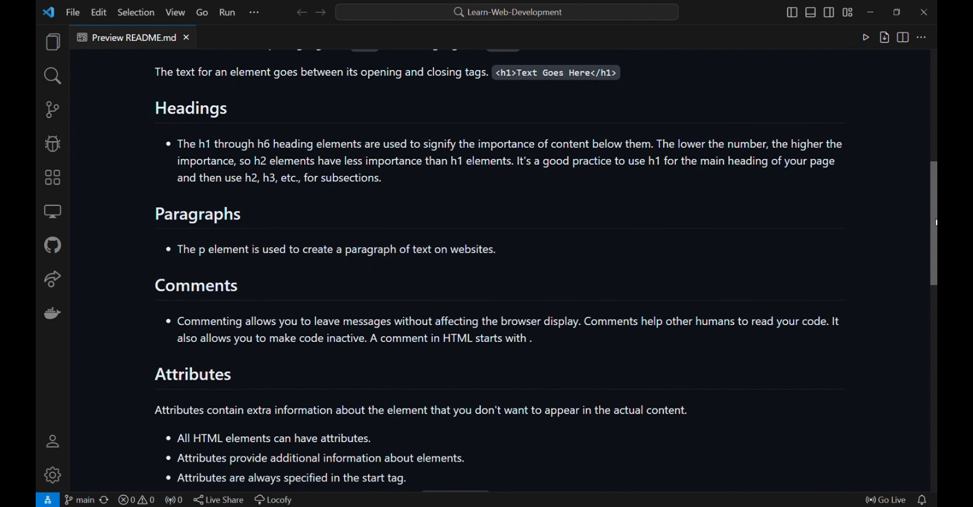
{"action": "scroll", "scroll_direction": "down", "scroll_amount": 3}
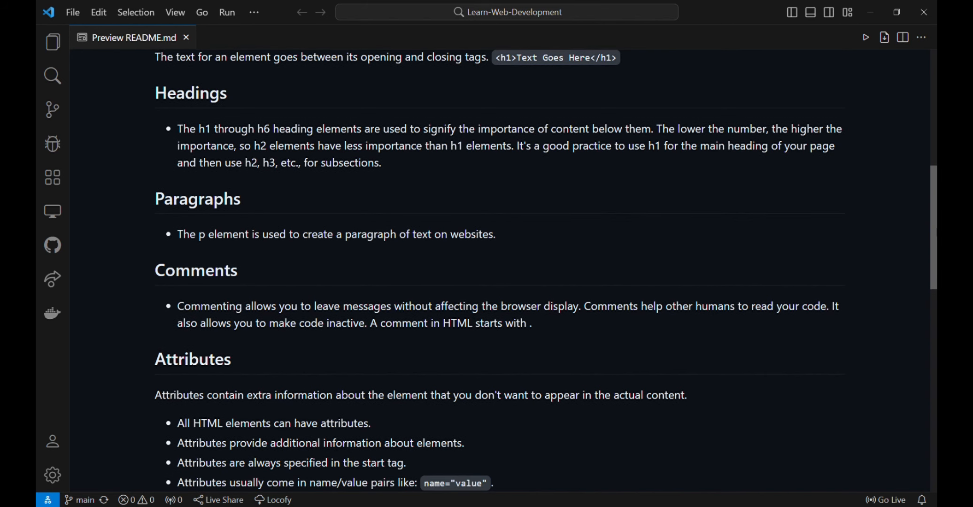
{"action": "scroll", "scroll_direction": "down", "scroll_amount": 3}
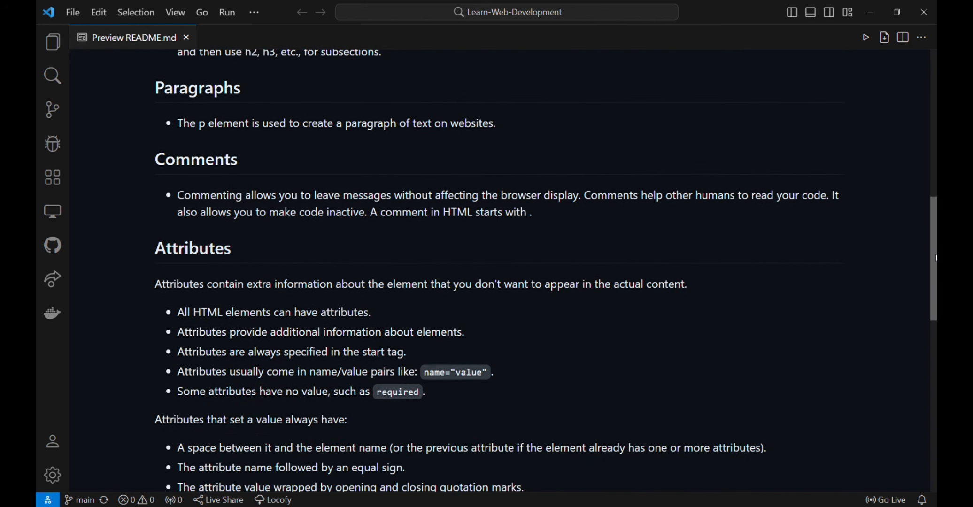
{"action": "scroll", "scroll_direction": "down", "scroll_amount": 3}
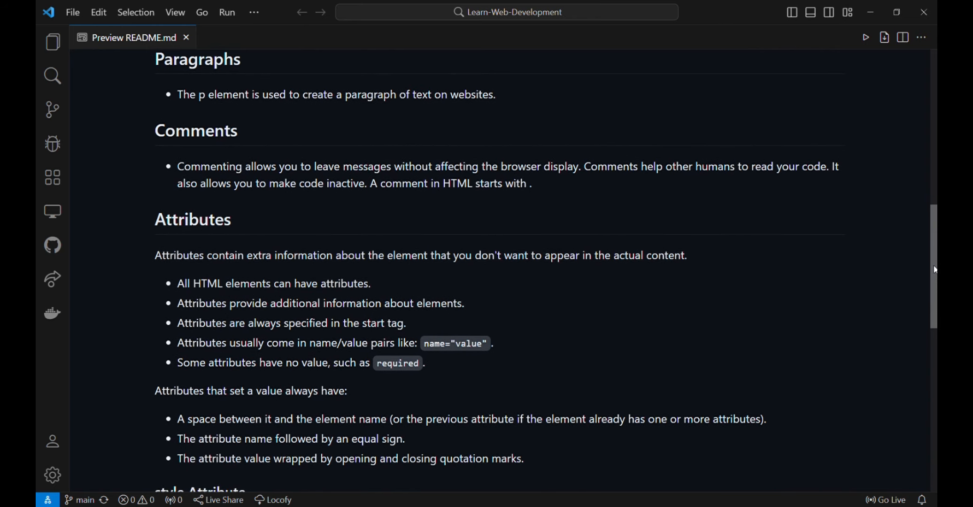
{"action": "scroll", "scroll_direction": "down", "scroll_amount": 3}
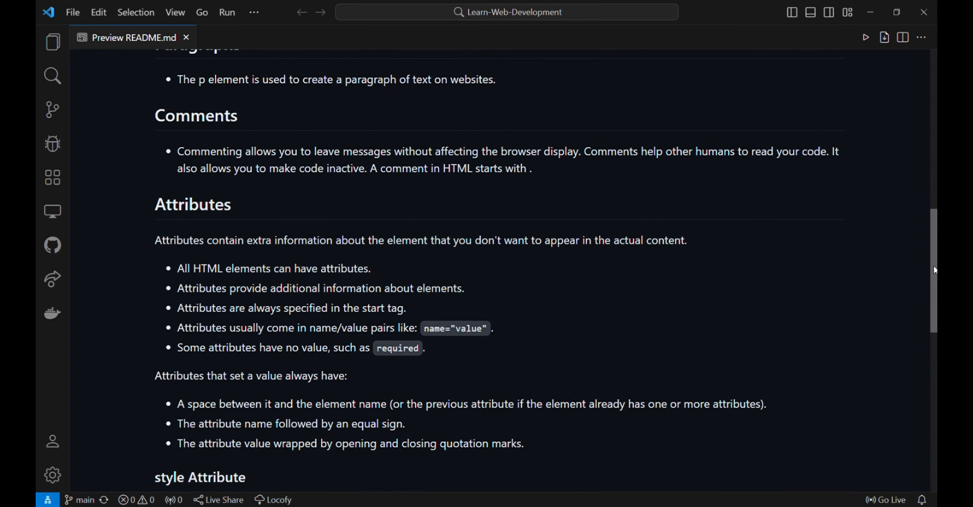
{"action": "scroll", "scroll_direction": "down", "scroll_amount": 3}
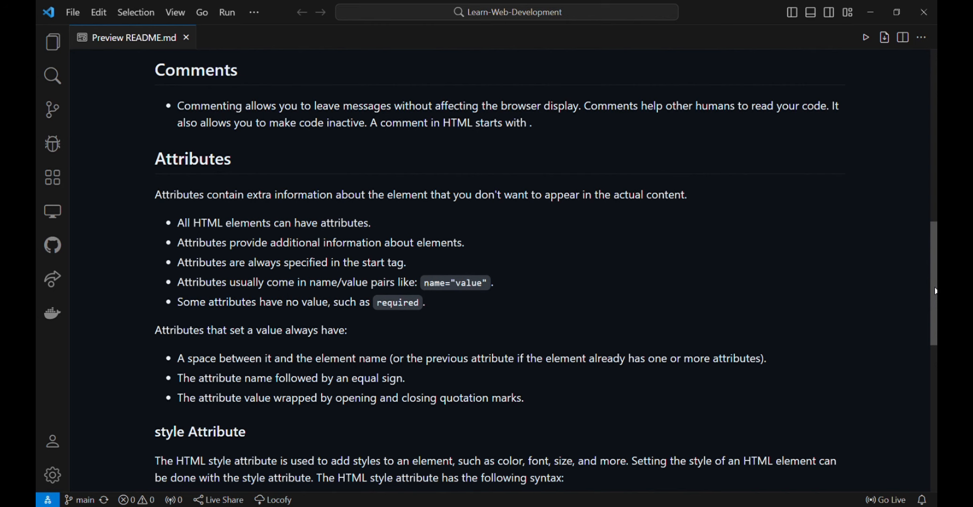
{"action": "scroll", "scroll_direction": "down", "scroll_amount": 3}
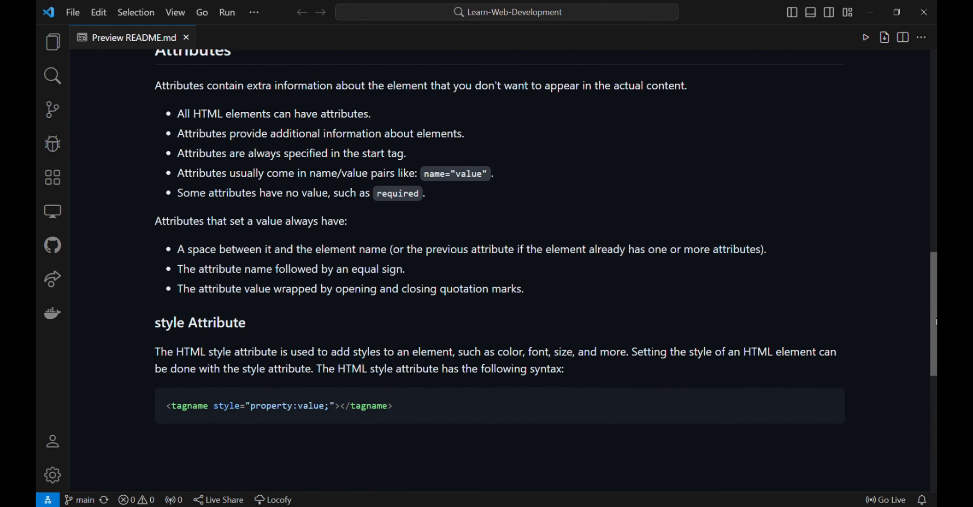
{"action": "scroll", "scroll_direction": "down", "scroll_amount": 3}
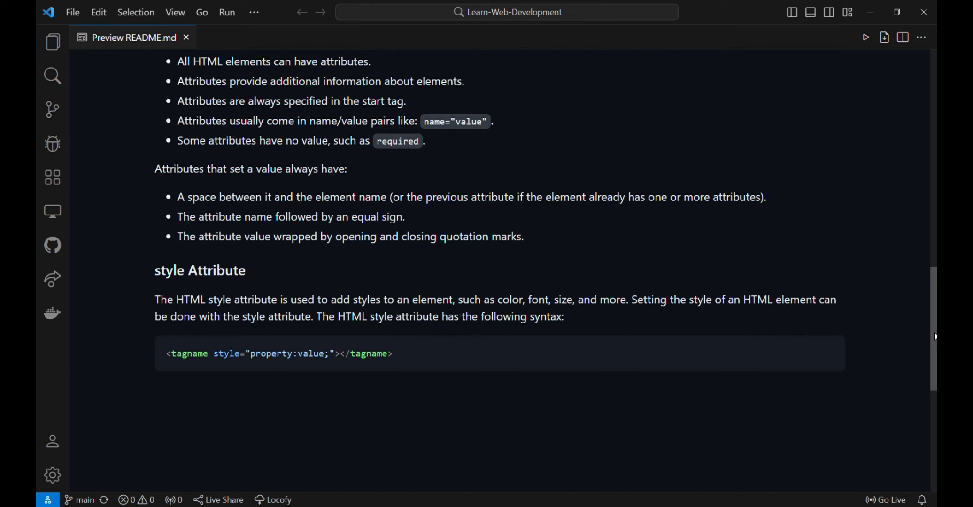
{"action": "mouse_move", "coordinate": [934, 335]}
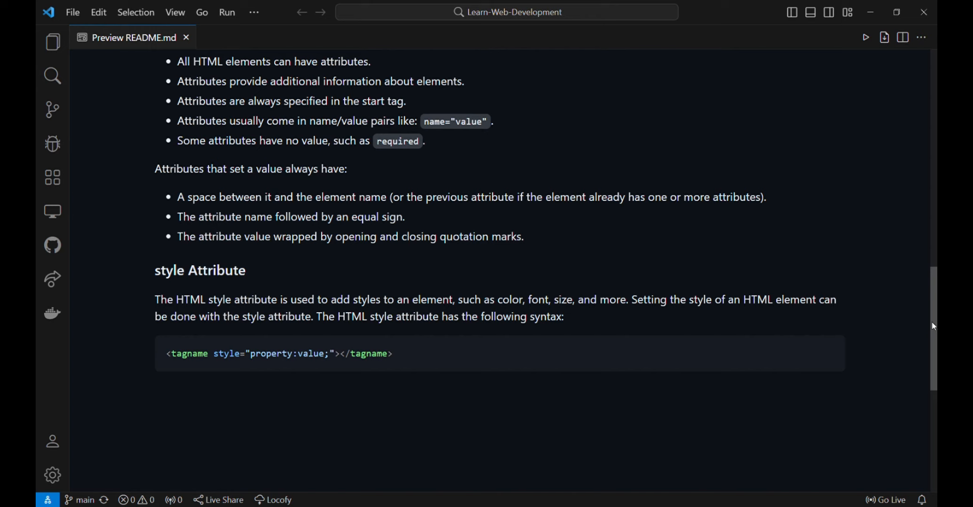